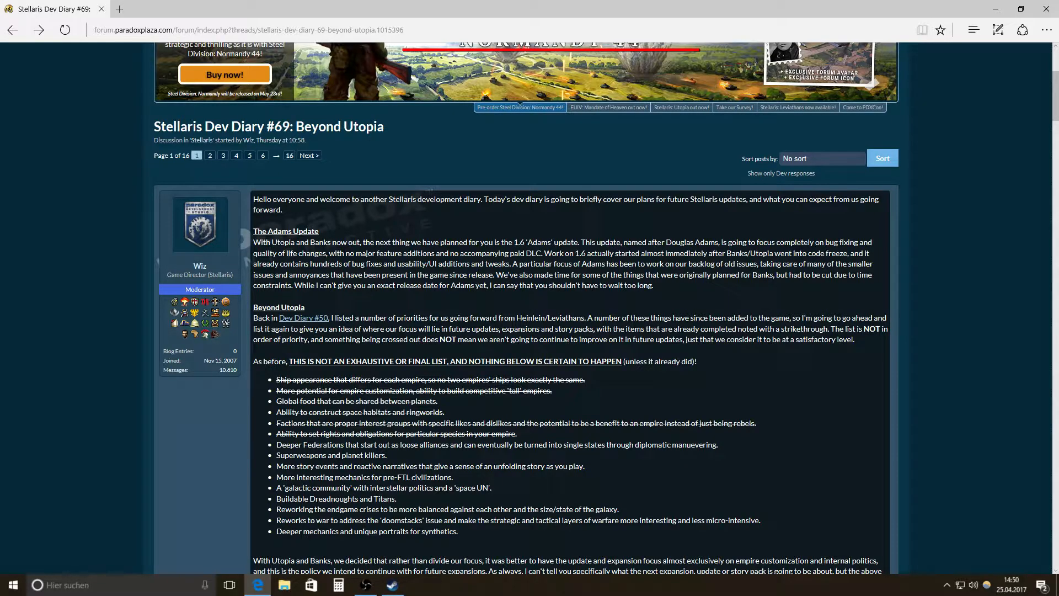
{"action": "mouse_move", "coordinate": [321, 236]}
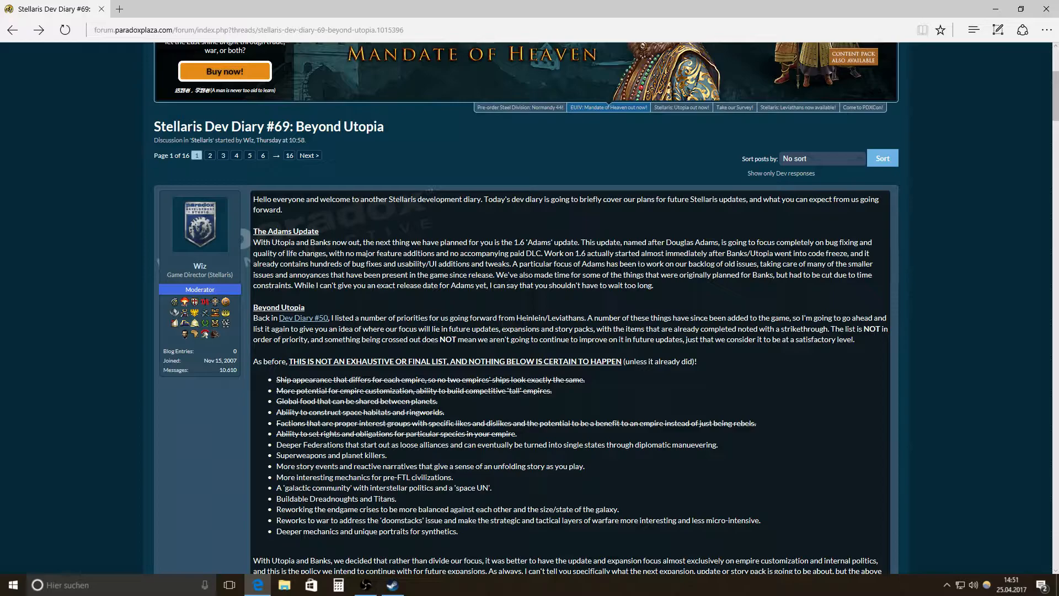
{"action": "mouse_move", "coordinate": [579, 299]}
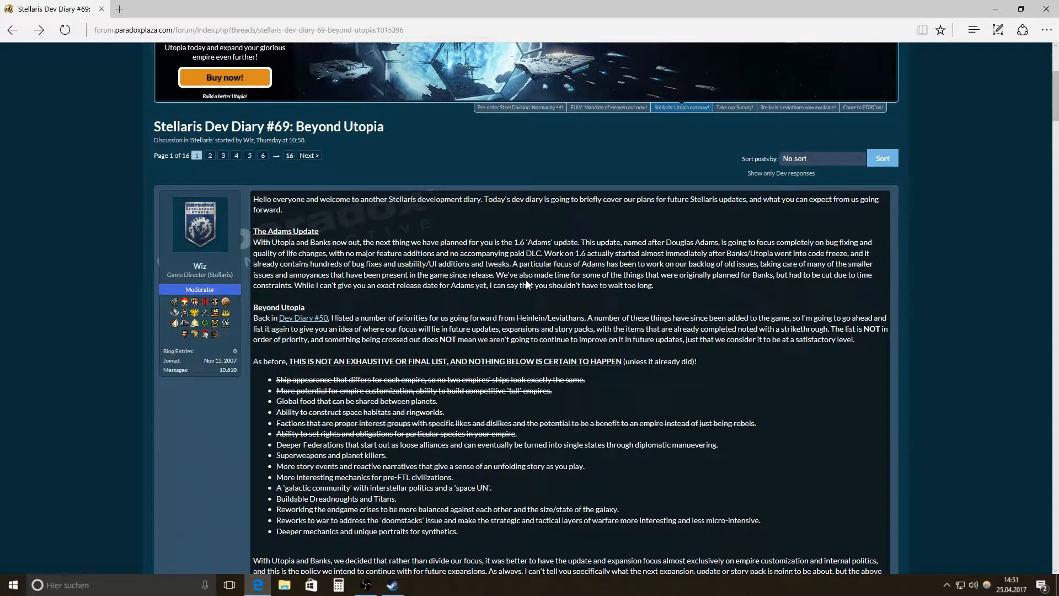
- Scroll down the Dev Diary #69 post to the priority bullet list and the top of the Diplomacy screenshot
{"action": "scroll", "scroll_direction": "up", "scroll_amount": 3}
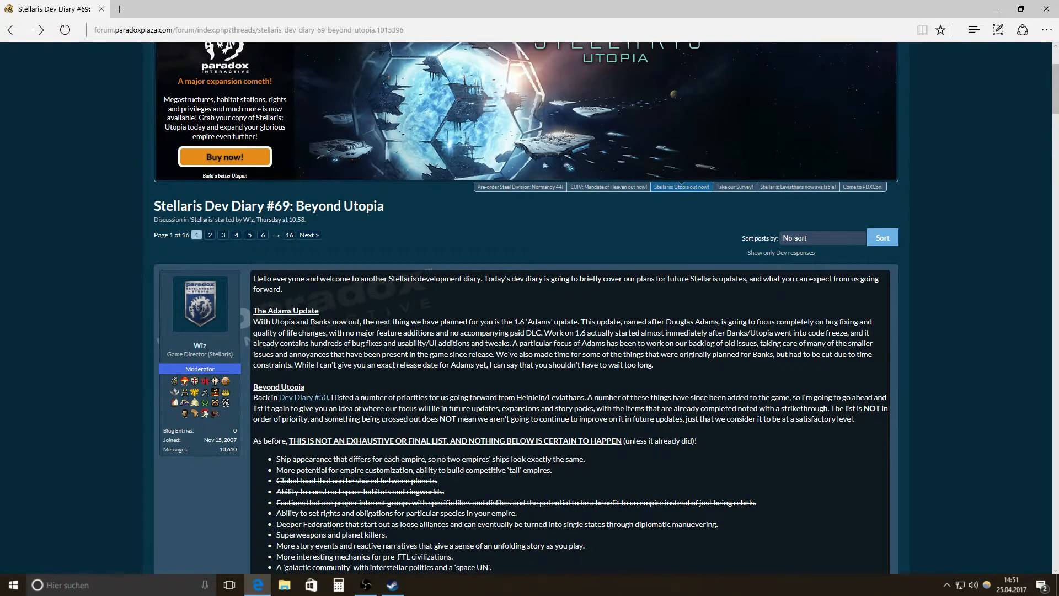
{"action": "scroll", "scroll_direction": "down", "scroll_amount": 3}
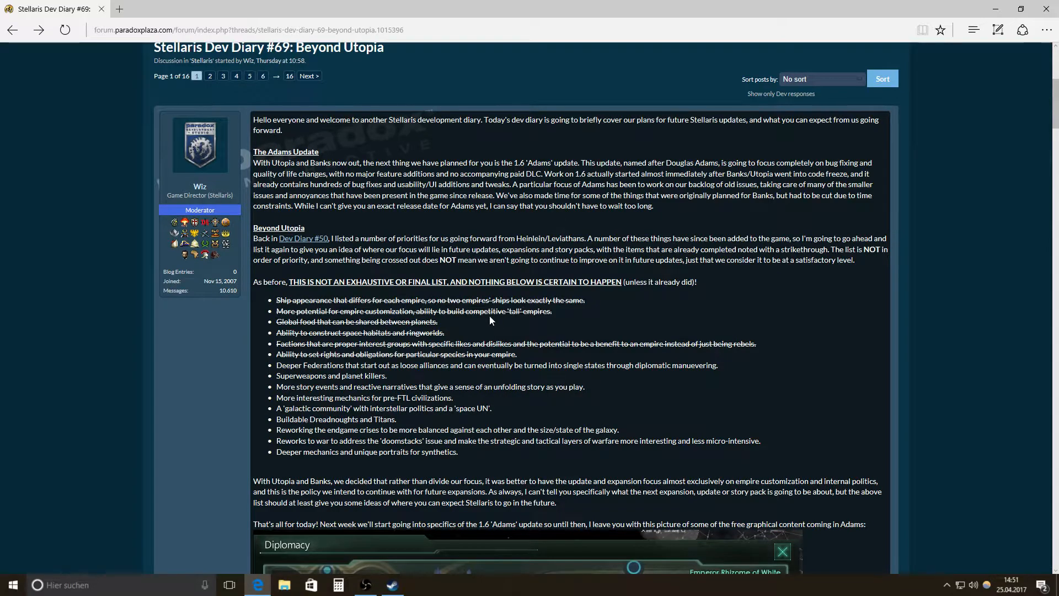
{"action": "mouse_move", "coordinate": [471, 332]}
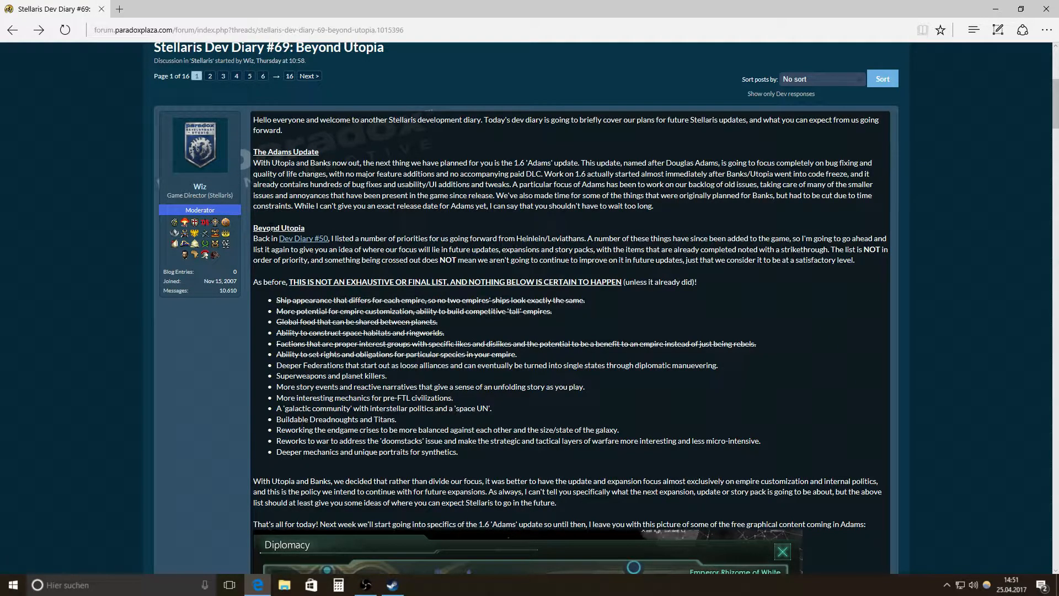
{"action": "mouse_move", "coordinate": [303, 238]}
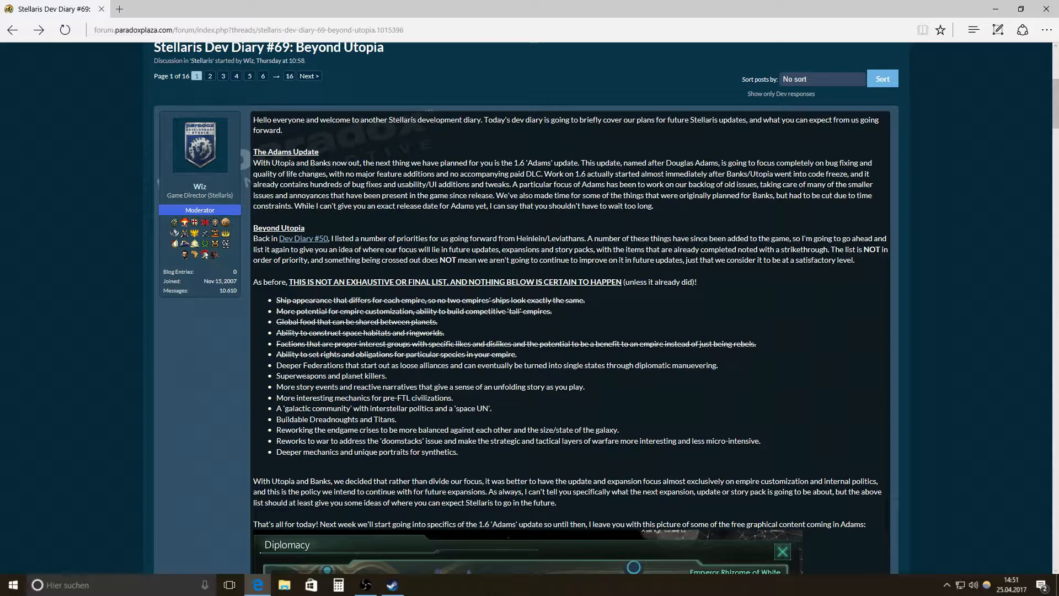
{"action": "mouse_move", "coordinate": [589, 249]}
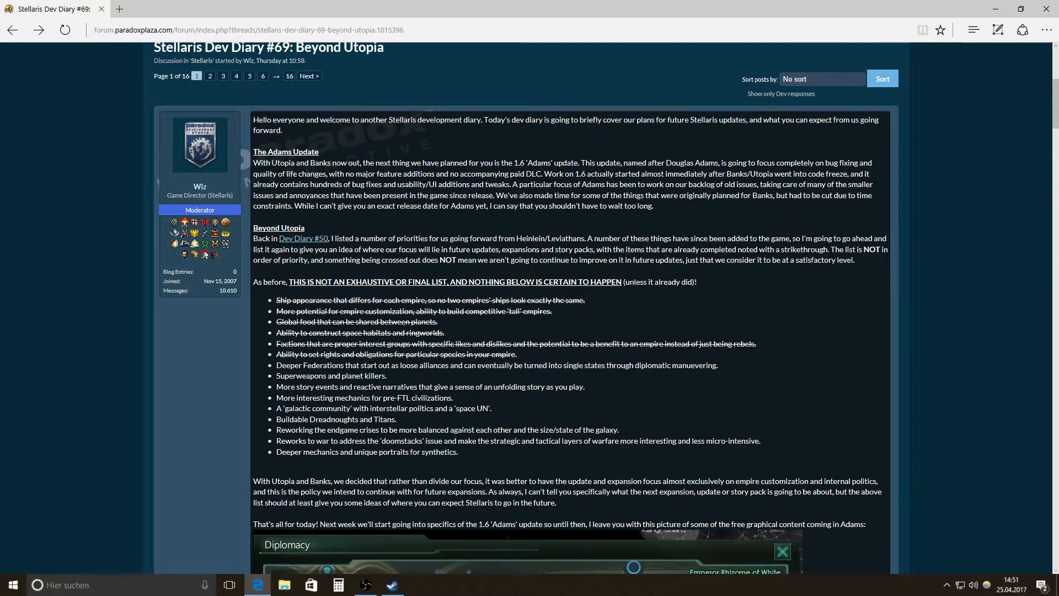
{"action": "scroll", "scroll_direction": "down", "scroll_amount": 3}
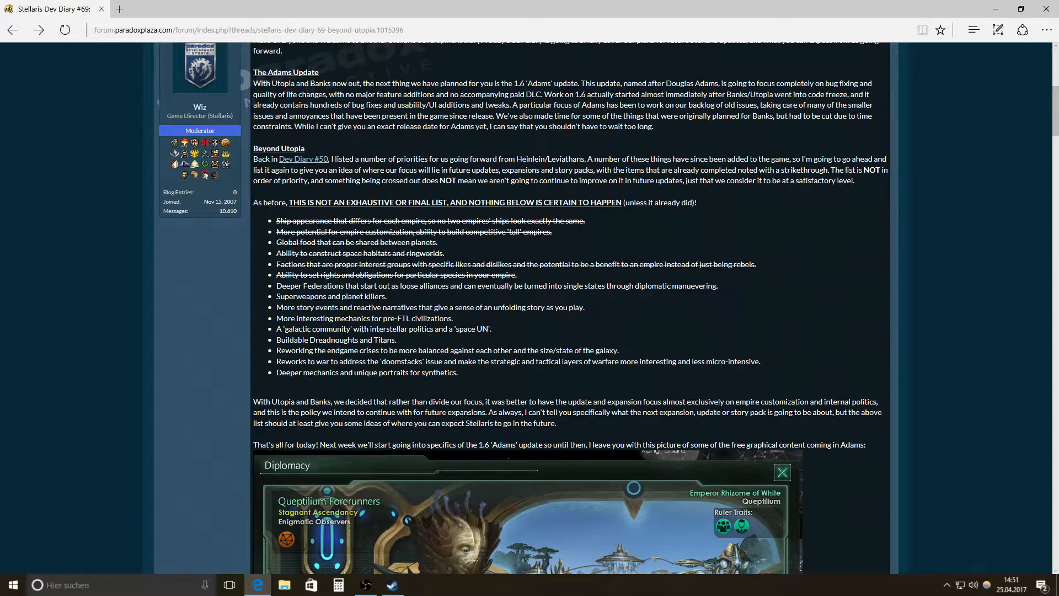
- Scroll down so the Queptilium Forerunners Diplomacy screenshot fills the lower half of the window
{"action": "scroll", "scroll_direction": "down", "scroll_amount": 3}
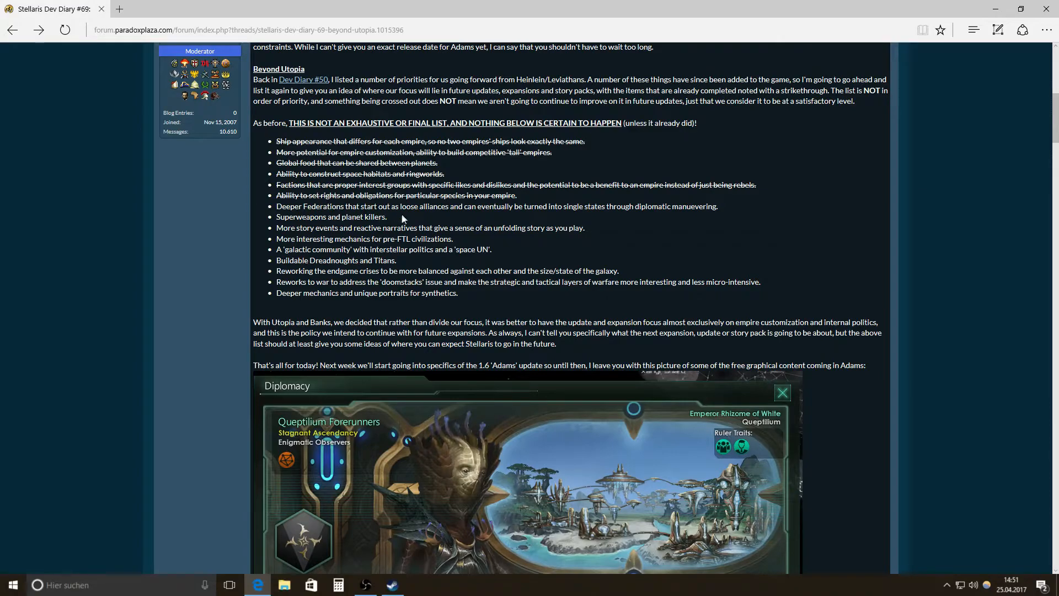
{"action": "mouse_move", "coordinate": [499, 215]}
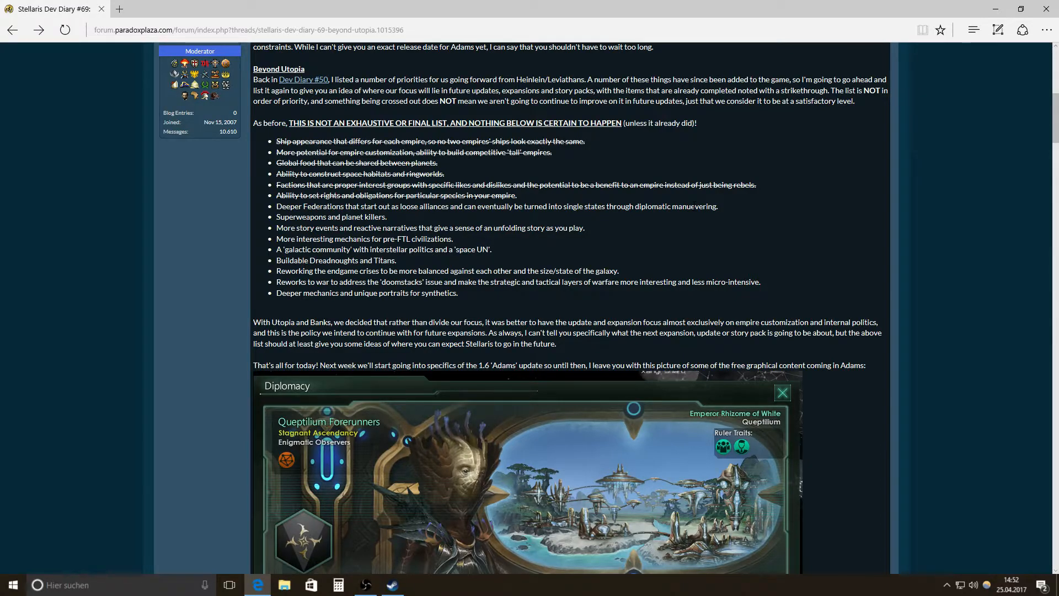
{"action": "mouse_move", "coordinate": [324, 215]}
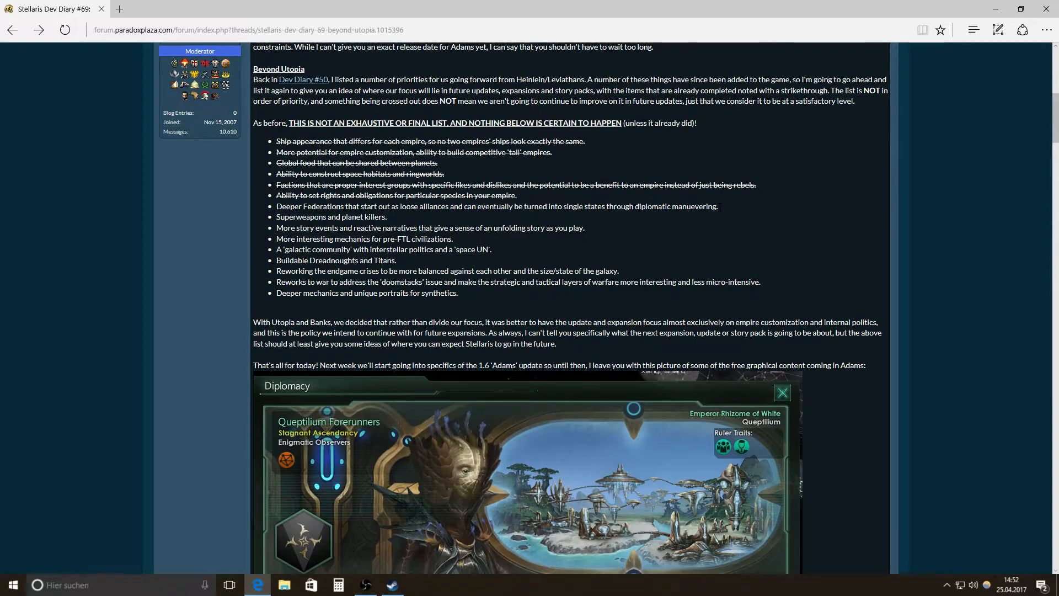
{"action": "mouse_move", "coordinate": [720, 211]}
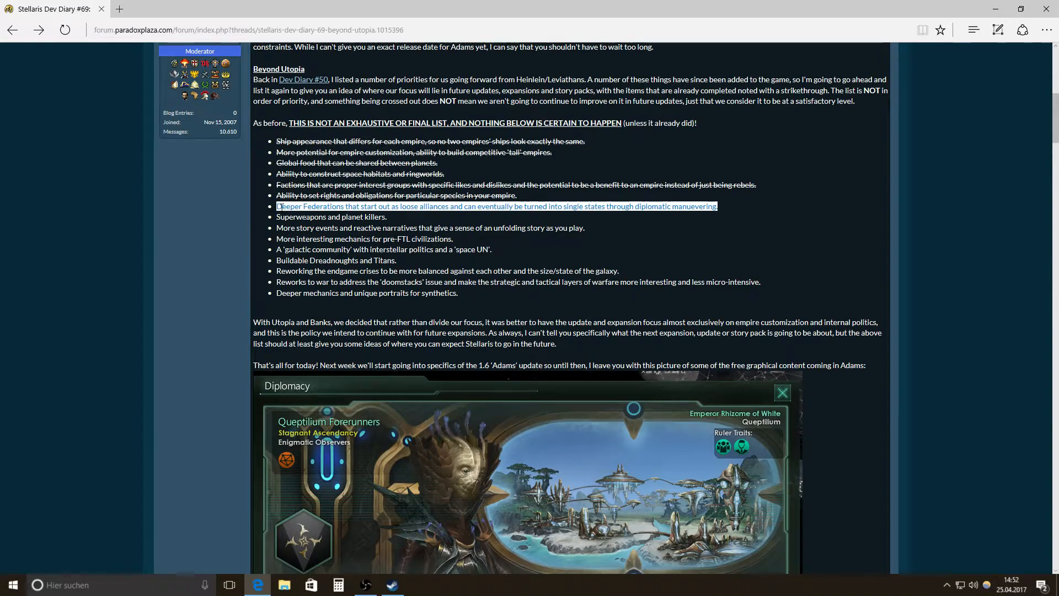
{"action": "mouse_move", "coordinate": [410, 222]}
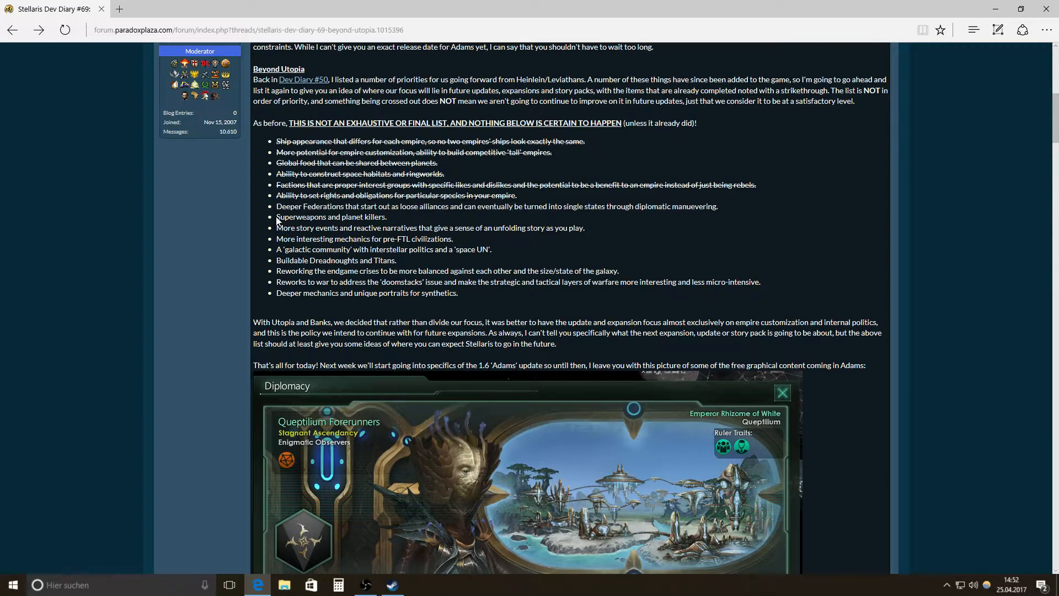
{"action": "double_click", "coordinate": [329, 217]}
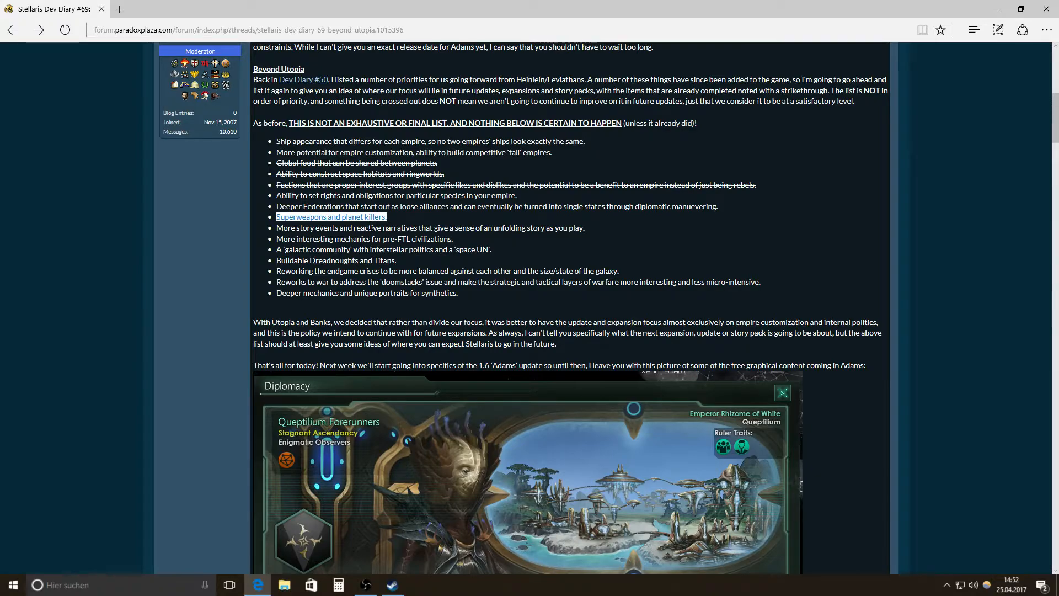
{"action": "mouse_move", "coordinate": [285, 225]}
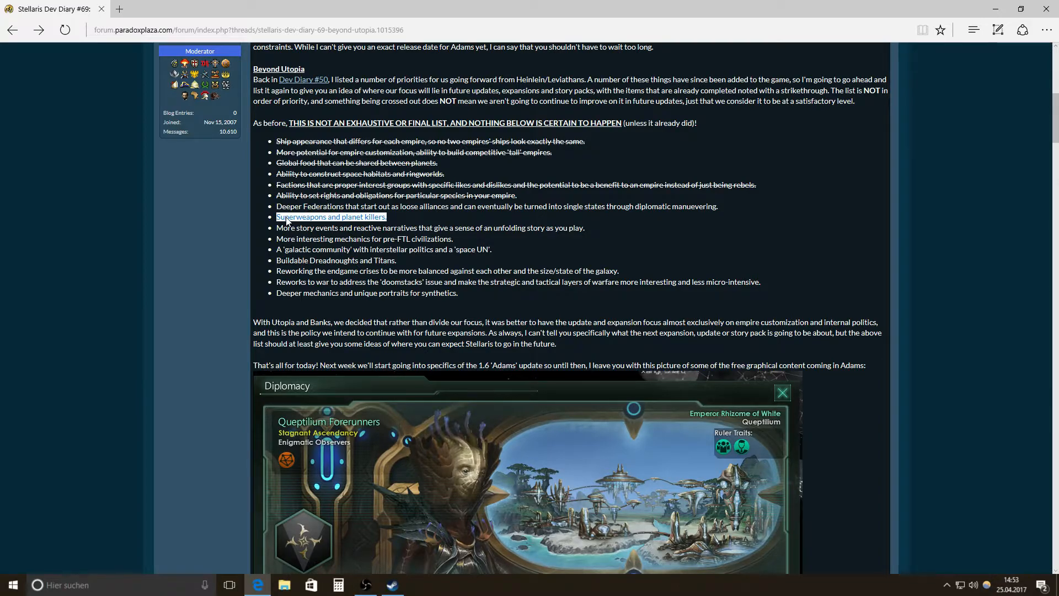
{"action": "mouse_move", "coordinate": [321, 226]}
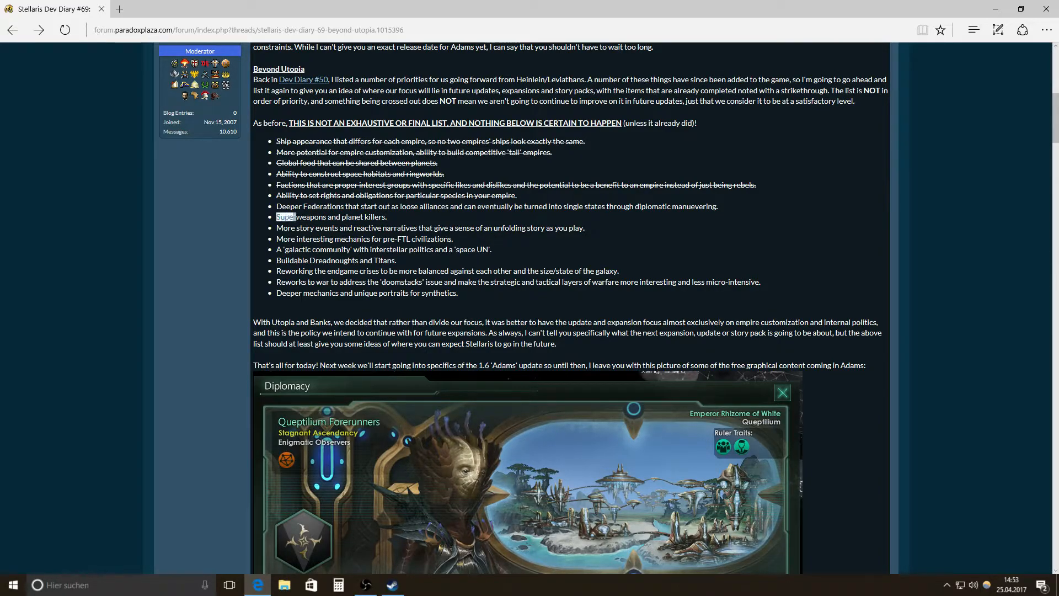
{"action": "double_click", "coordinate": [290, 217]}
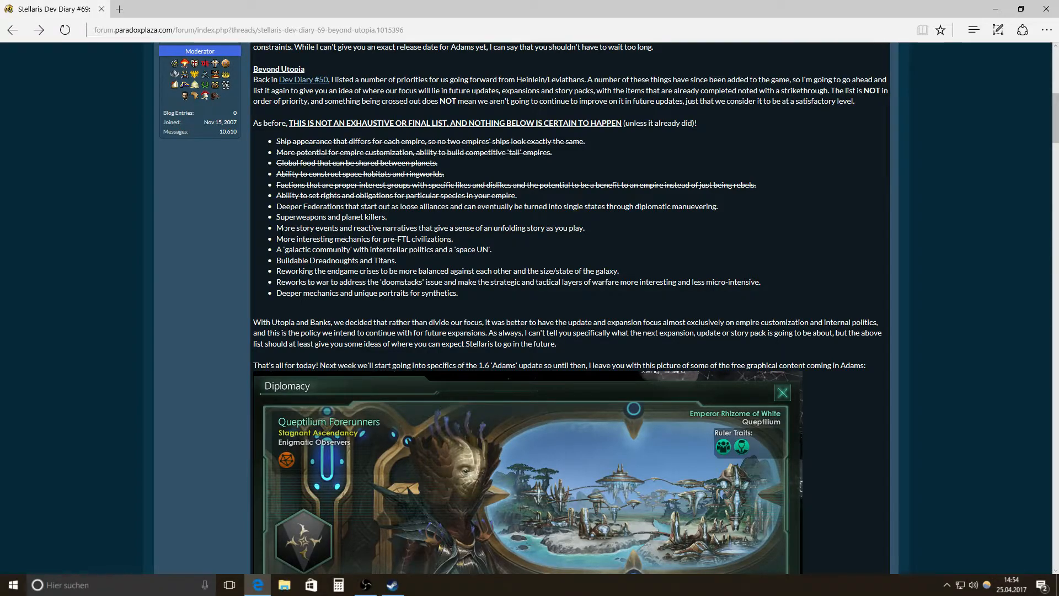
{"action": "mouse_move", "coordinate": [406, 237]}
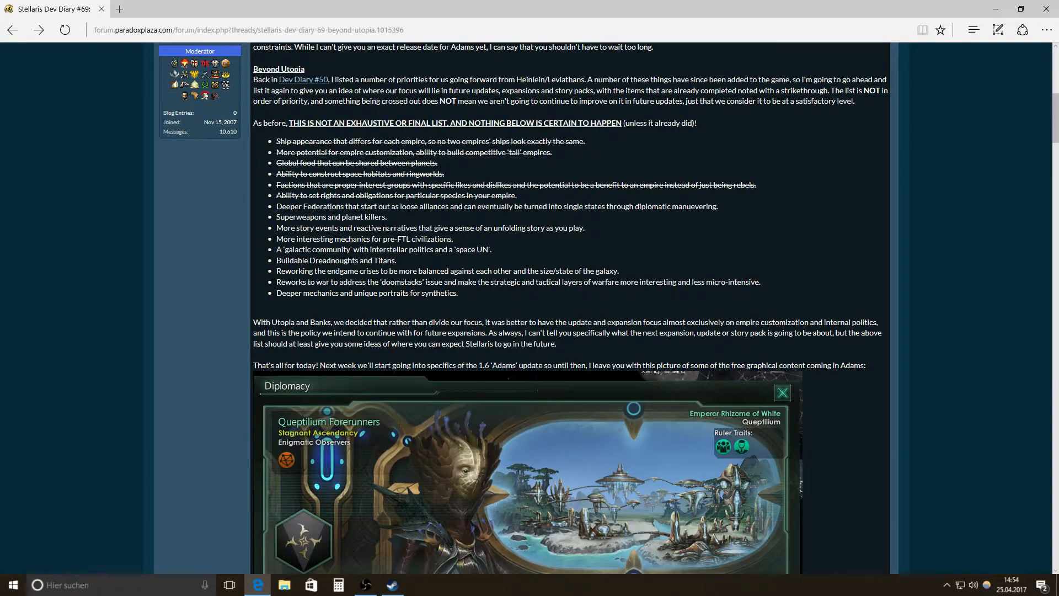
{"action": "mouse_move", "coordinate": [393, 237]}
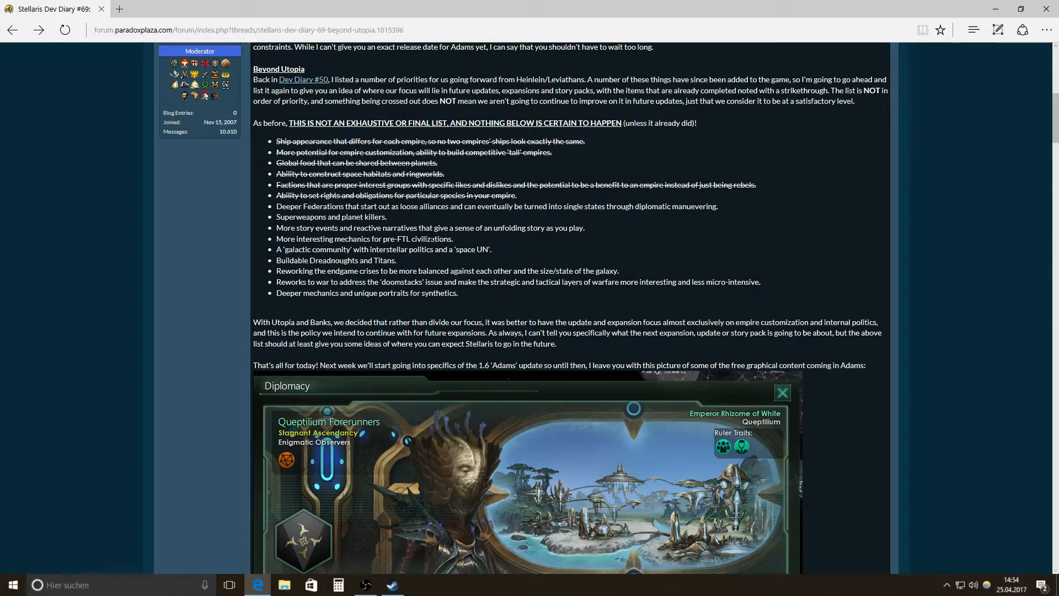
{"action": "mouse_move", "coordinate": [433, 238]}
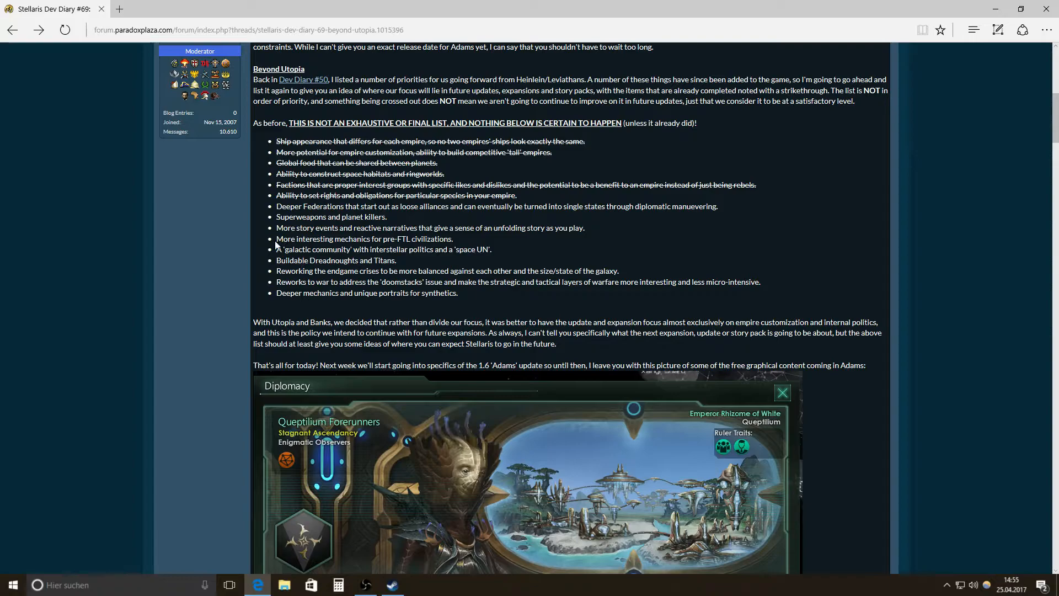
{"action": "double_click", "coordinate": [321, 238]}
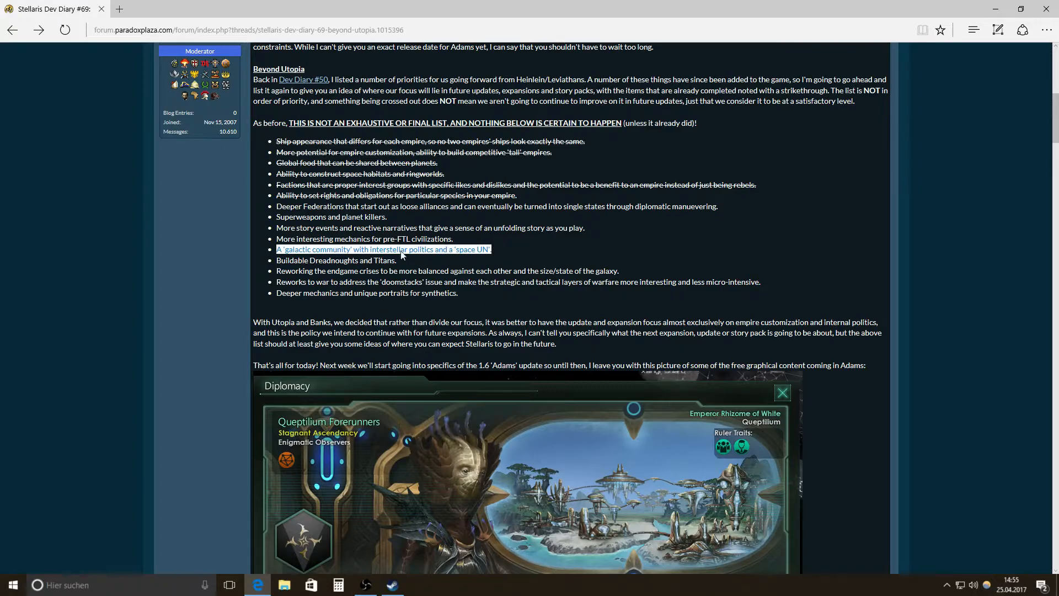
{"action": "mouse_move", "coordinate": [341, 254]}
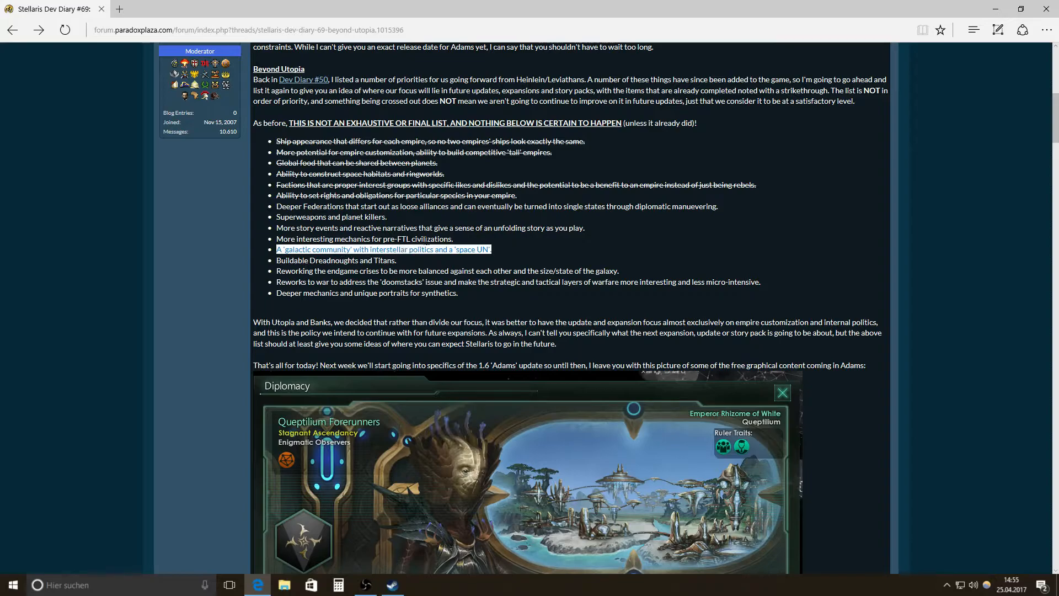
{"action": "double_click", "coordinate": [465, 249]}
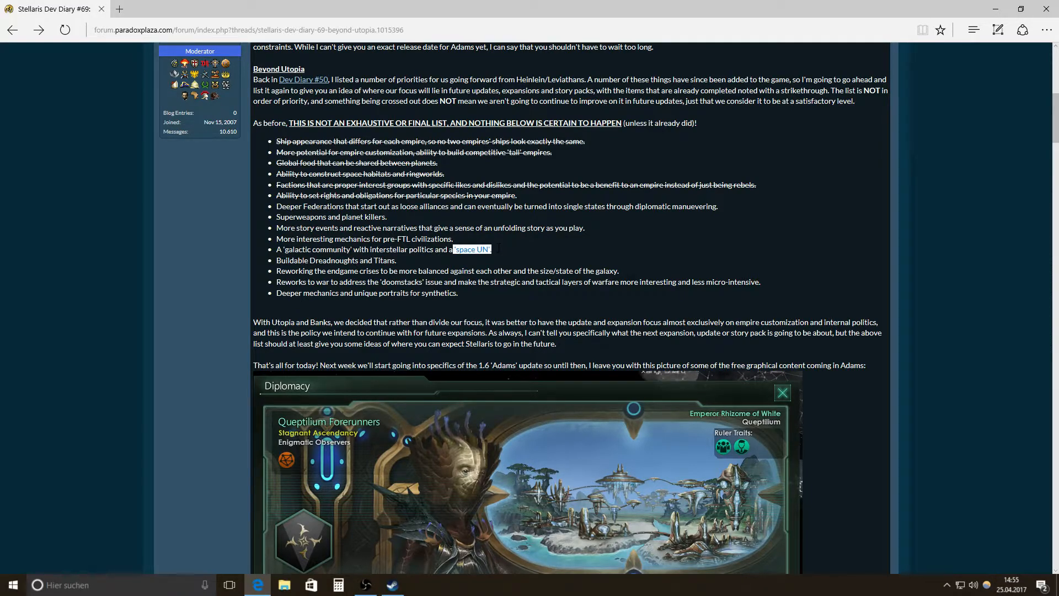
{"action": "mouse_move", "coordinate": [494, 254]}
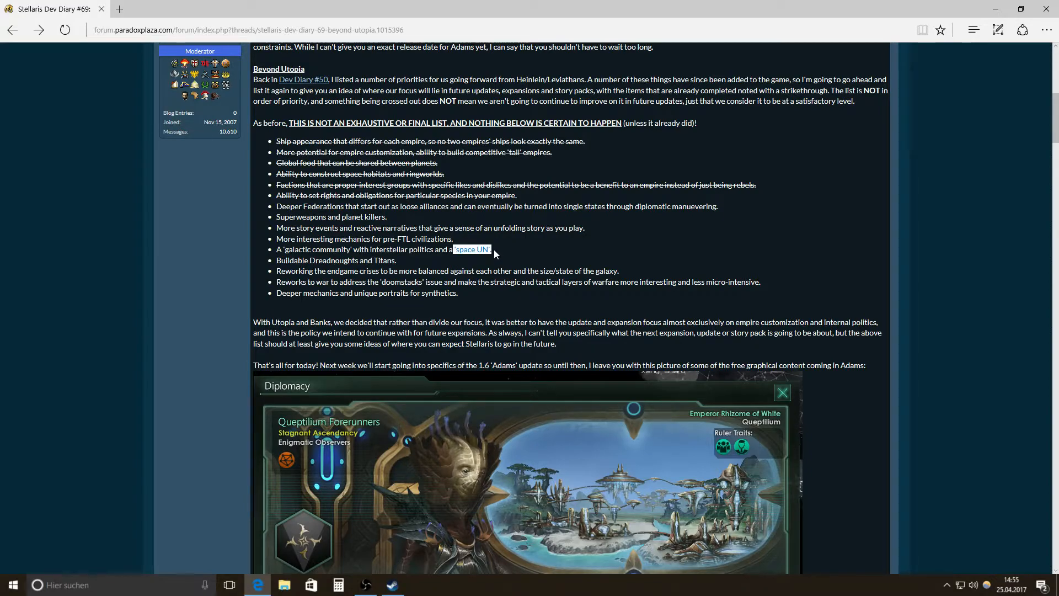
{"action": "mouse_move", "coordinate": [457, 255]}
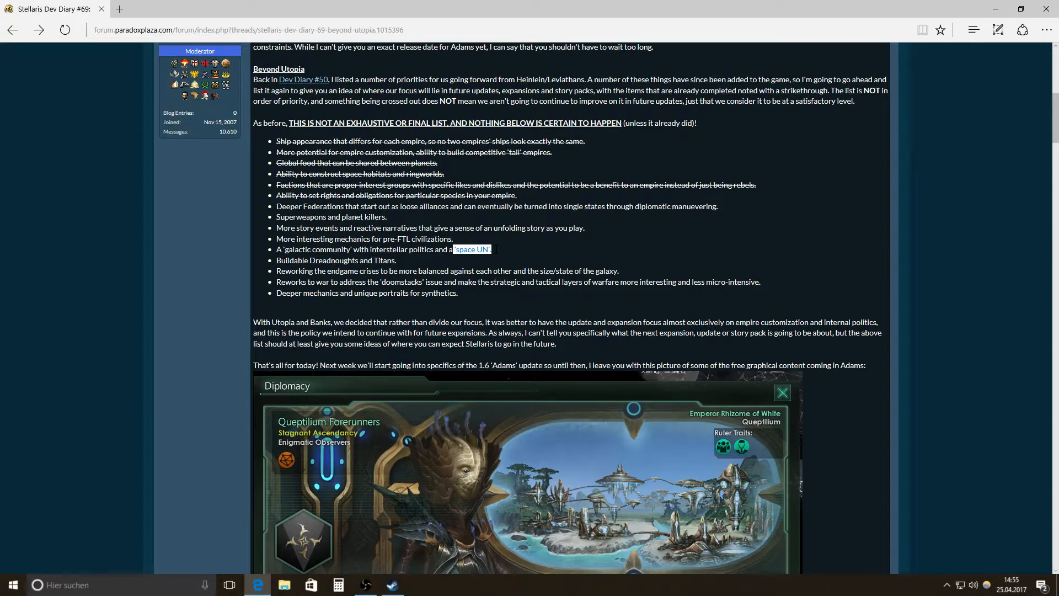
{"action": "mouse_move", "coordinate": [490, 253]}
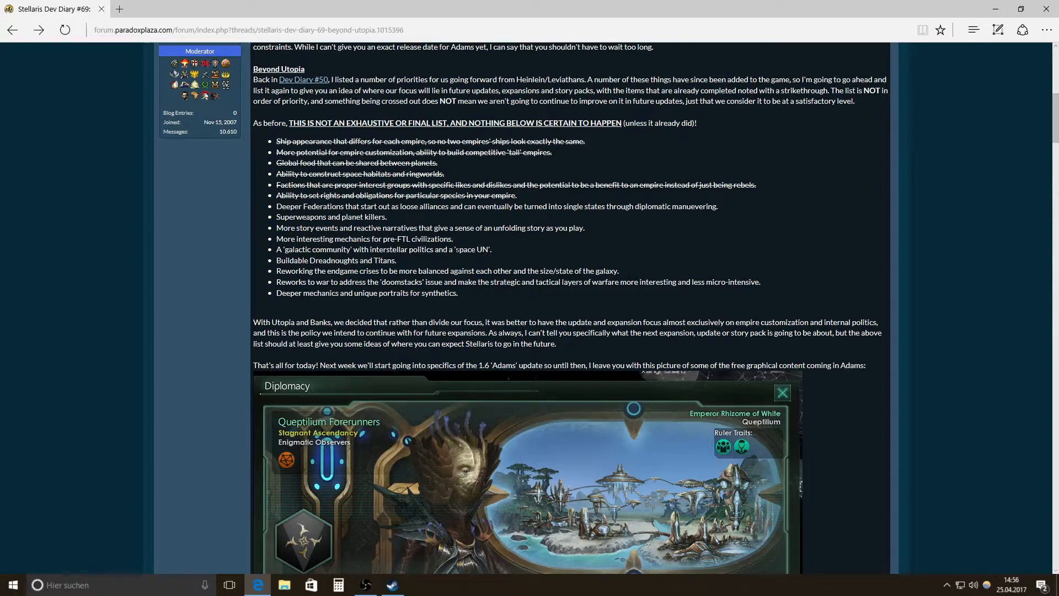
{"action": "double_click", "coordinate": [471, 249]}
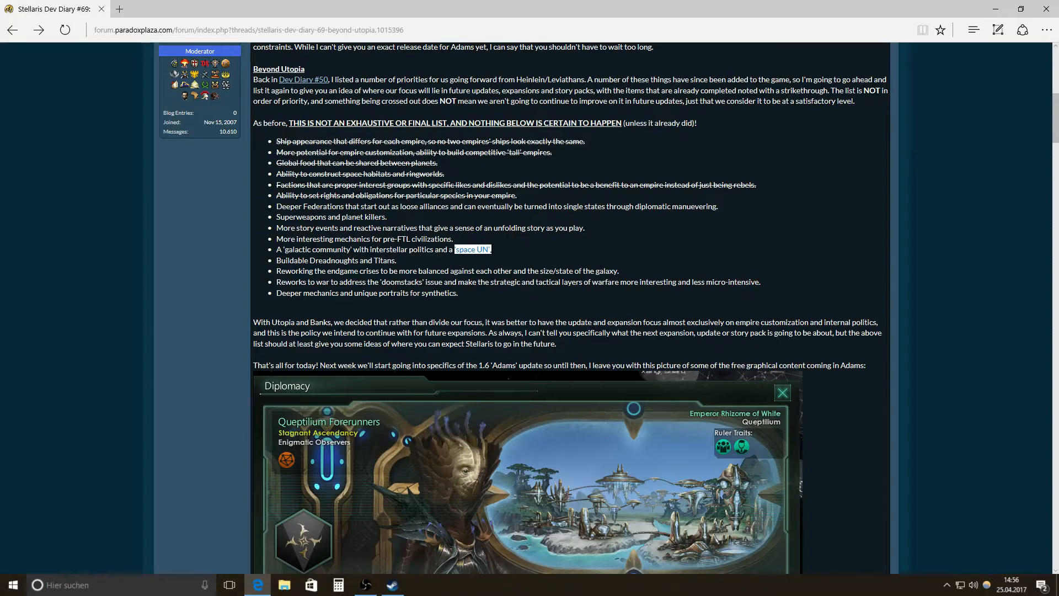
{"action": "mouse_move", "coordinate": [492, 252]}
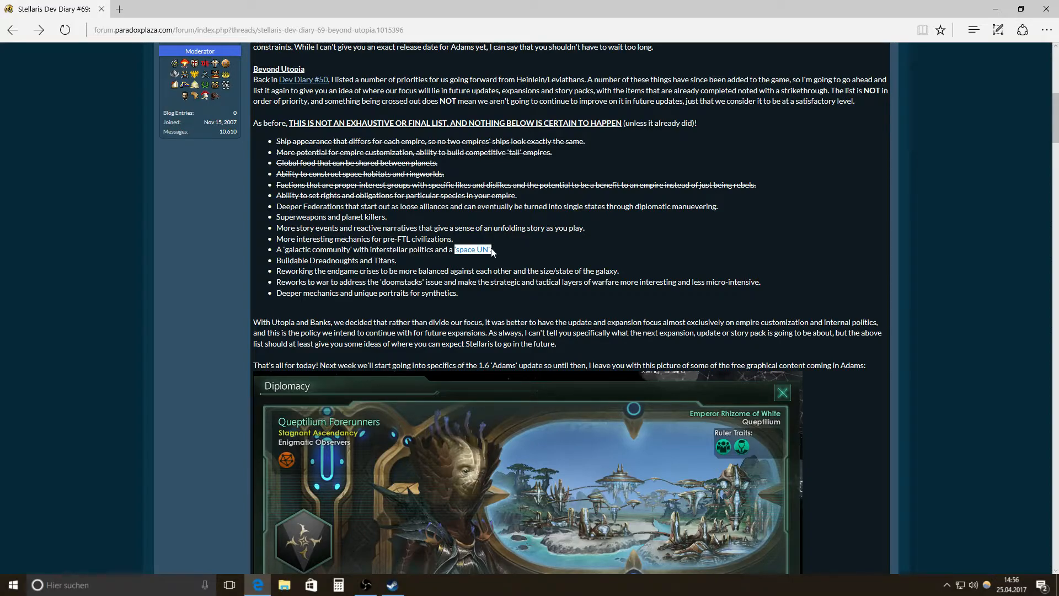
{"action": "mouse_move", "coordinate": [338, 258]}
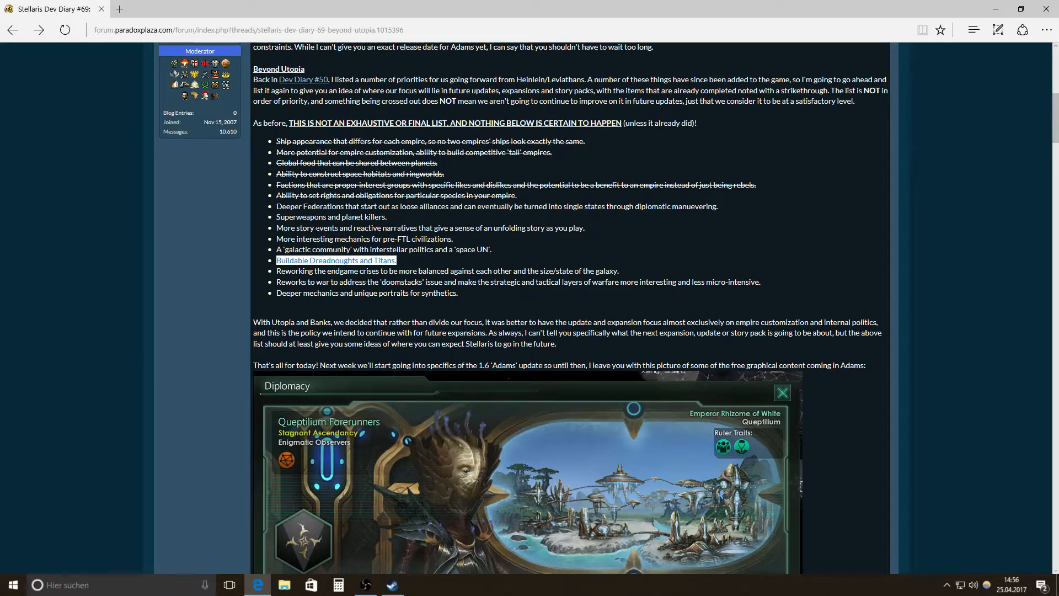
{"action": "mouse_move", "coordinate": [341, 270]}
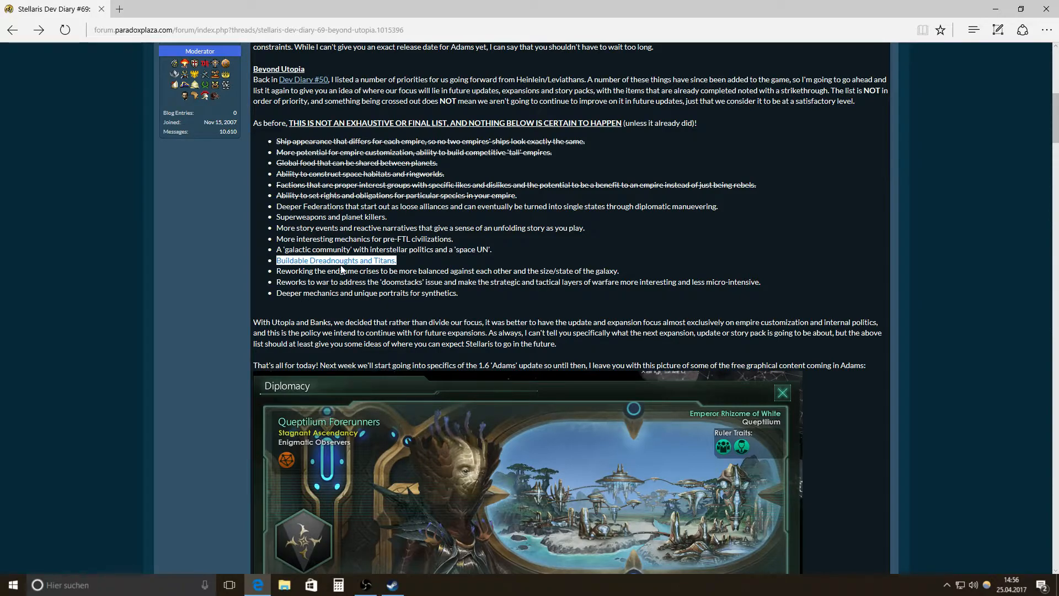
{"action": "mouse_move", "coordinate": [321, 265]}
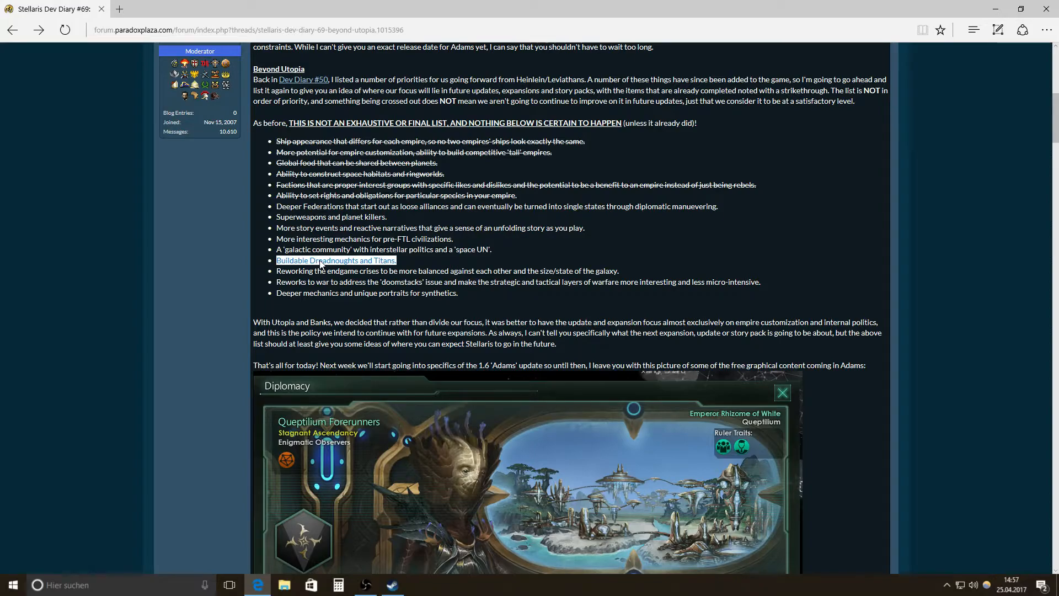
{"action": "mouse_move", "coordinate": [303, 263]}
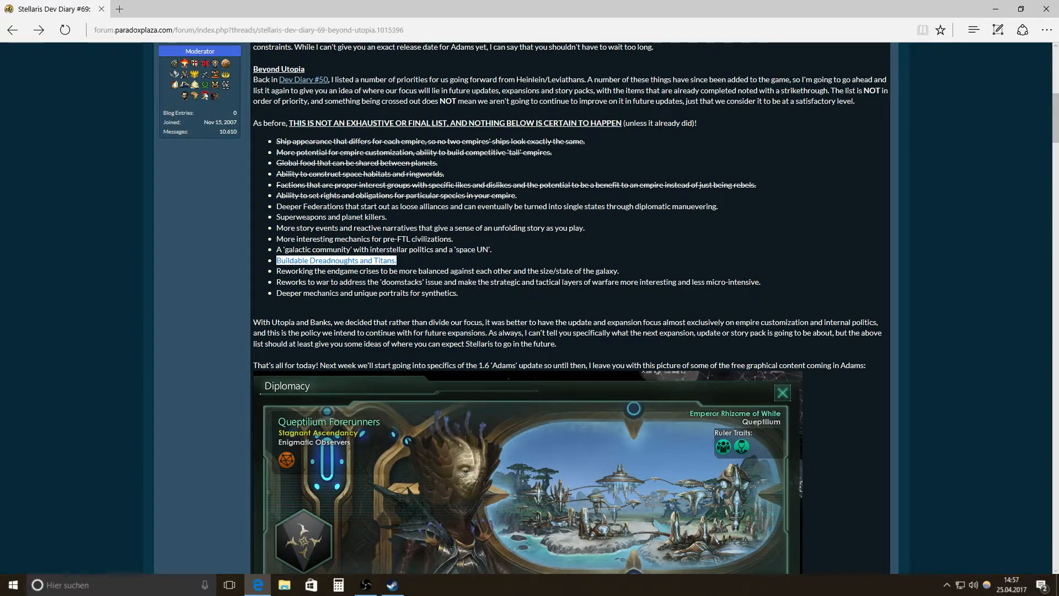
{"action": "mouse_move", "coordinate": [360, 264]}
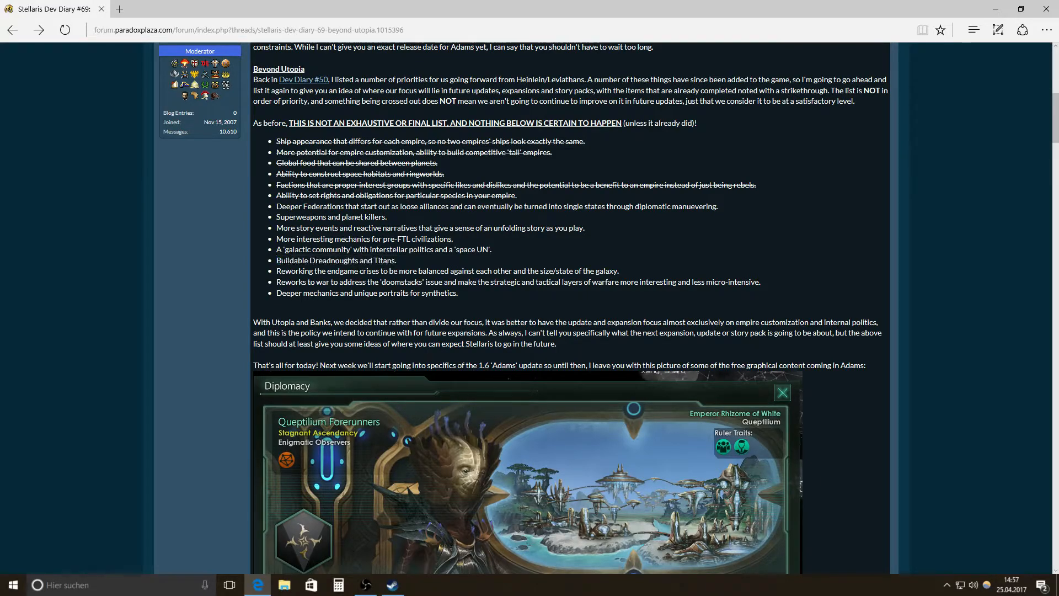
{"action": "double_click", "coordinate": [335, 260]}
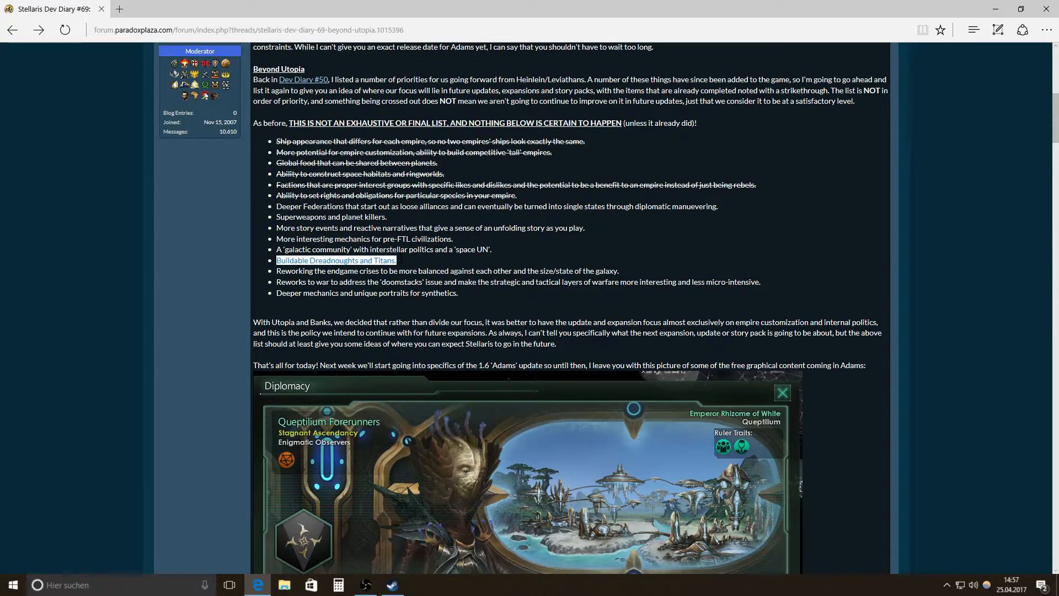
{"action": "mouse_move", "coordinate": [397, 262]}
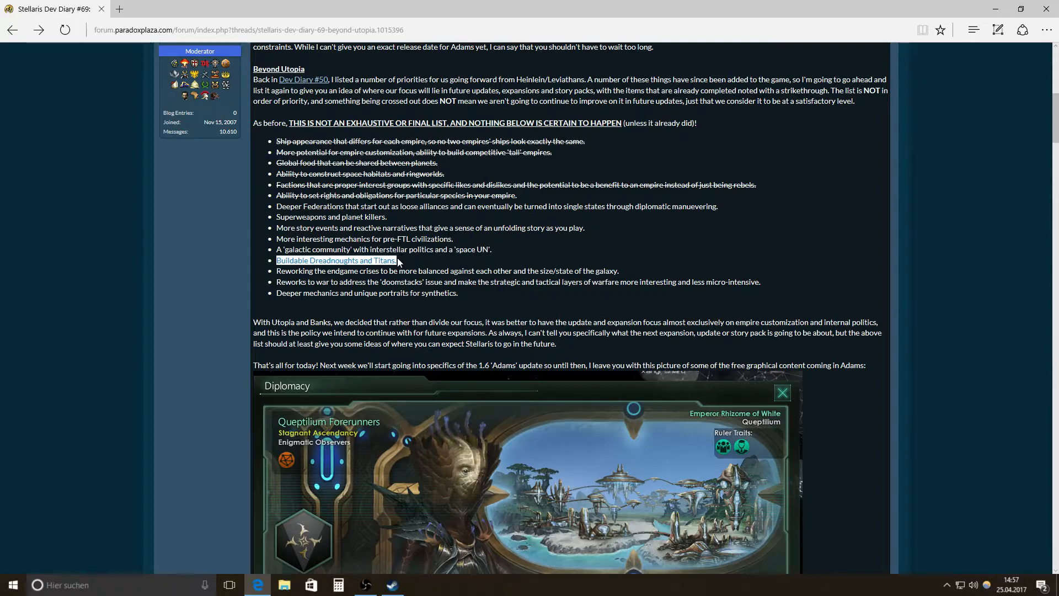
{"action": "mouse_move", "coordinate": [354, 264]}
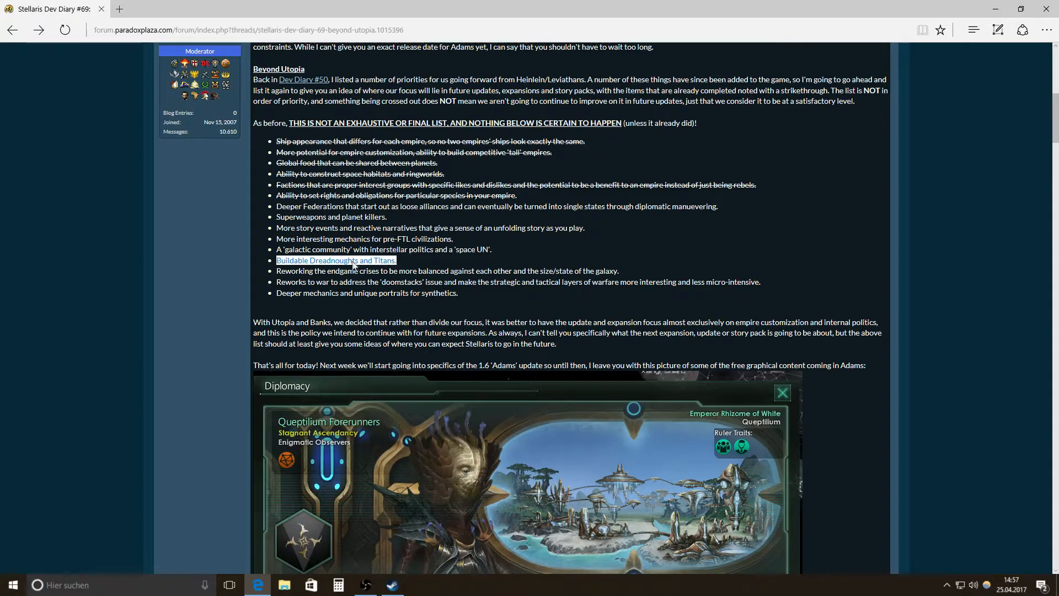
{"action": "mouse_move", "coordinate": [317, 269]}
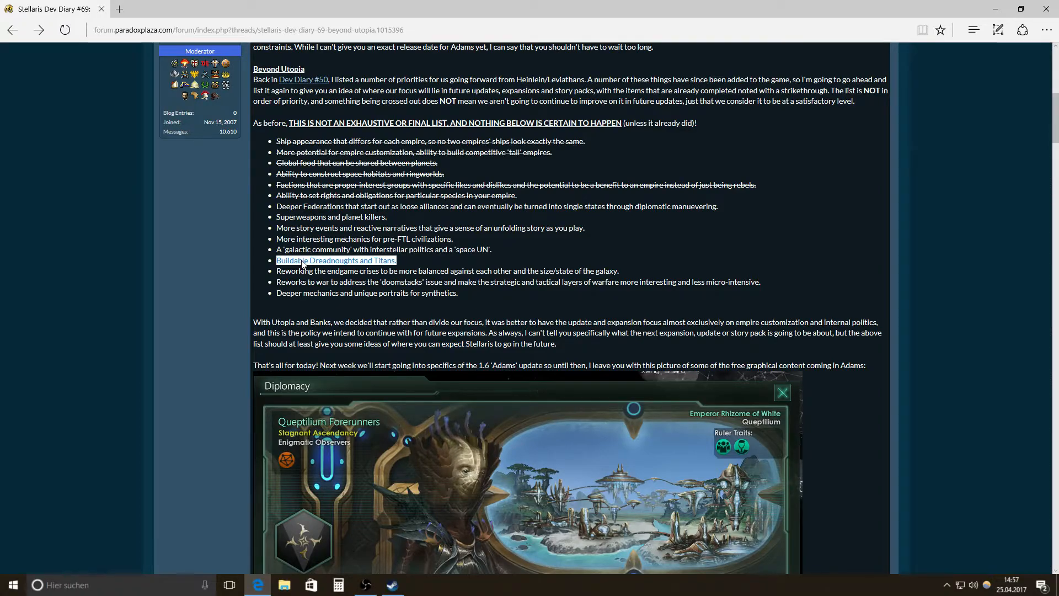
{"action": "mouse_move", "coordinate": [305, 264]}
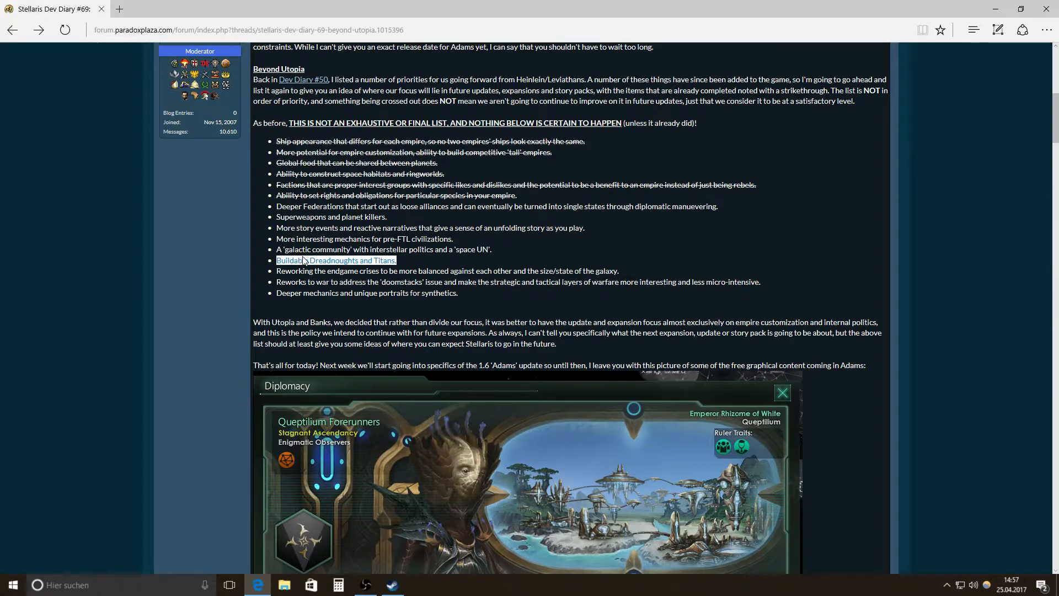
{"action": "mouse_move", "coordinate": [311, 261]}
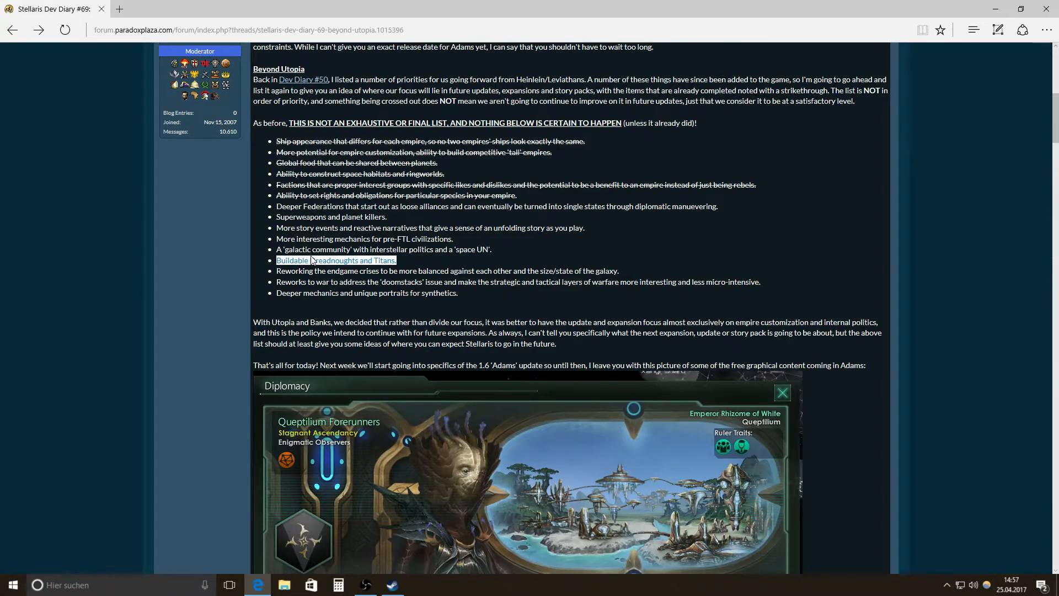
{"action": "mouse_move", "coordinate": [356, 260]}
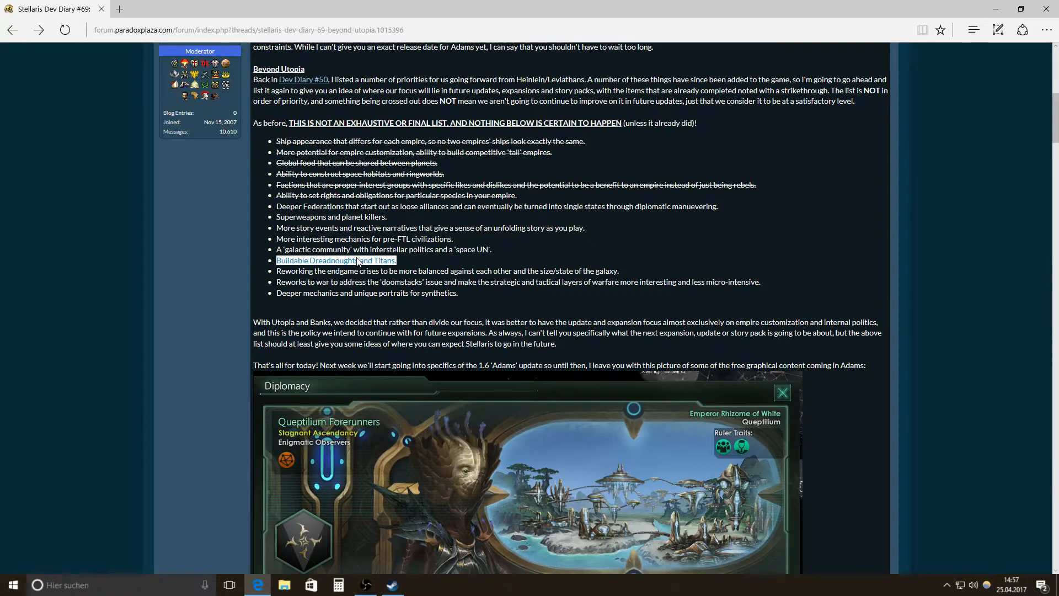
{"action": "mouse_move", "coordinate": [354, 262]}
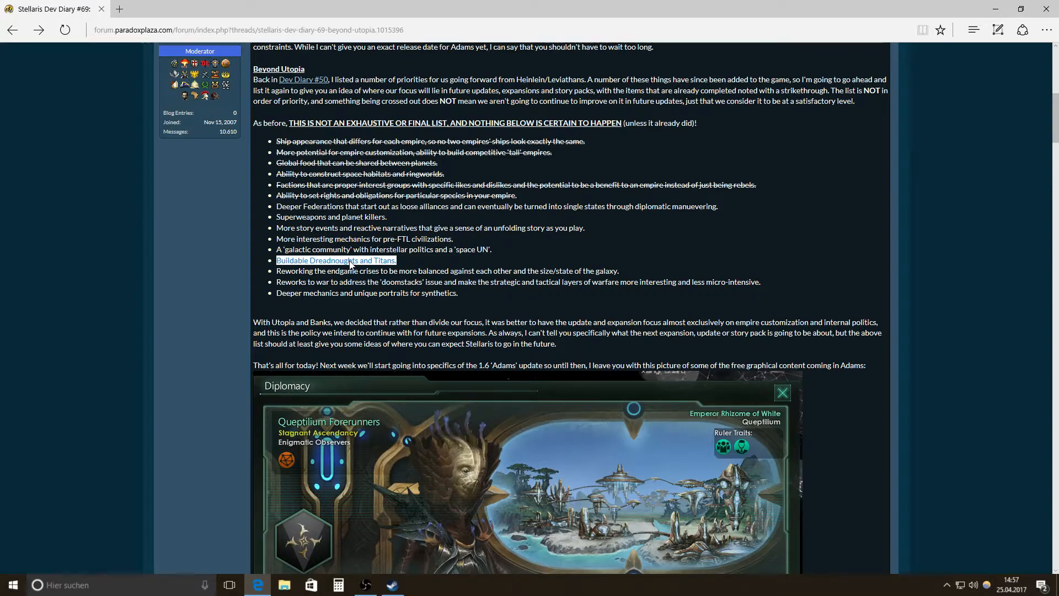
{"action": "mouse_move", "coordinate": [344, 264]}
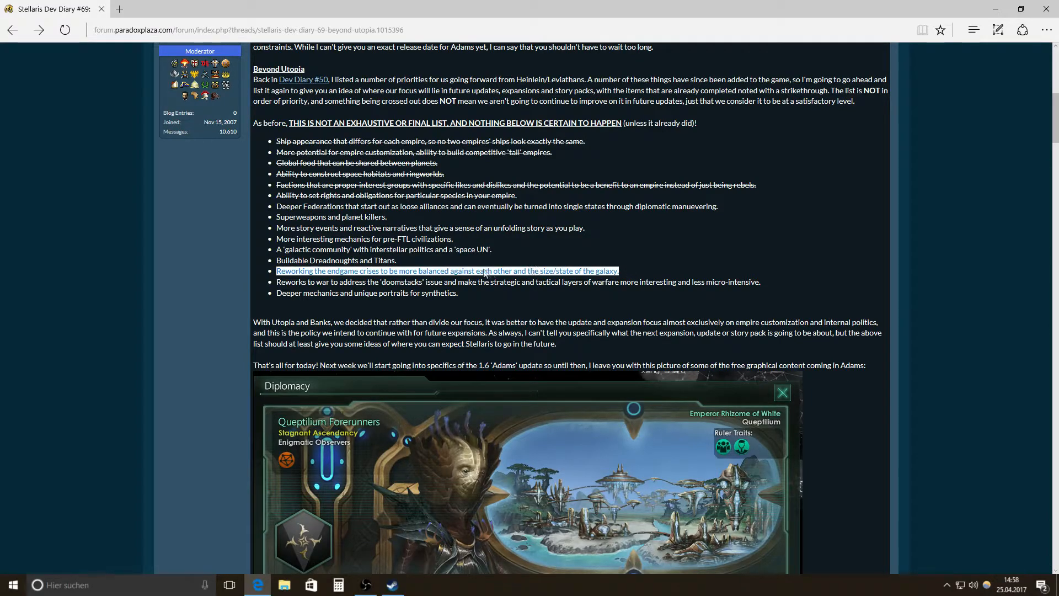
{"action": "mouse_move", "coordinate": [324, 273]}
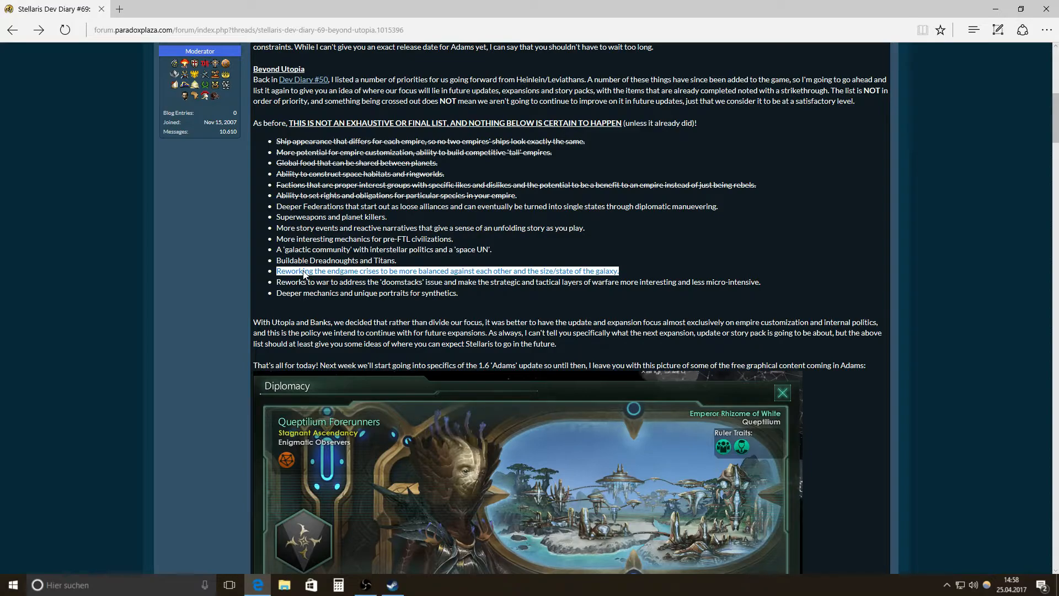
{"action": "mouse_move", "coordinate": [305, 273]}
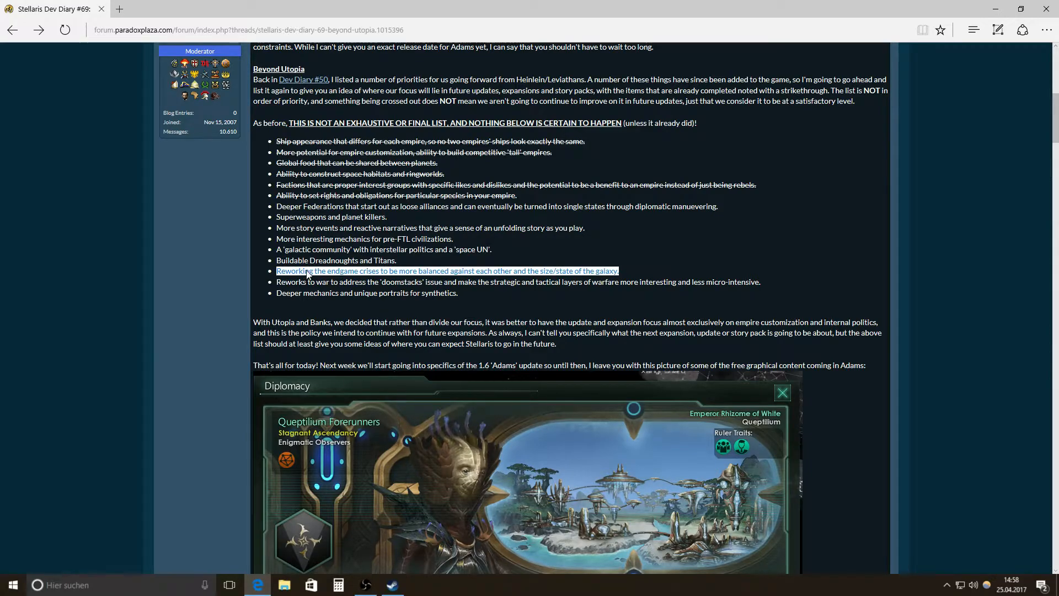
{"action": "mouse_move", "coordinate": [442, 273]}
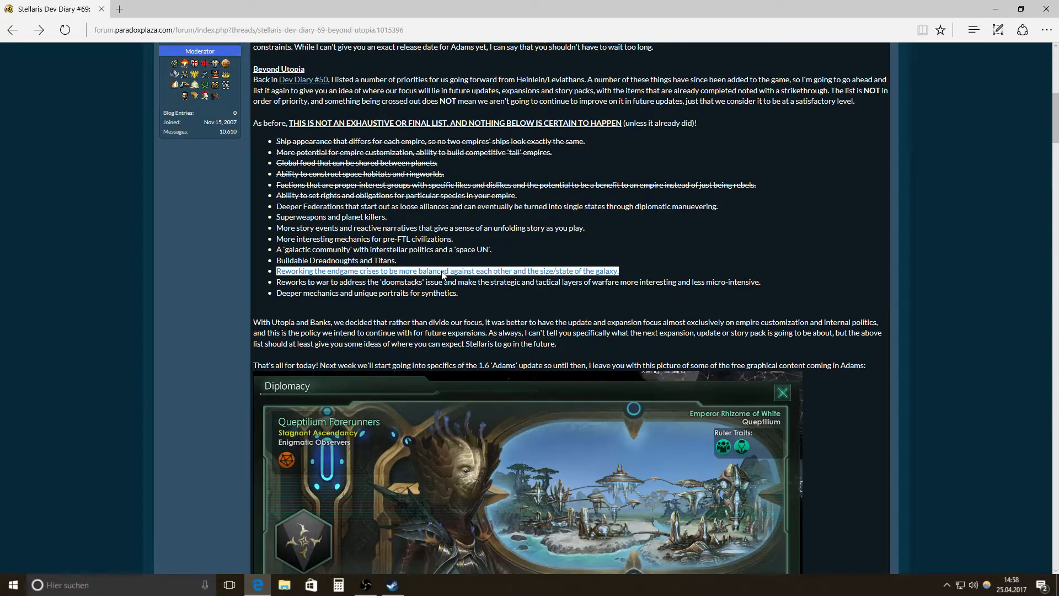
{"action": "mouse_move", "coordinate": [350, 277]}
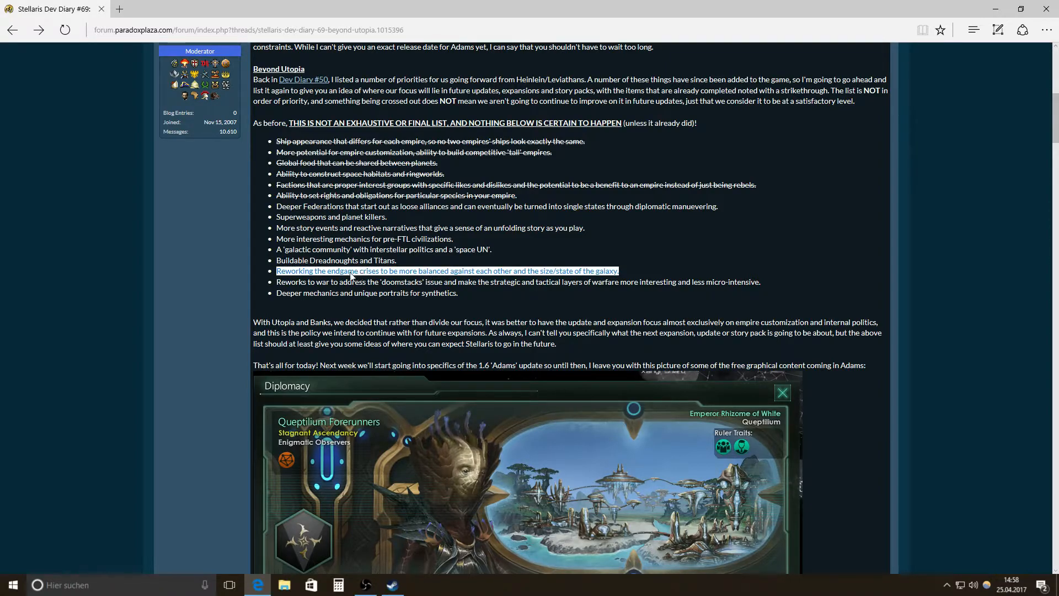
{"action": "double_click", "coordinate": [350, 271]}
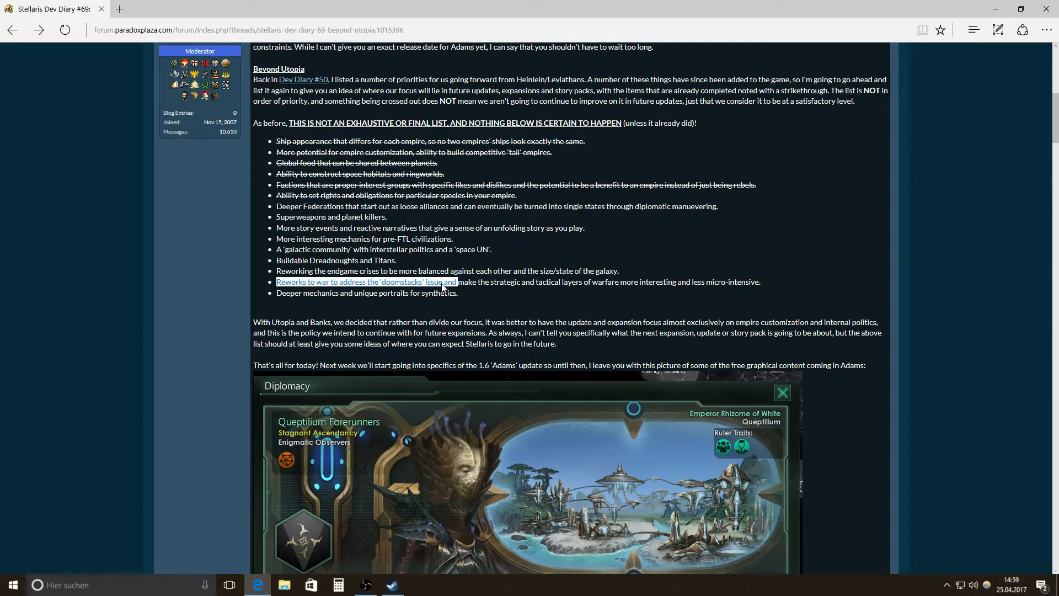
{"action": "mouse_move", "coordinate": [437, 287]}
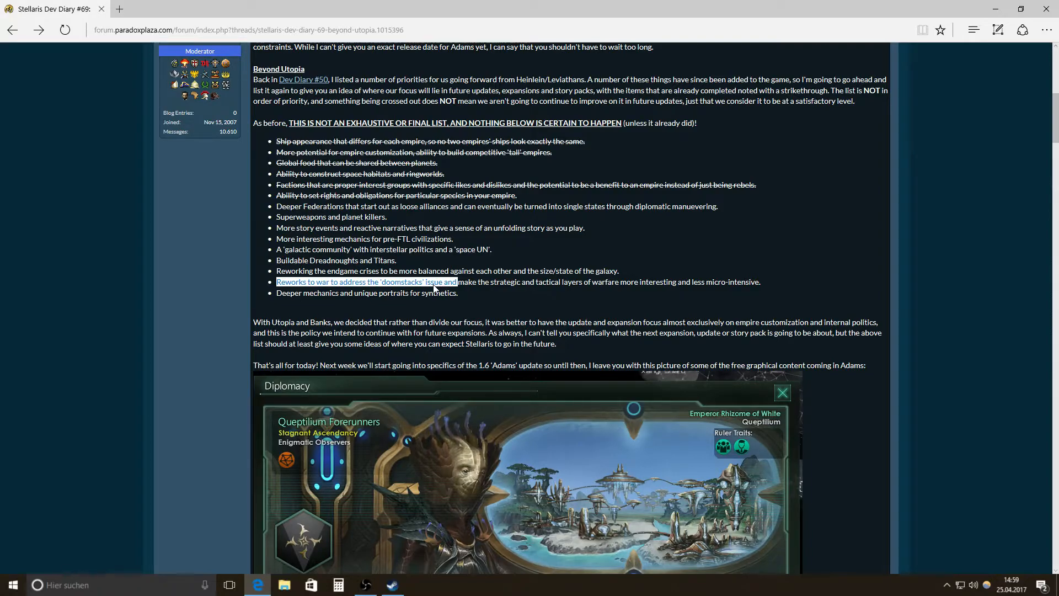
{"action": "mouse_move", "coordinate": [357, 291]}
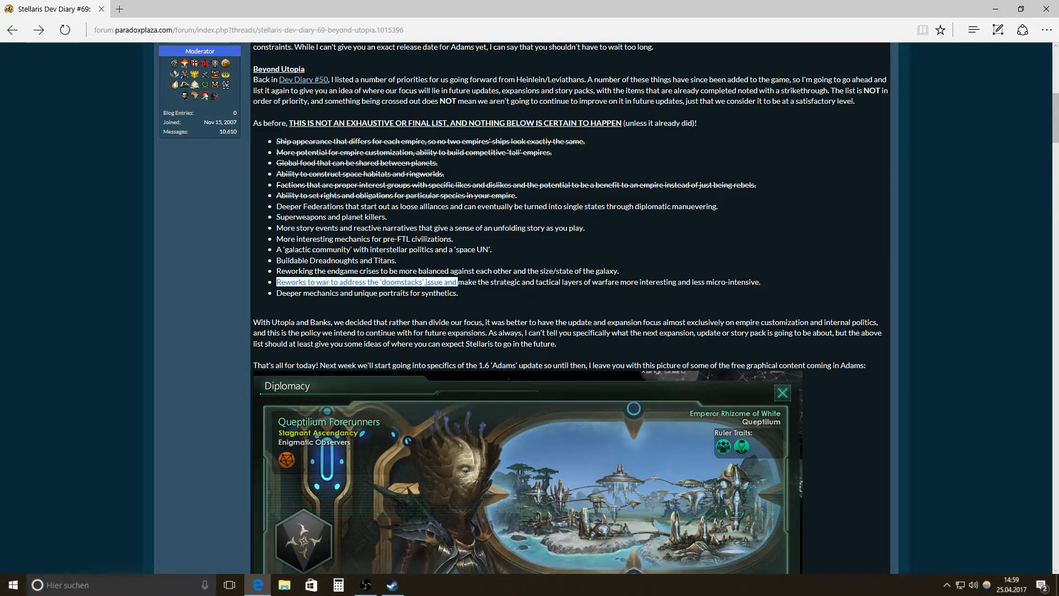
{"action": "mouse_move", "coordinate": [475, 291]}
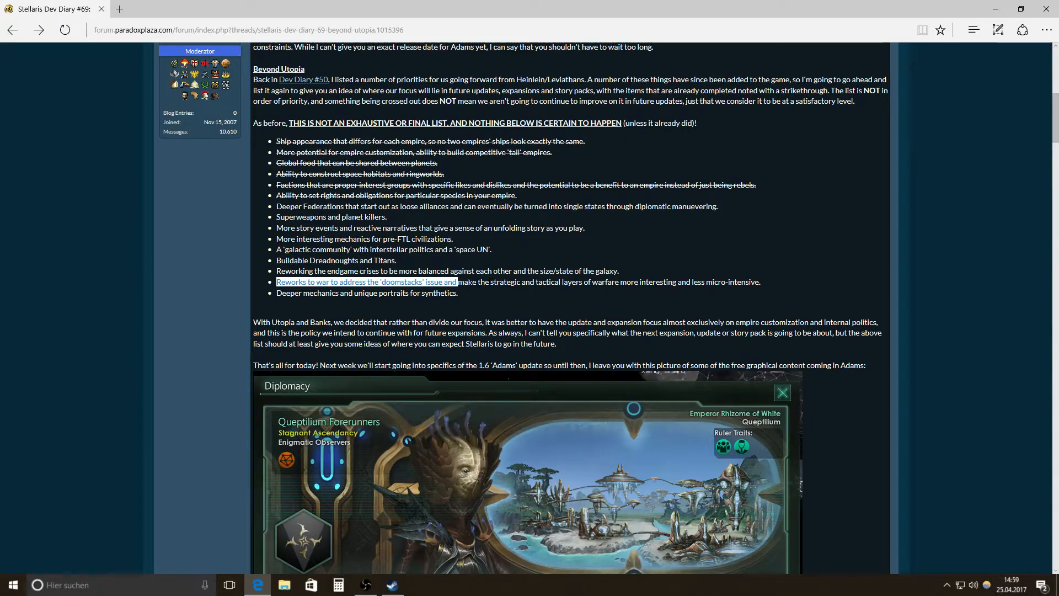
{"action": "mouse_move", "coordinate": [451, 286]}
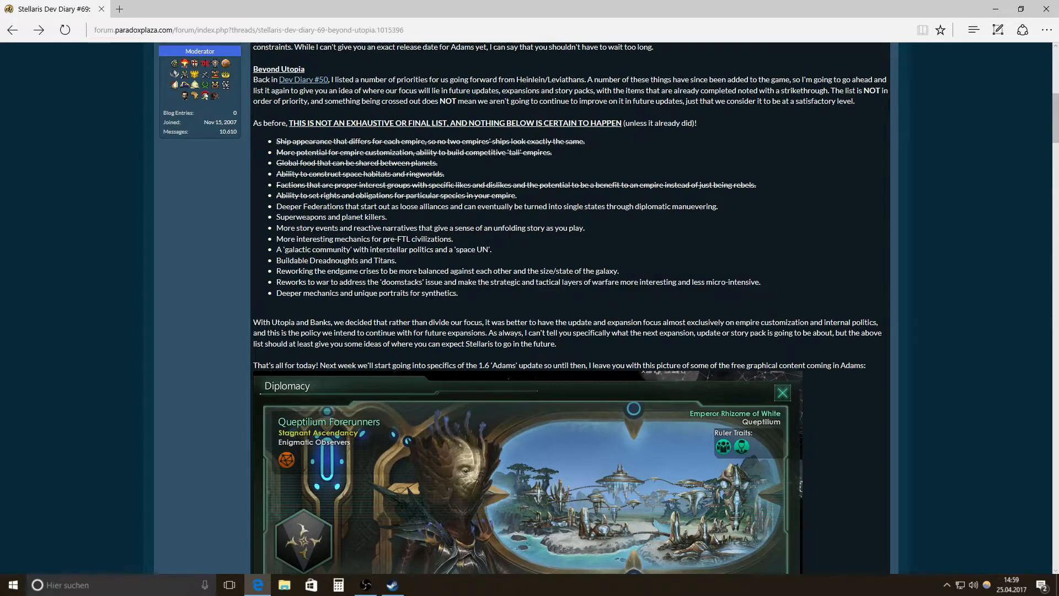
{"action": "double_click", "coordinate": [734, 281]}
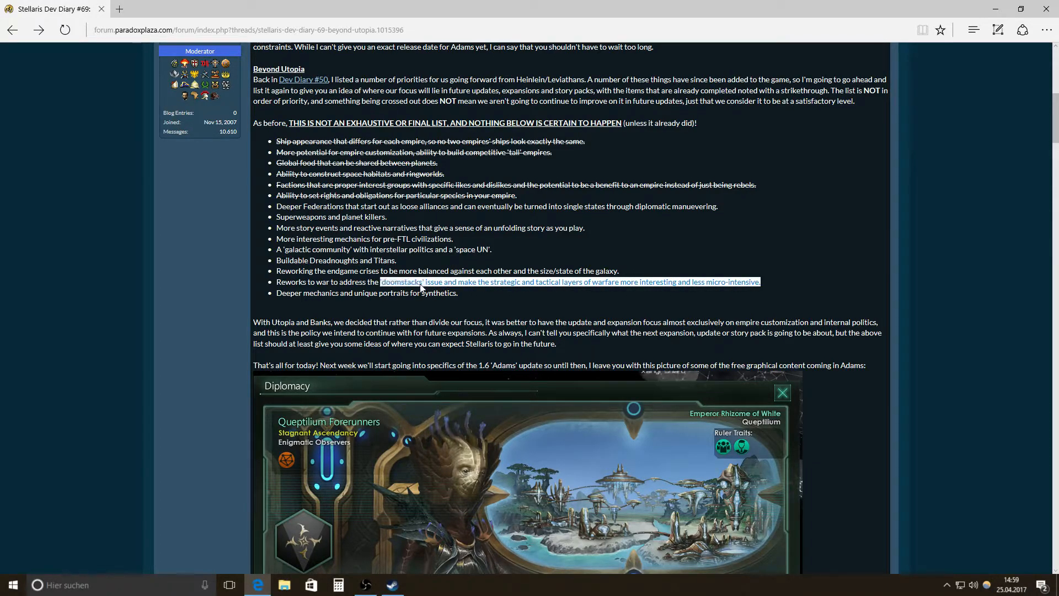
{"action": "mouse_move", "coordinate": [401, 287]}
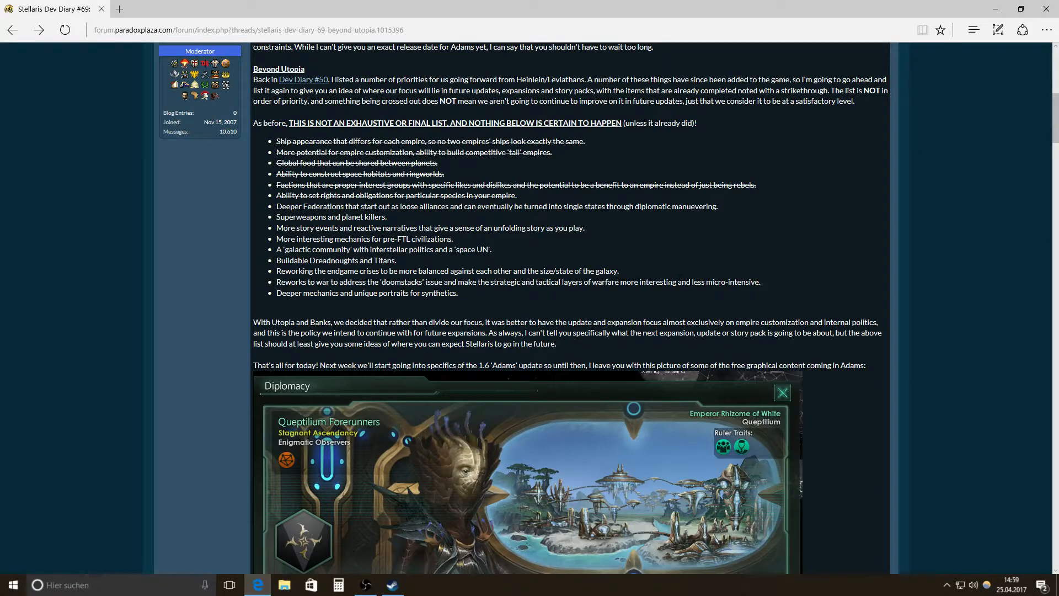
{"action": "mouse_move", "coordinate": [662, 279]}
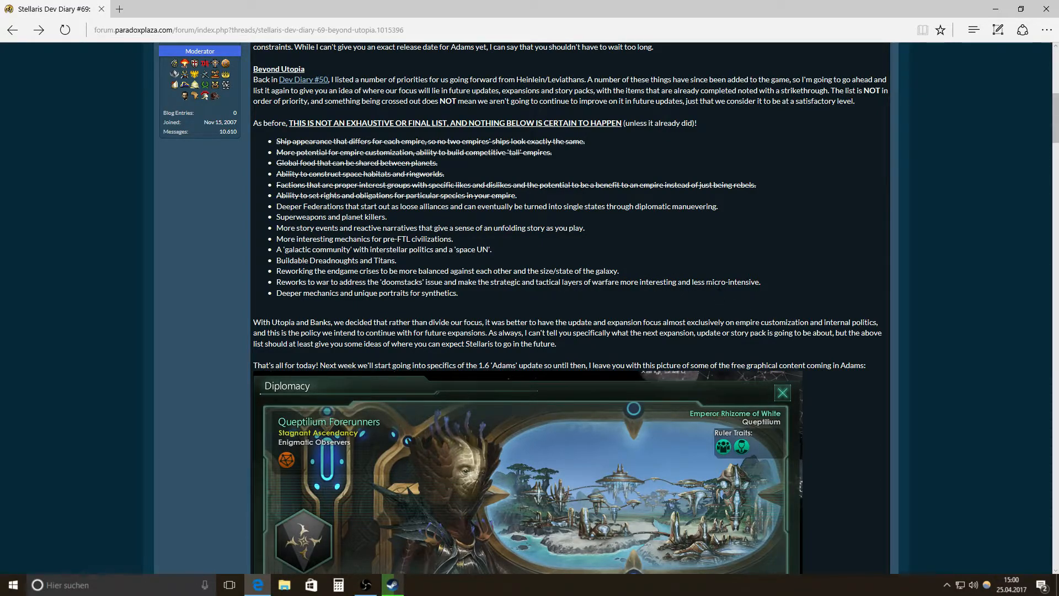
{"action": "mouse_move", "coordinate": [298, 305]}
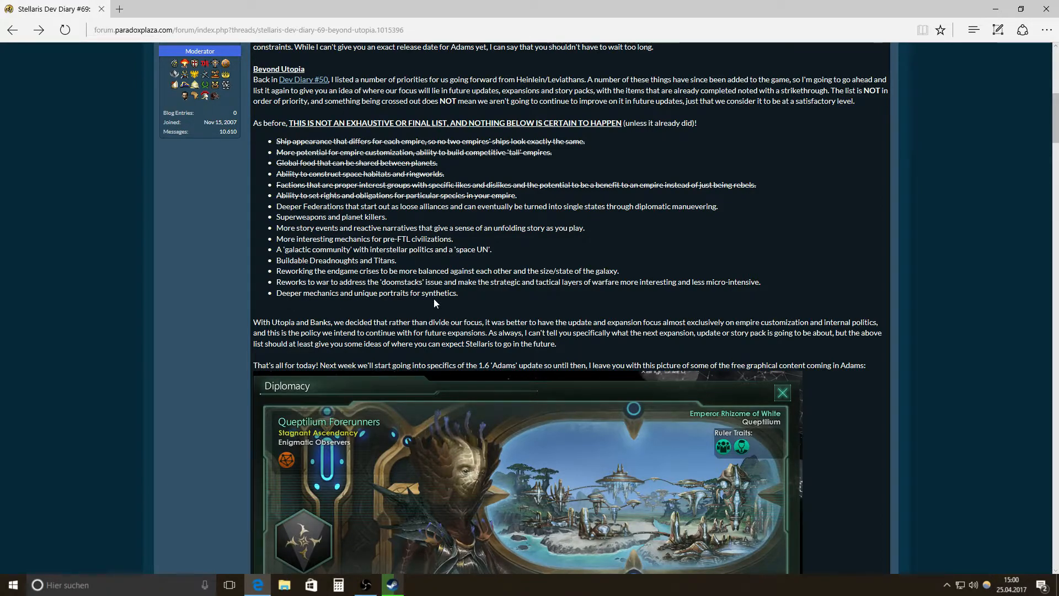
{"action": "mouse_move", "coordinate": [419, 303]}
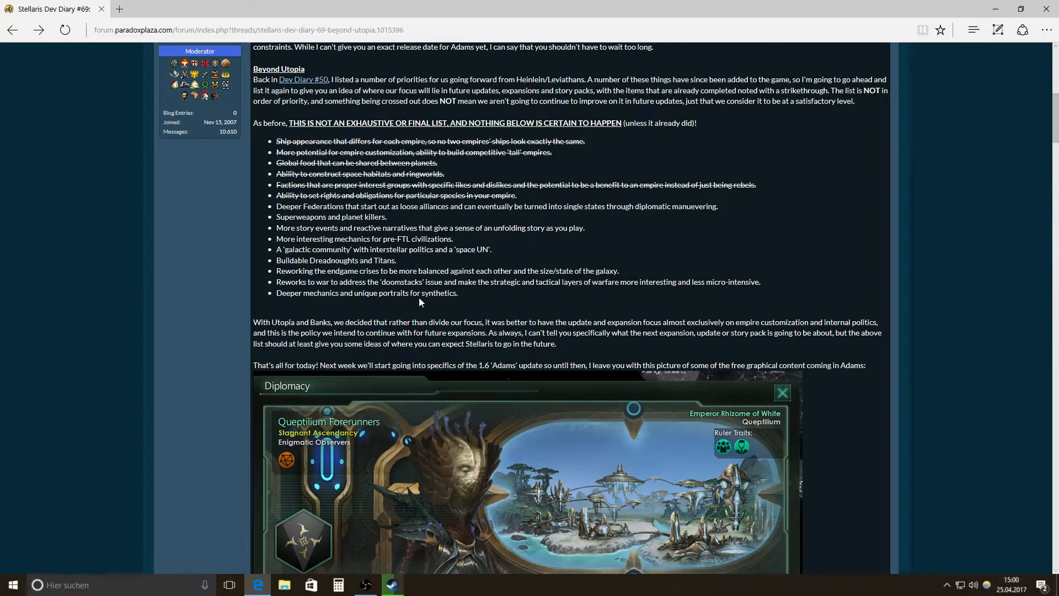
{"action": "mouse_move", "coordinate": [404, 311]}
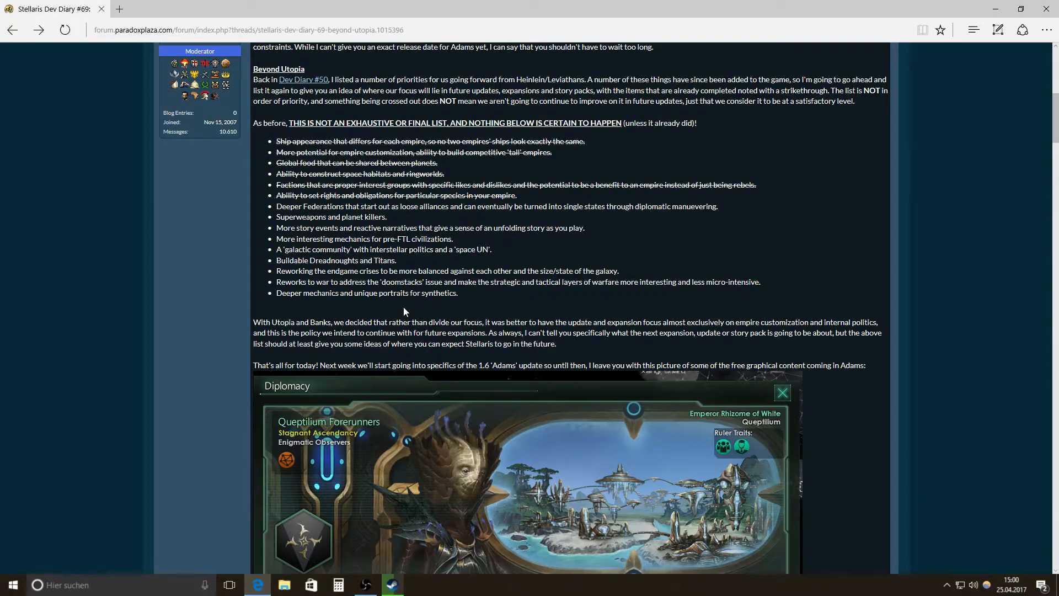
- Scroll down past the Beyond Utopia list to reveal more of the Diplomacy screenshot
{"action": "scroll", "scroll_direction": "down", "scroll_amount": 3}
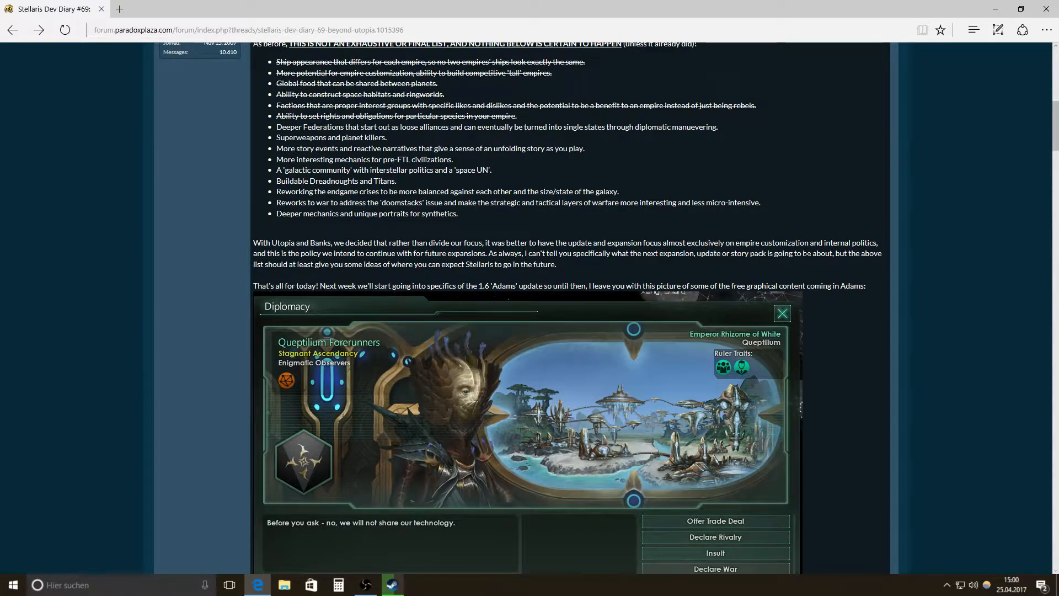
{"action": "mouse_move", "coordinate": [404, 224]}
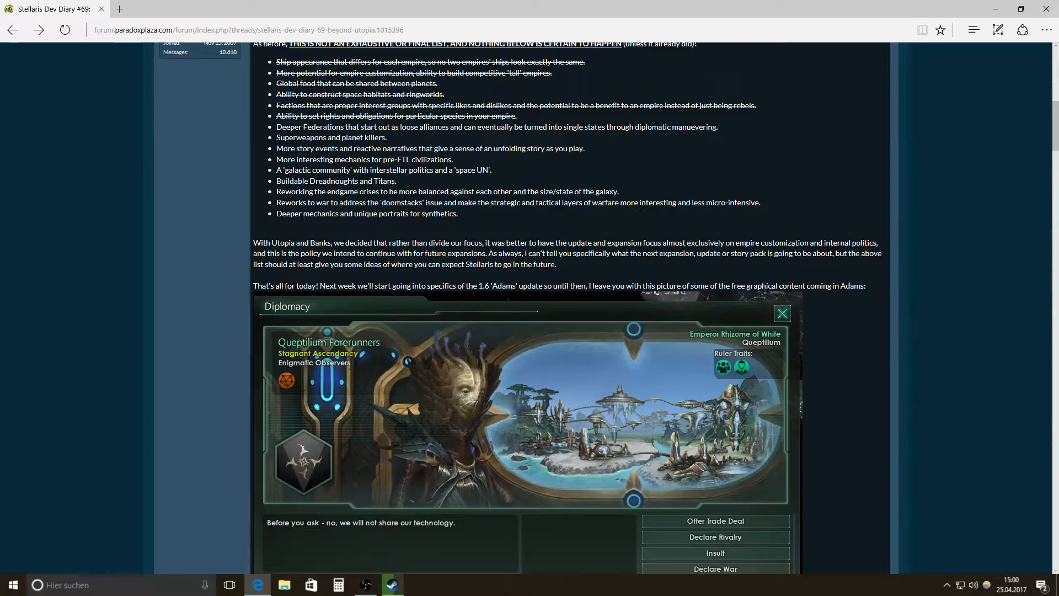
{"action": "mouse_move", "coordinate": [585, 271]}
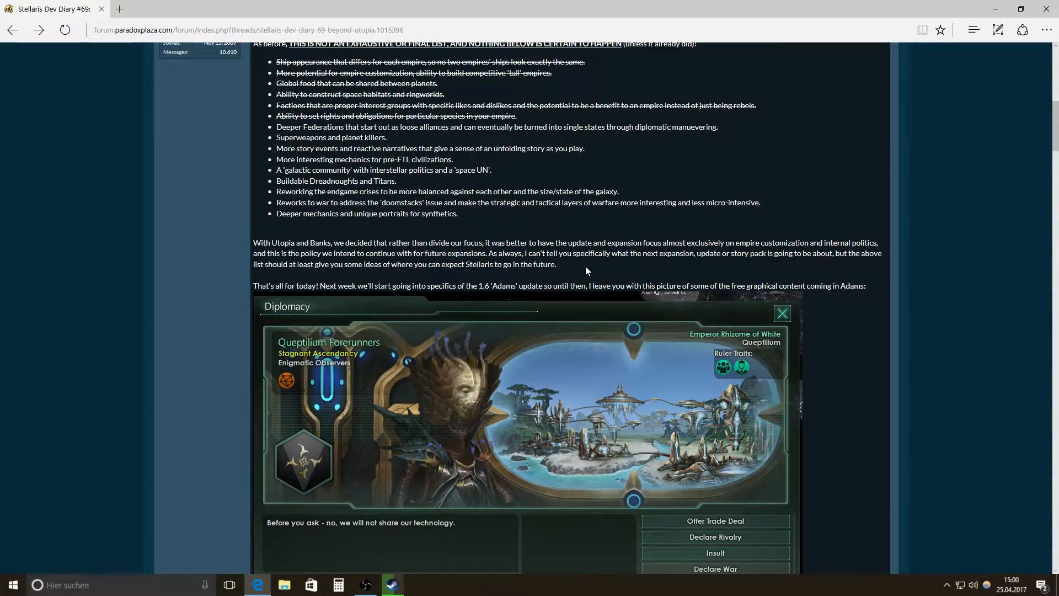
{"action": "mouse_move", "coordinate": [566, 271]}
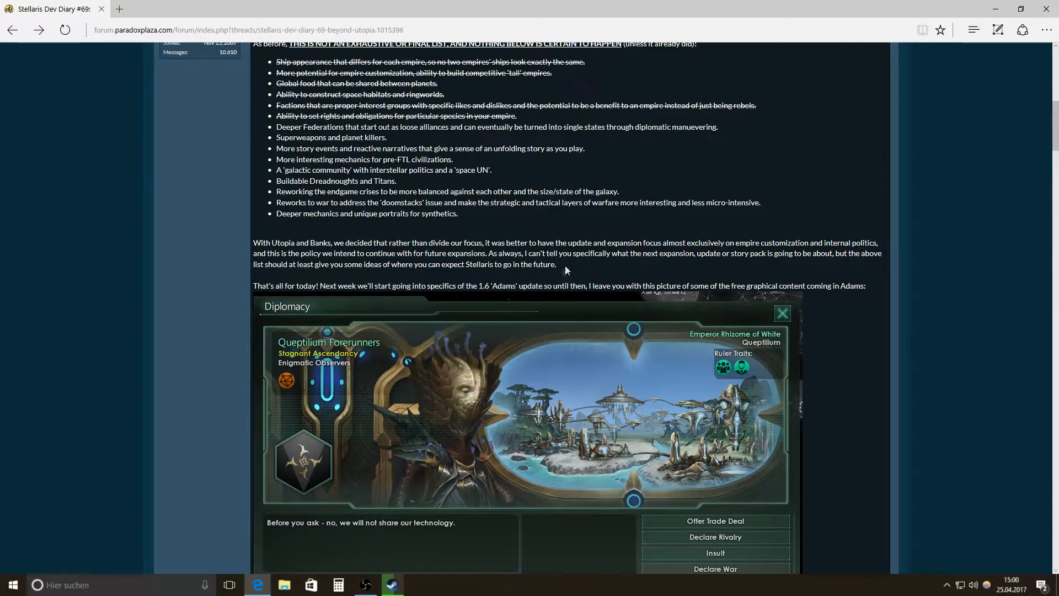
{"action": "mouse_move", "coordinate": [593, 274]}
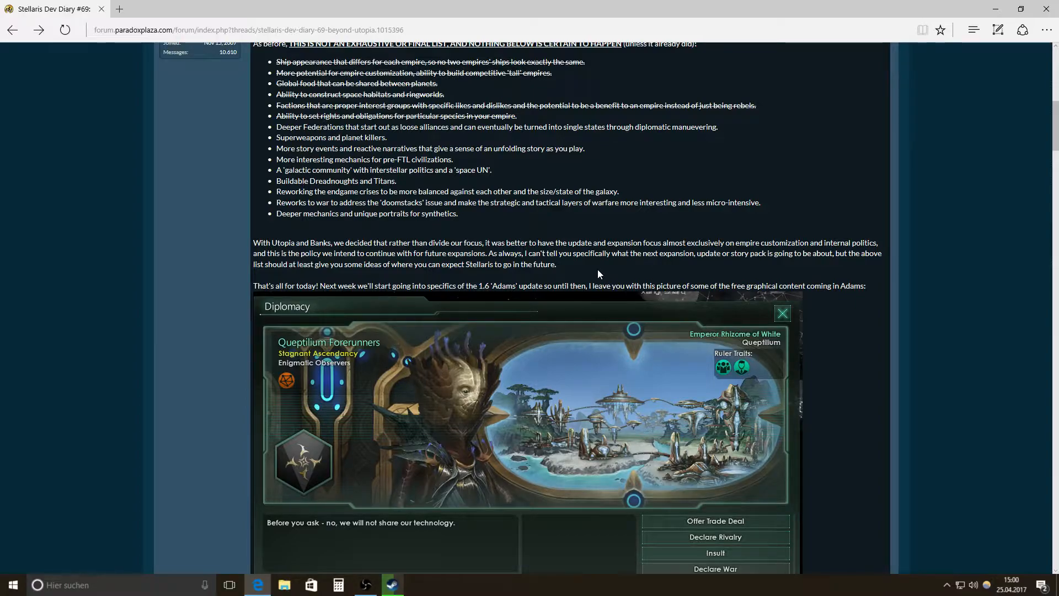
{"action": "mouse_move", "coordinate": [598, 273]}
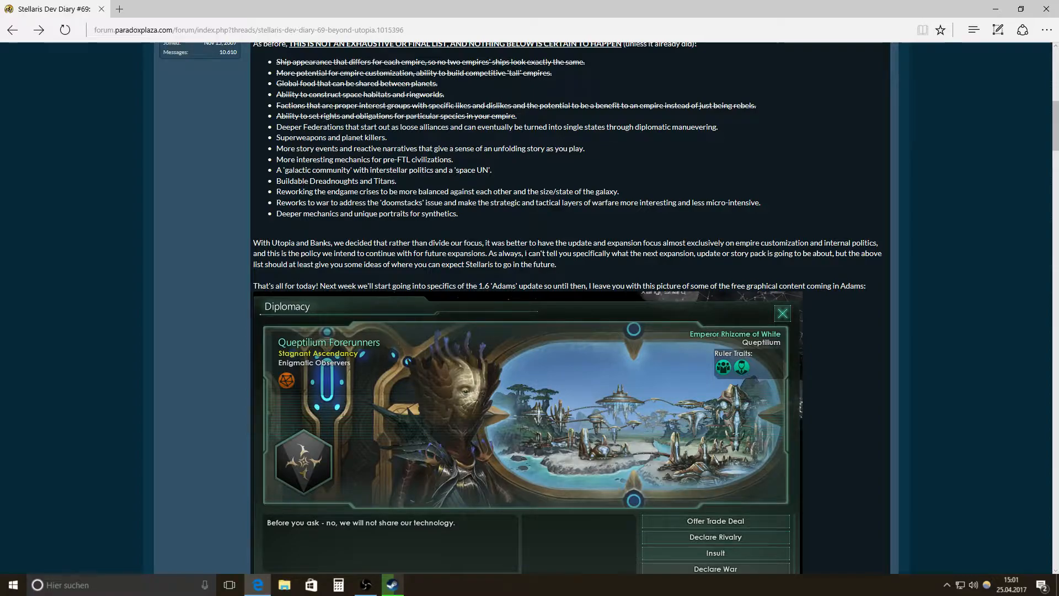
{"action": "mouse_move", "coordinate": [574, 268]}
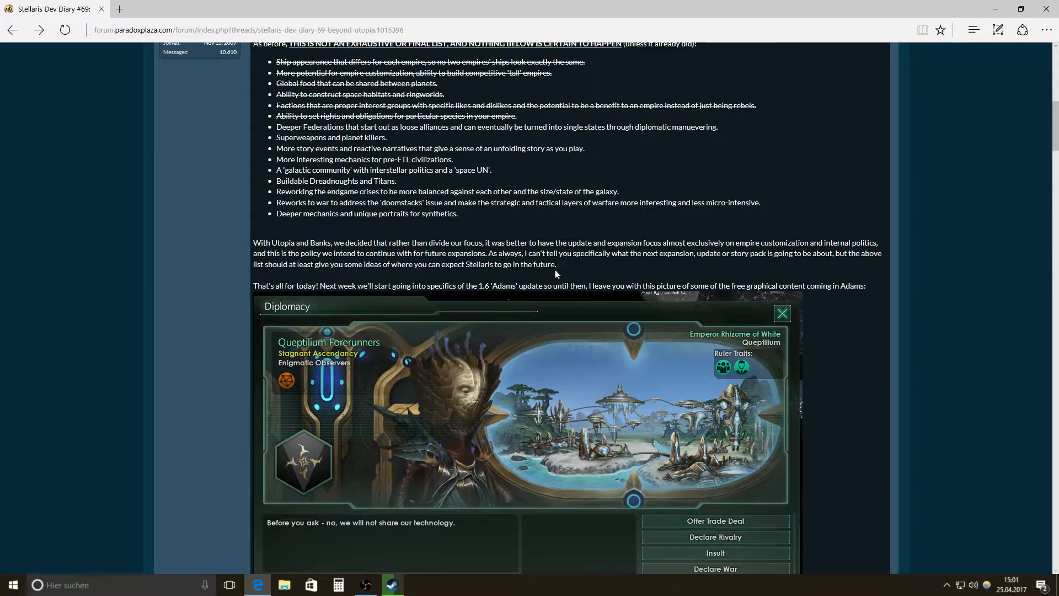
{"action": "mouse_move", "coordinate": [511, 275]}
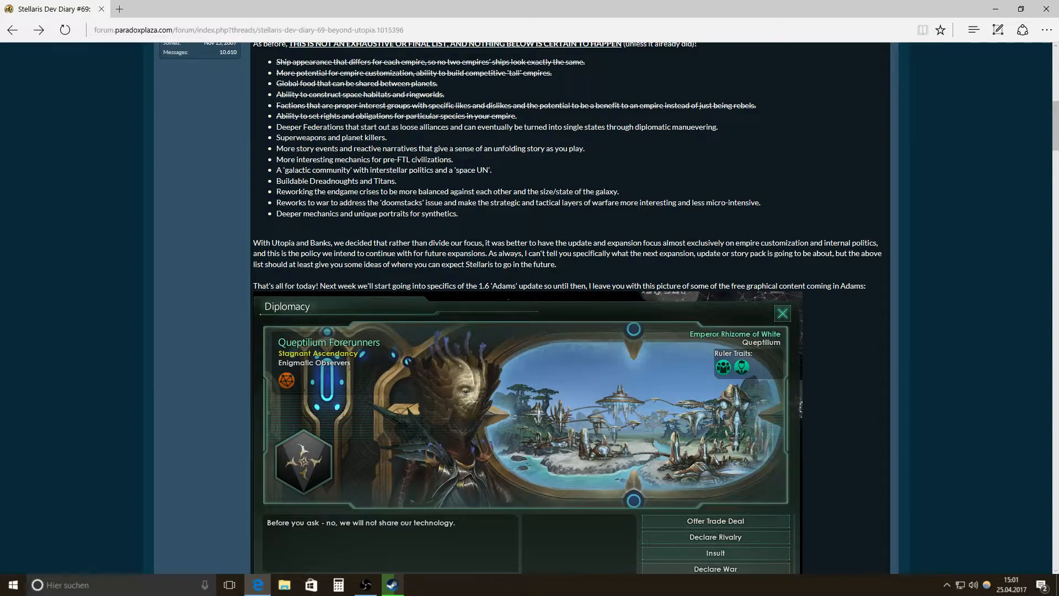
{"action": "mouse_move", "coordinate": [526, 273]}
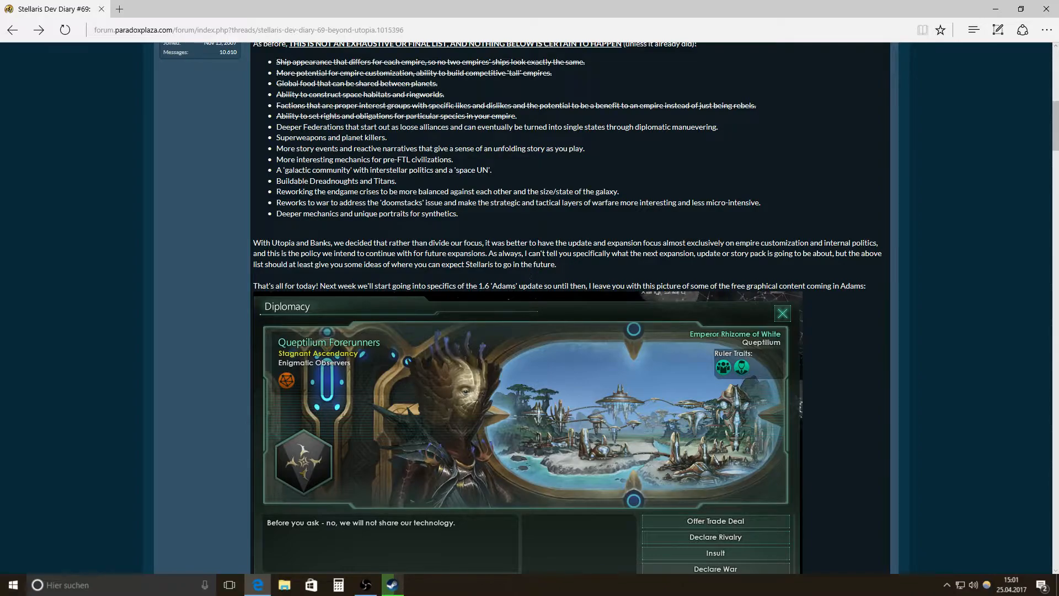
{"action": "mouse_move", "coordinate": [585, 278]}
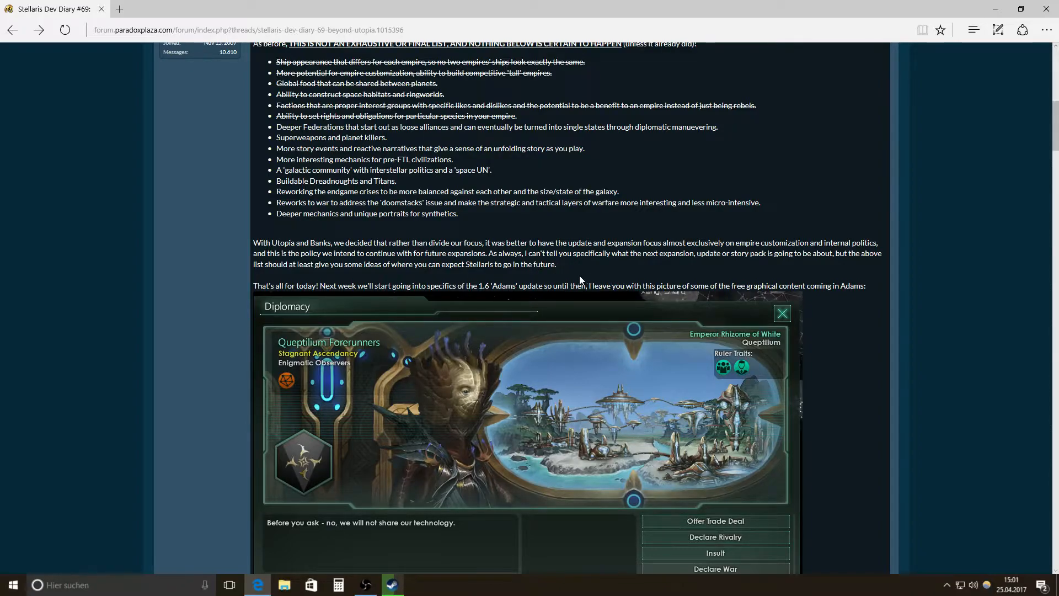
{"action": "mouse_move", "coordinate": [525, 276]}
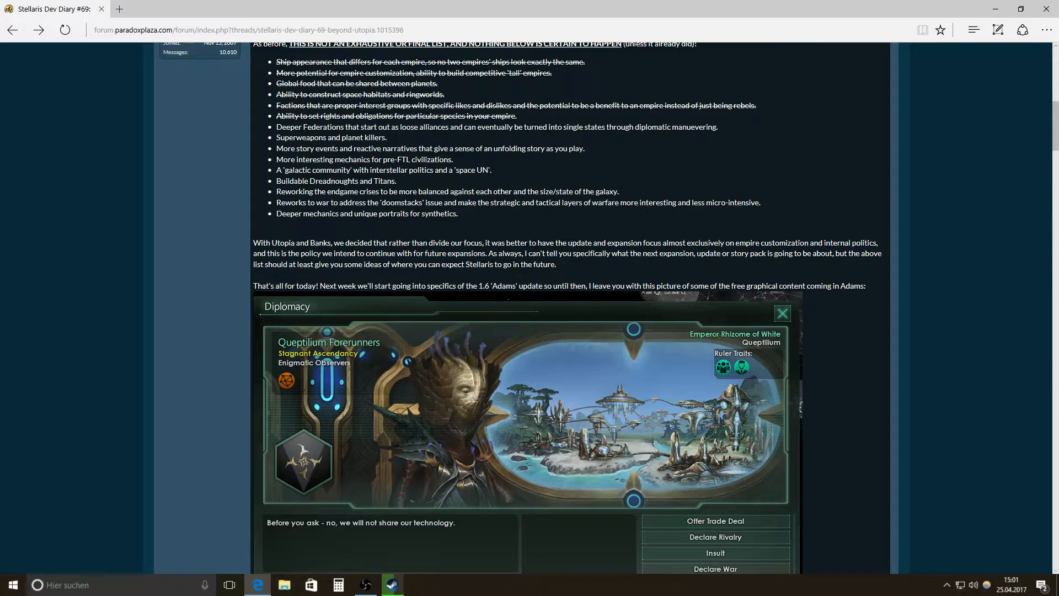
{"action": "mouse_move", "coordinate": [575, 273]}
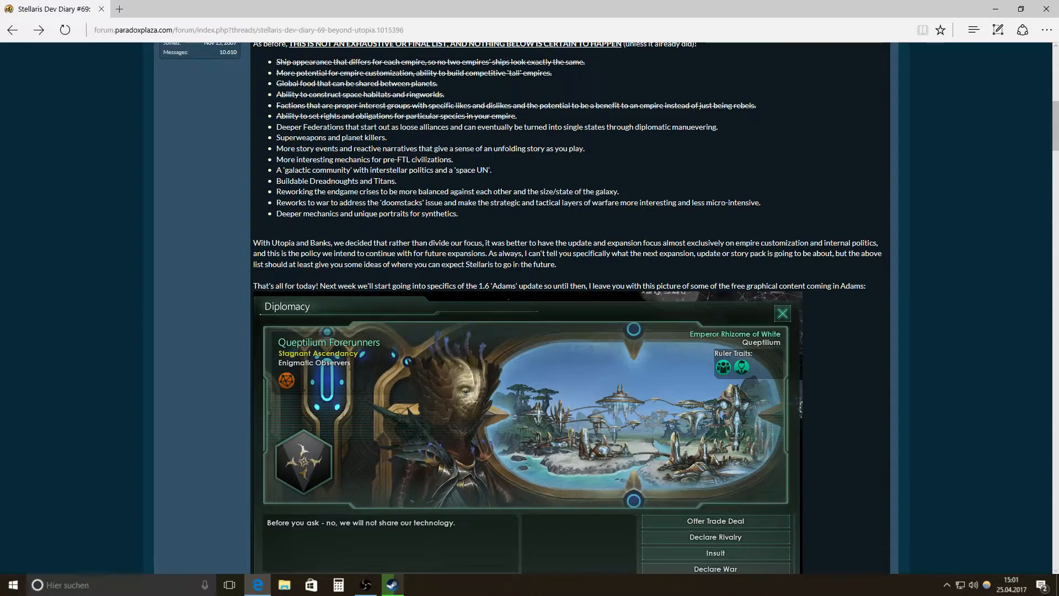
{"action": "mouse_move", "coordinate": [478, 281]}
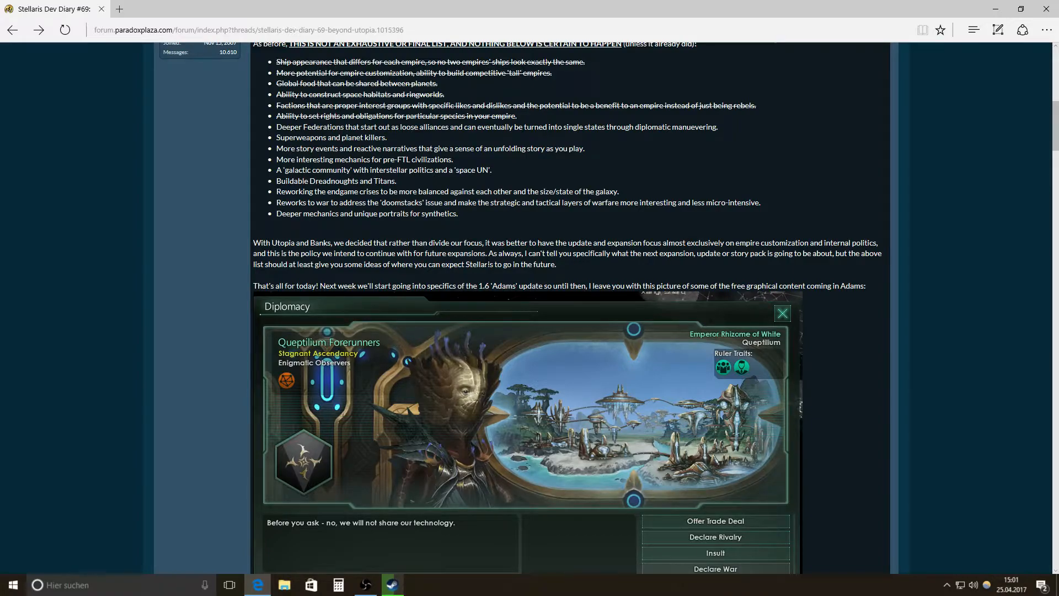
{"action": "mouse_move", "coordinate": [480, 283]}
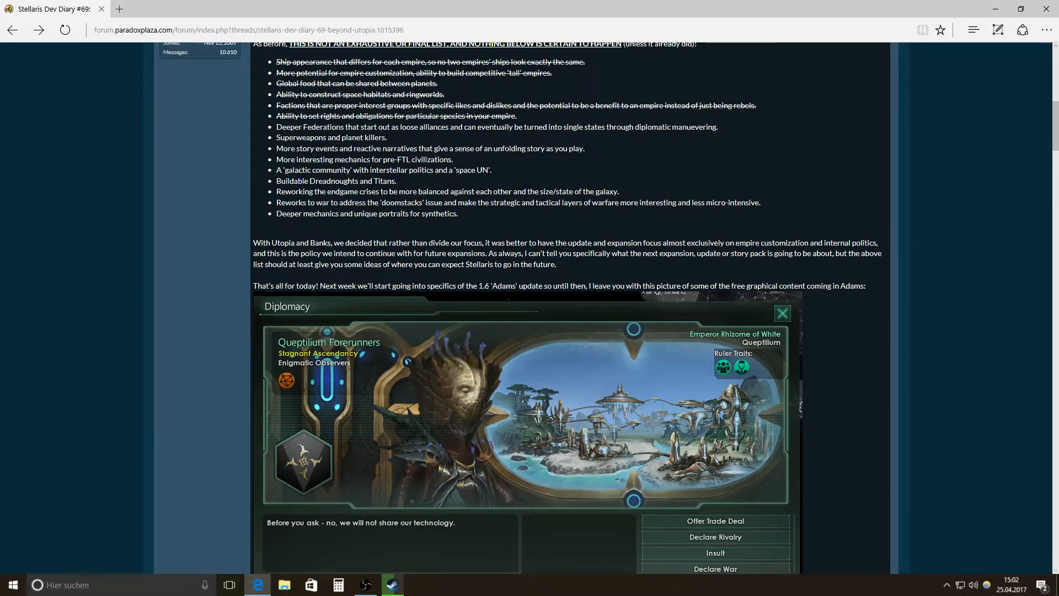
{"action": "mouse_move", "coordinate": [511, 281]}
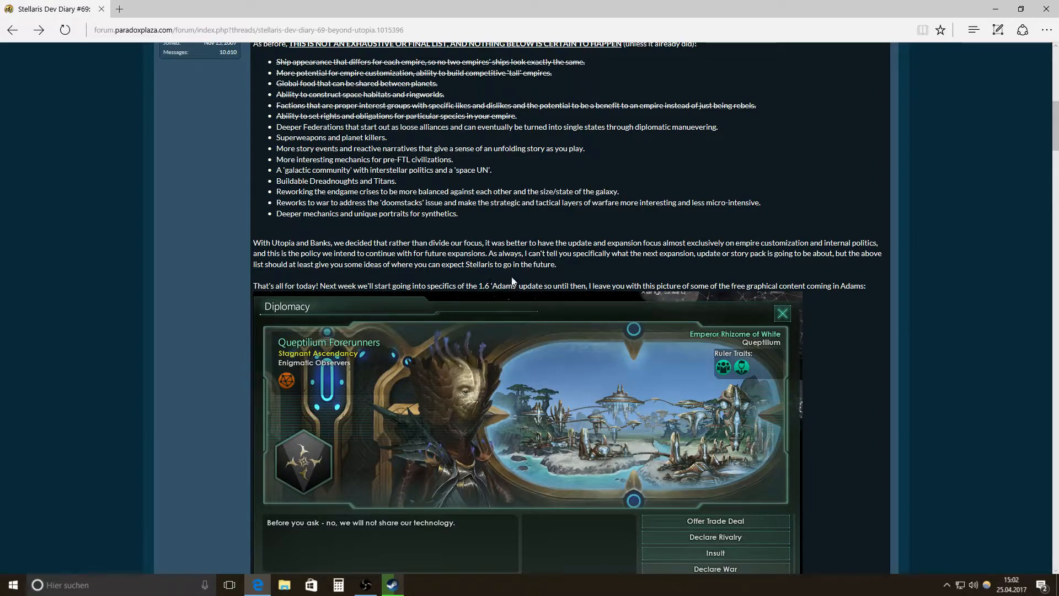
{"action": "scroll", "scroll_direction": "down", "scroll_amount": 3}
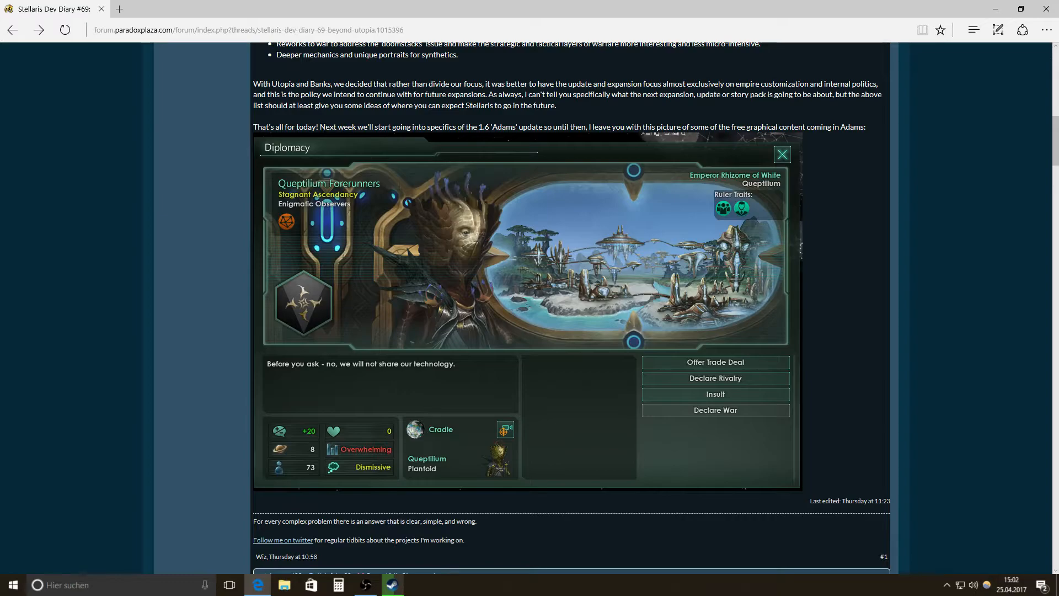
{"action": "mouse_move", "coordinate": [471, 137]}
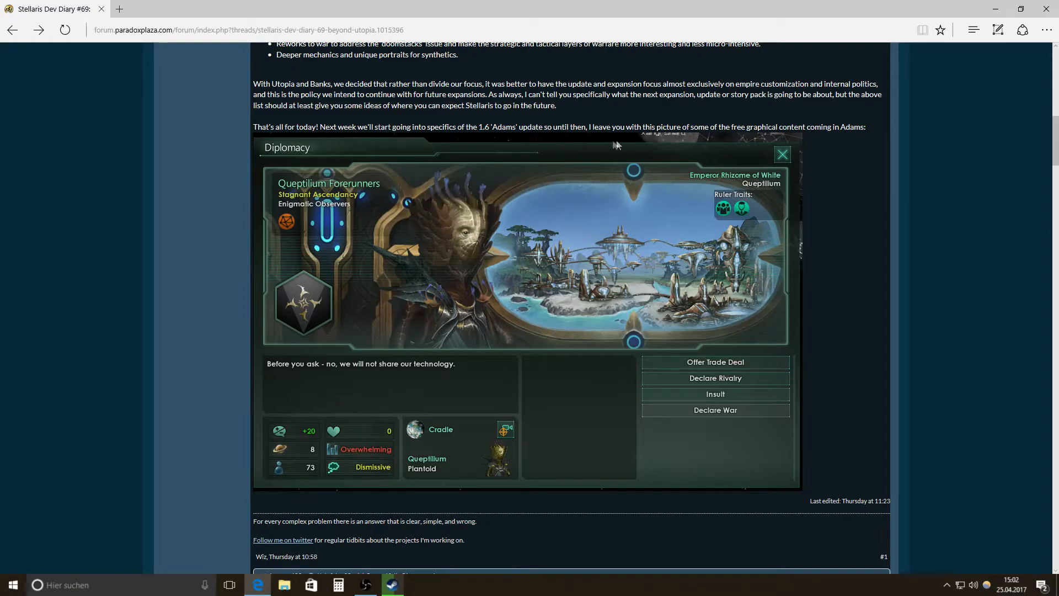
{"action": "mouse_move", "coordinate": [613, 145]}
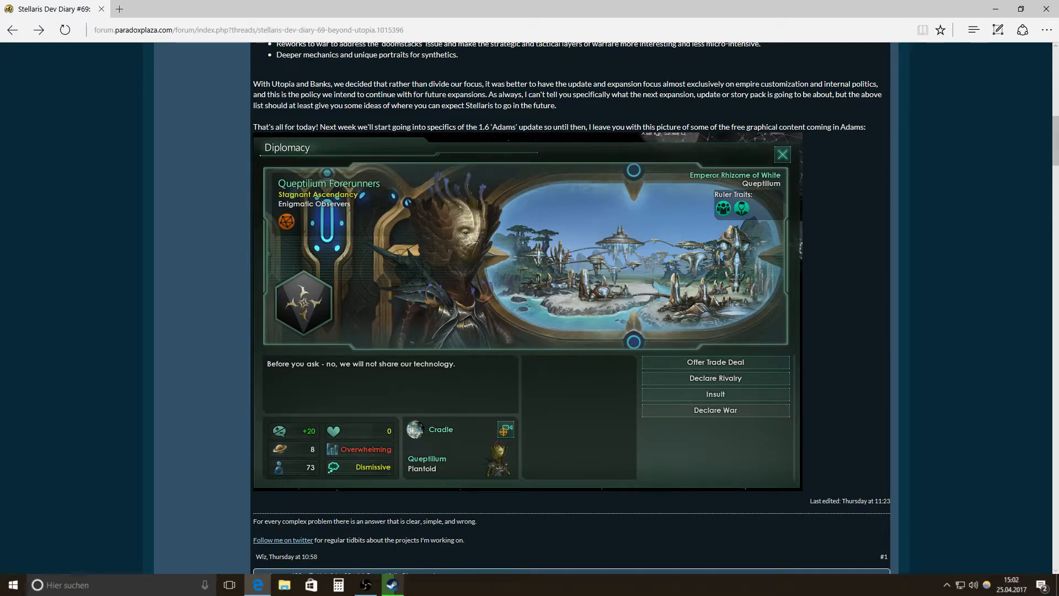
{"action": "mouse_move", "coordinate": [736, 175]}
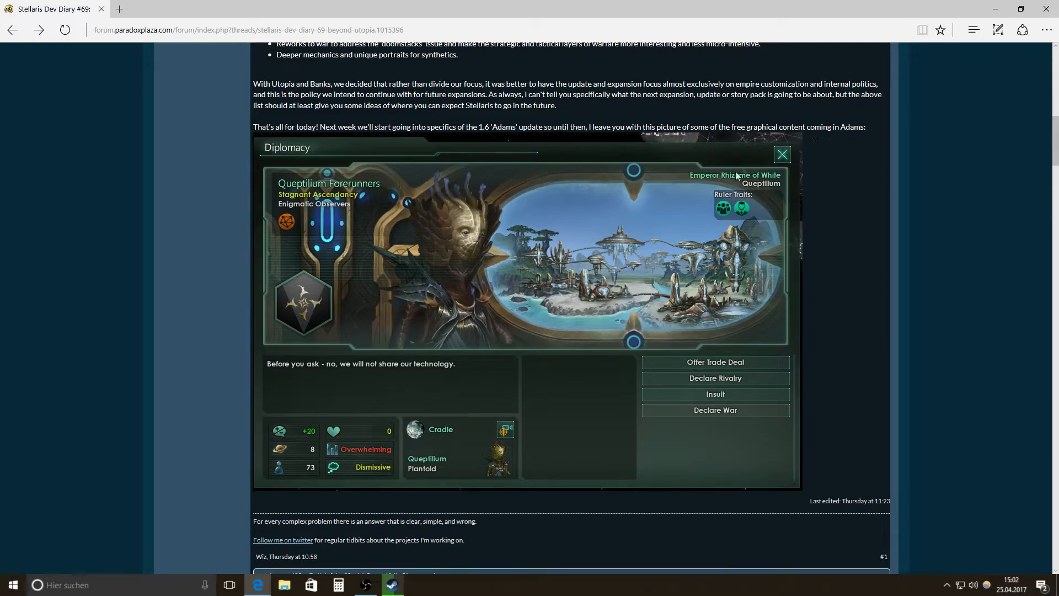
{"action": "mouse_move", "coordinate": [544, 174]}
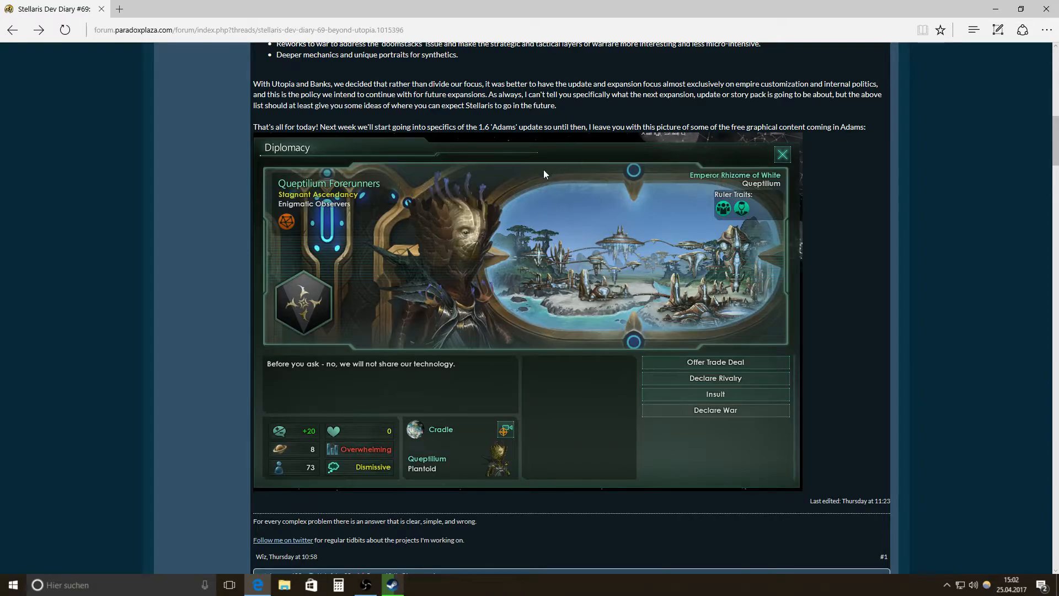
{"action": "mouse_move", "coordinate": [540, 287]}
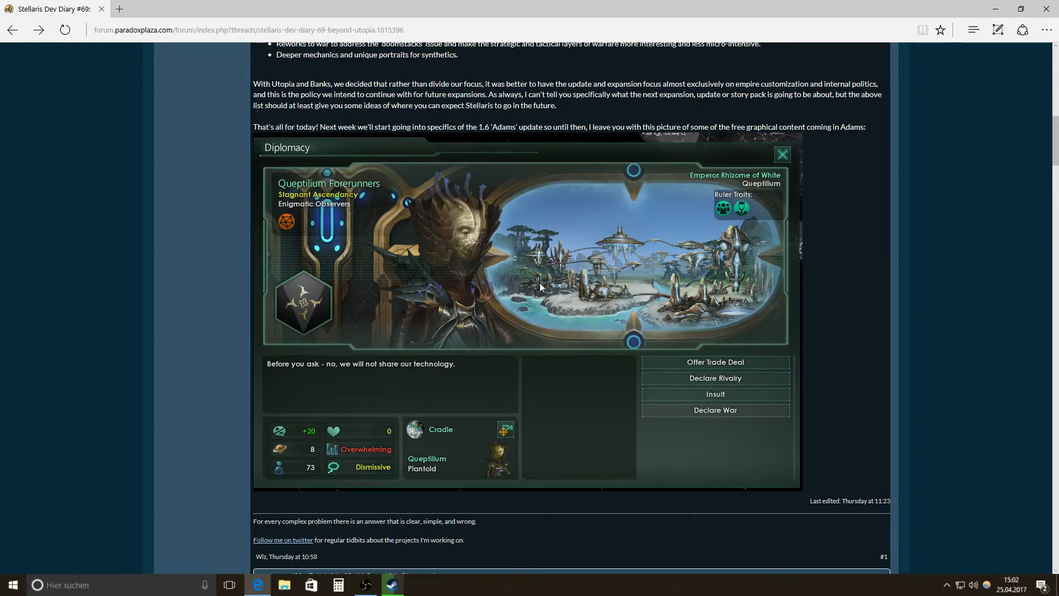
{"action": "mouse_move", "coordinate": [500, 238]}
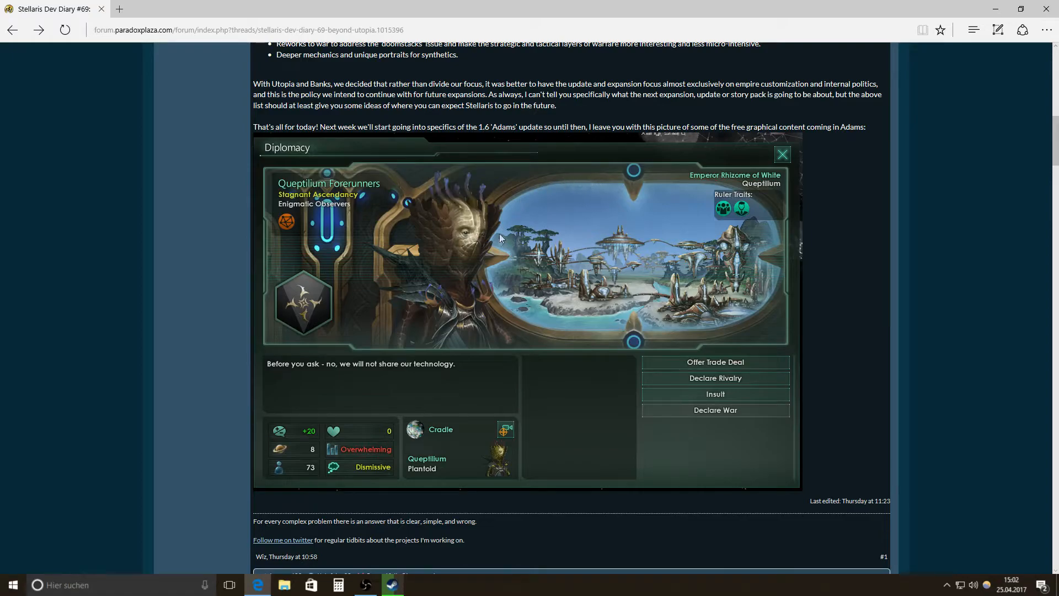
{"action": "mouse_move", "coordinate": [605, 188]}
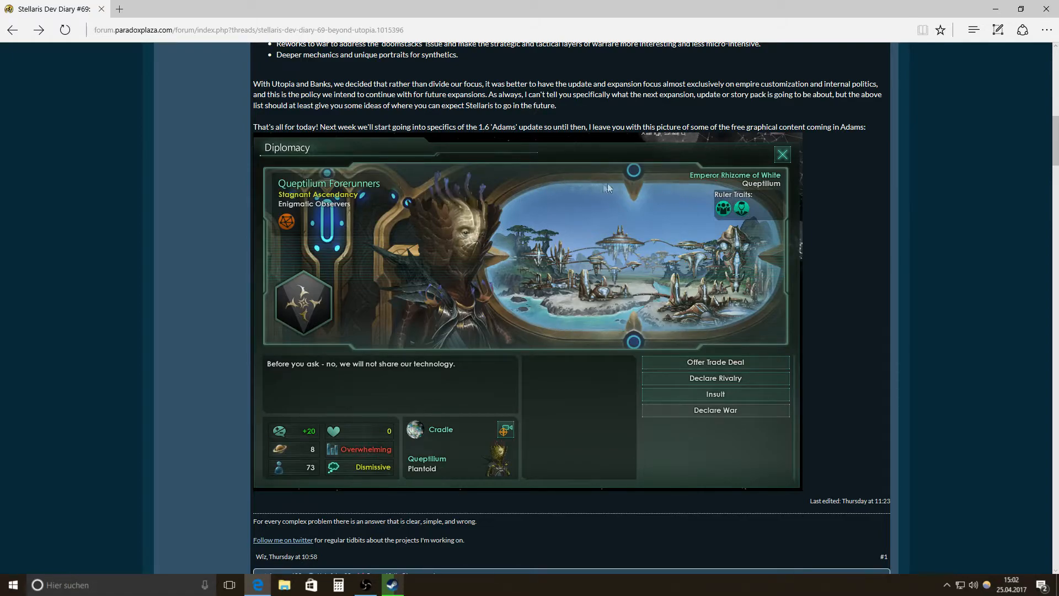
{"action": "mouse_move", "coordinate": [717, 243]}
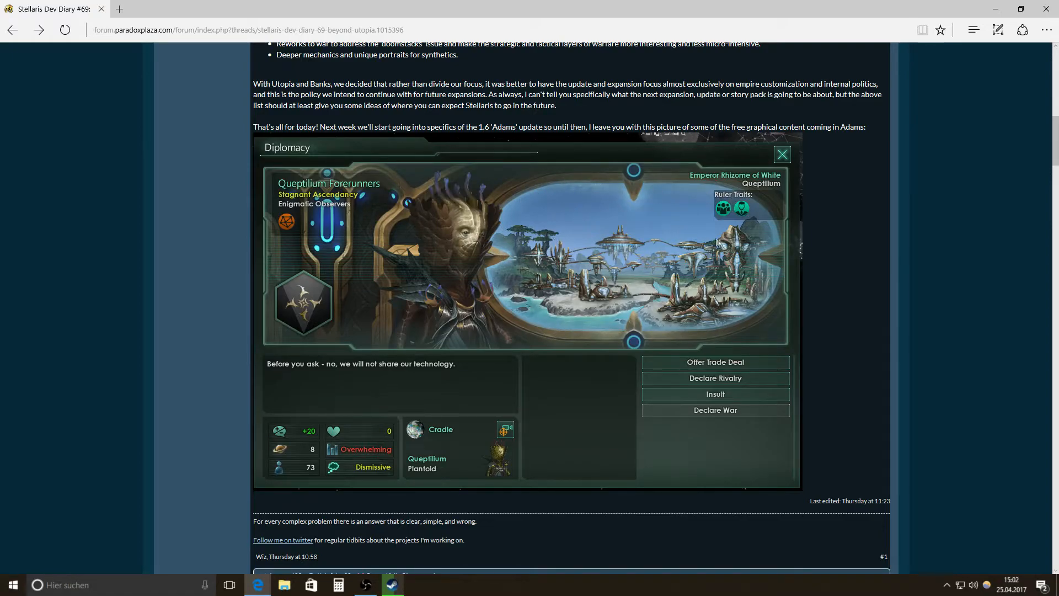
{"action": "mouse_move", "coordinate": [302, 316]}
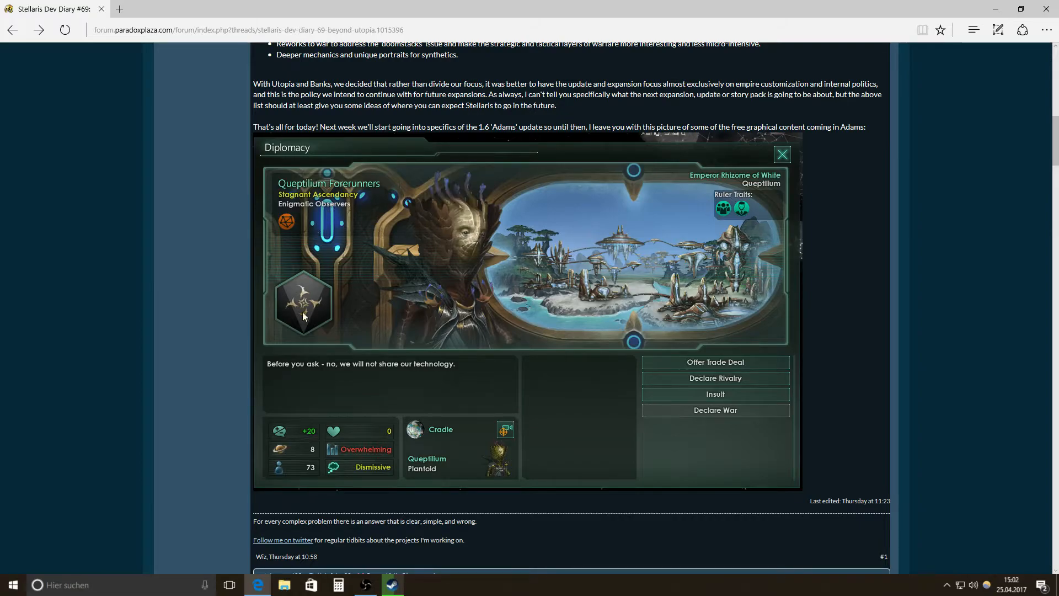
{"action": "mouse_move", "coordinate": [443, 320]}
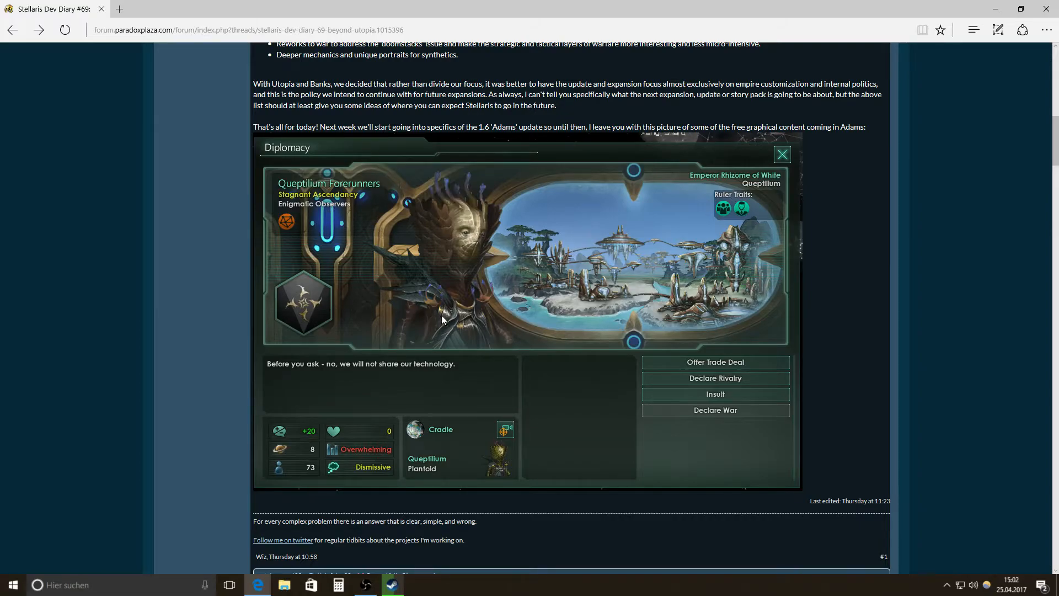
{"action": "mouse_move", "coordinate": [474, 290]}
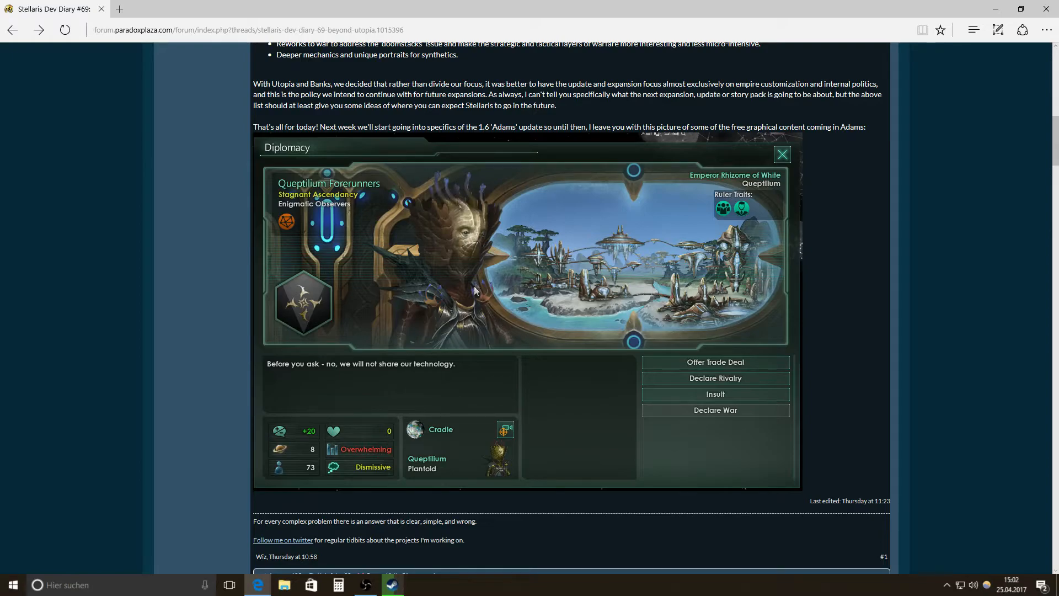
{"action": "mouse_move", "coordinate": [451, 270]}
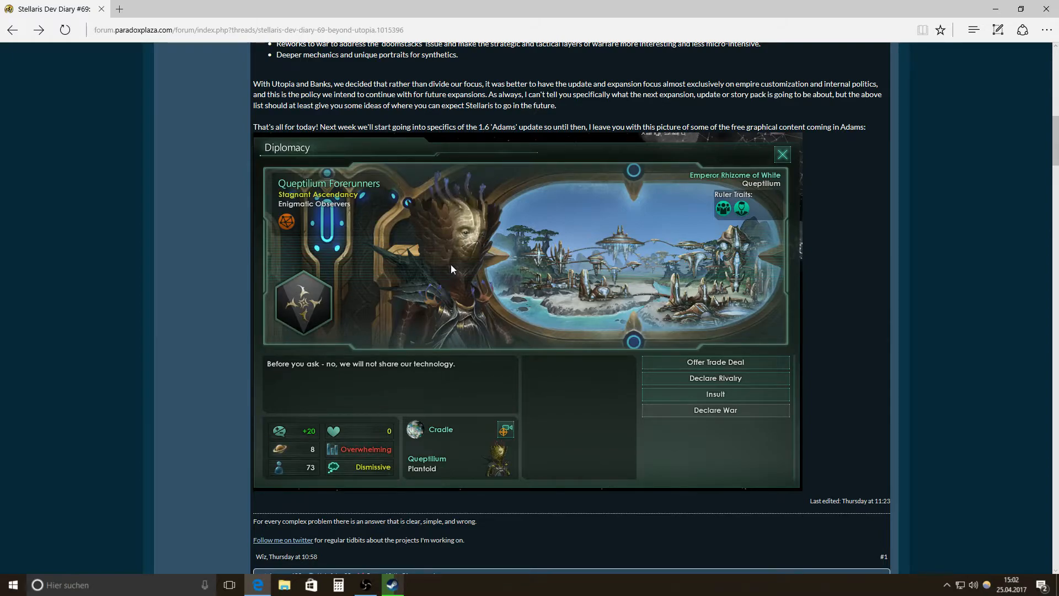
{"action": "mouse_move", "coordinate": [434, 283]}
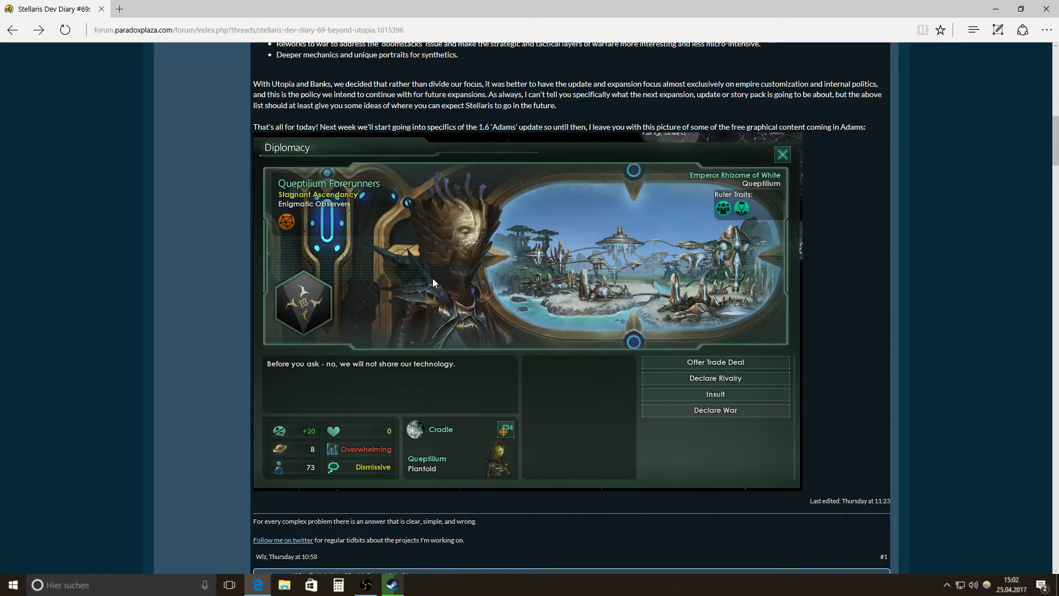
{"action": "mouse_move", "coordinate": [519, 323]}
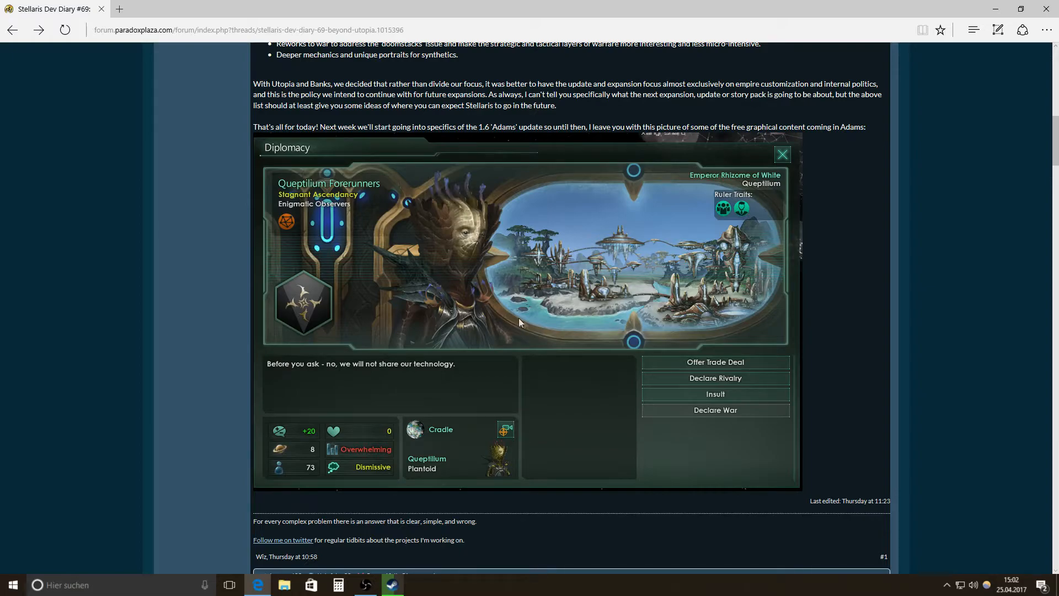
{"action": "mouse_move", "coordinate": [744, 318]}
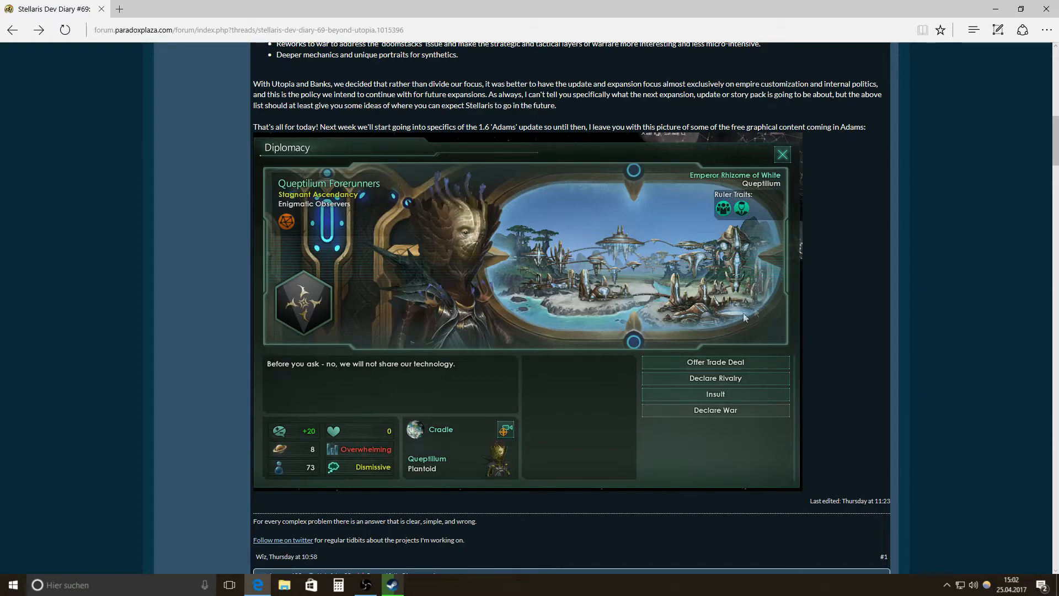
{"action": "mouse_move", "coordinate": [357, 197]}
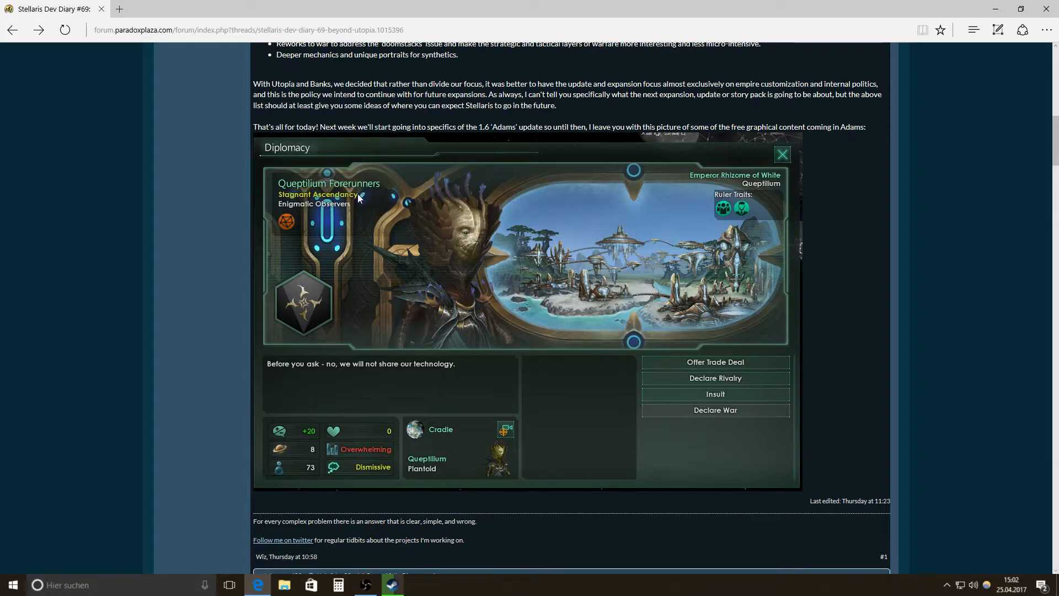
{"action": "mouse_move", "coordinate": [394, 227]}
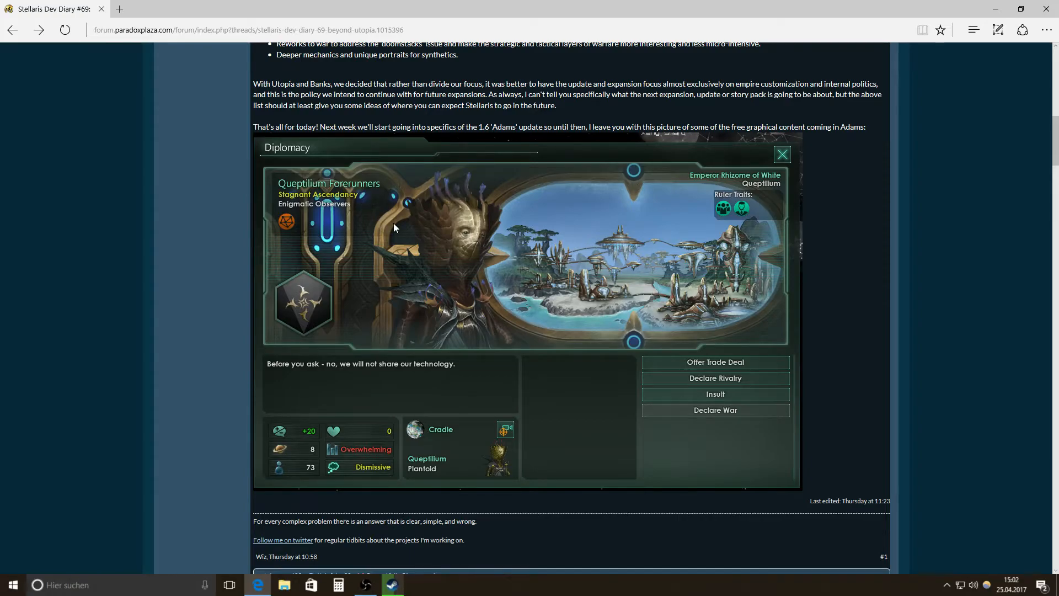
{"action": "mouse_move", "coordinate": [407, 370]}
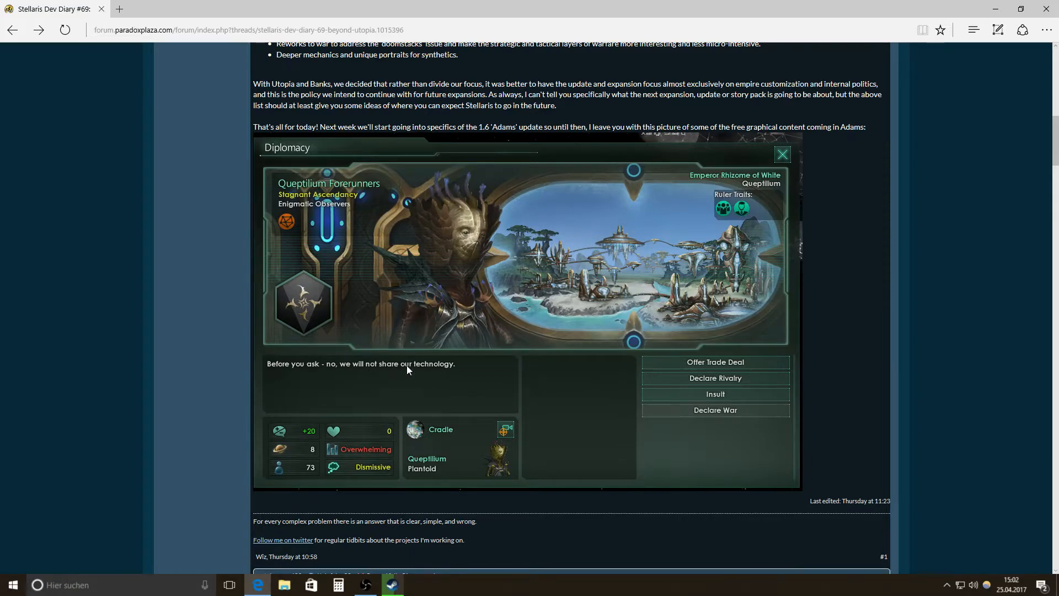
{"action": "scroll", "scroll_direction": "up", "scroll_amount": 3}
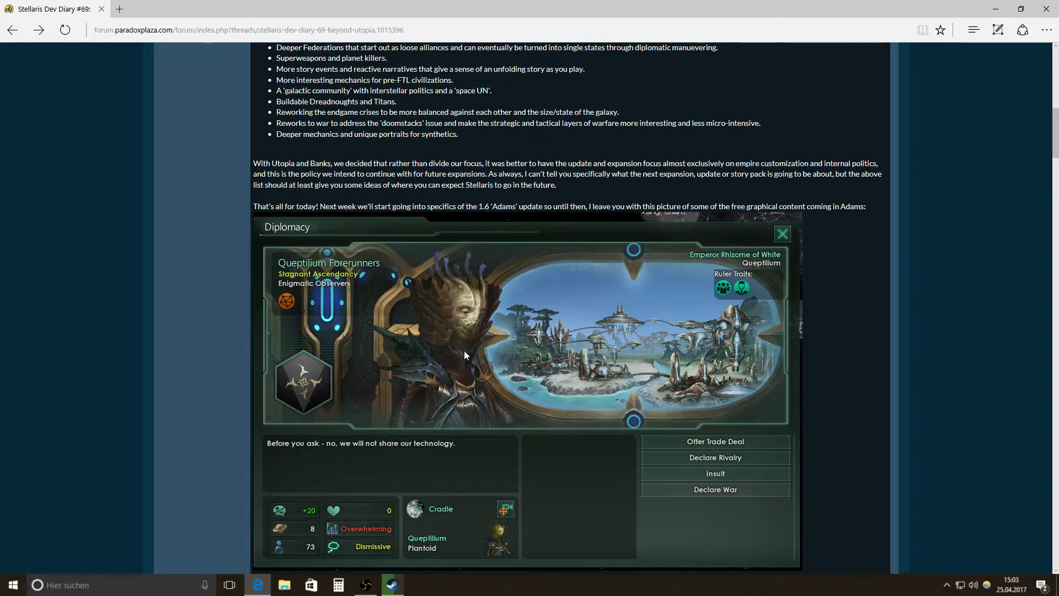
- Scroll up slightly so the full Beyond Utopia list, with struck-through items, sits above the screenshot
{"action": "scroll", "scroll_direction": "up", "scroll_amount": 3}
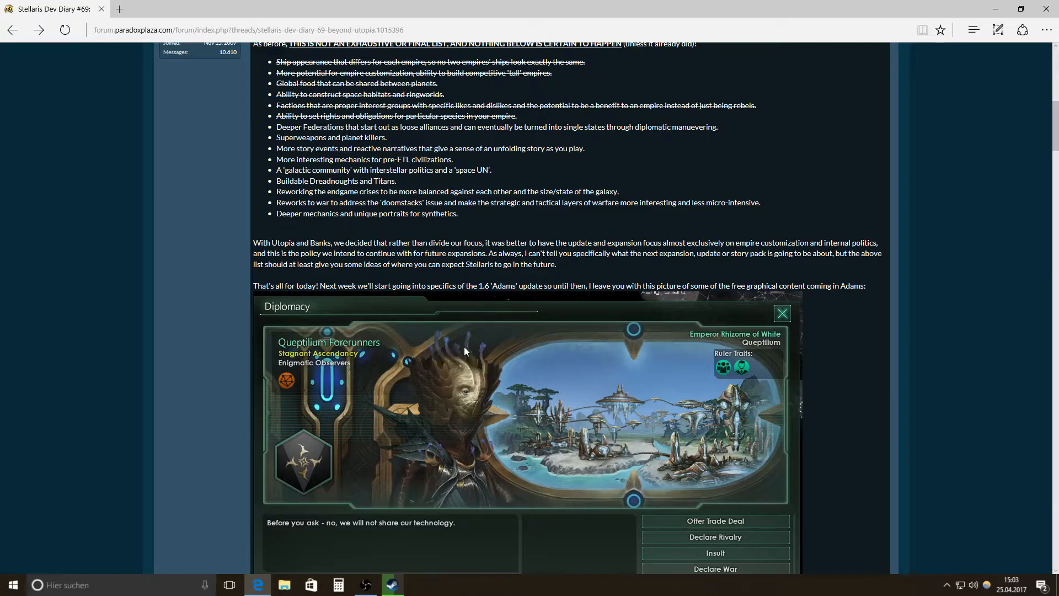
{"action": "mouse_move", "coordinate": [444, 342]}
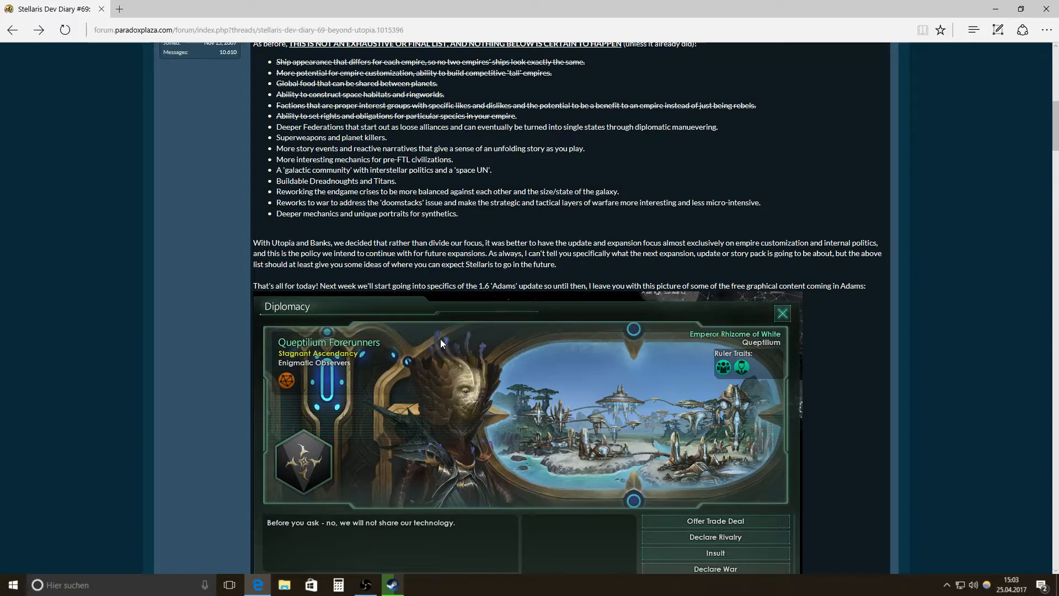
{"action": "mouse_move", "coordinate": [437, 345]}
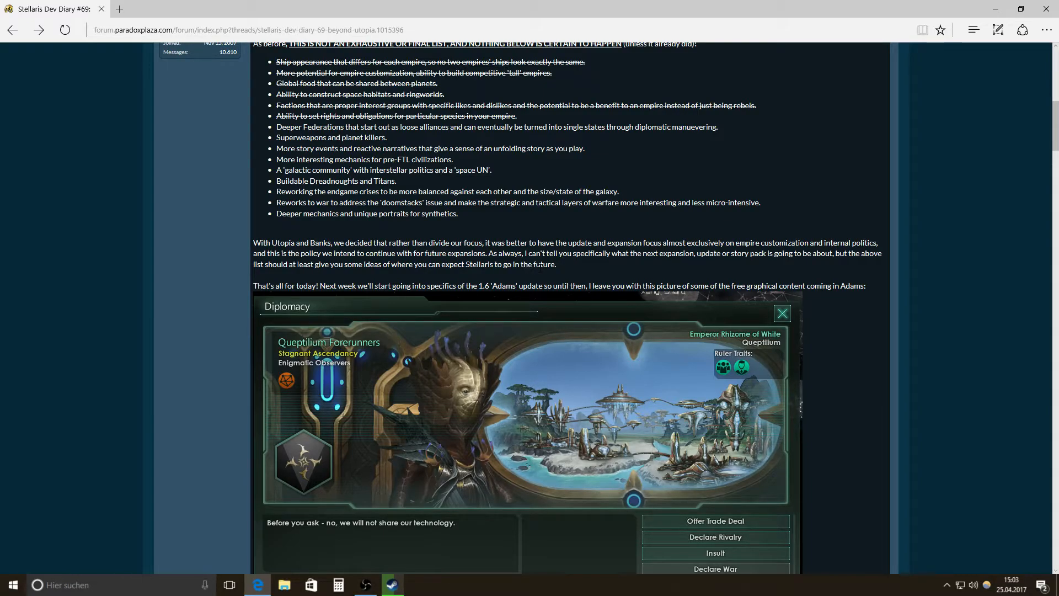
{"action": "mouse_move", "coordinate": [595, 240]}
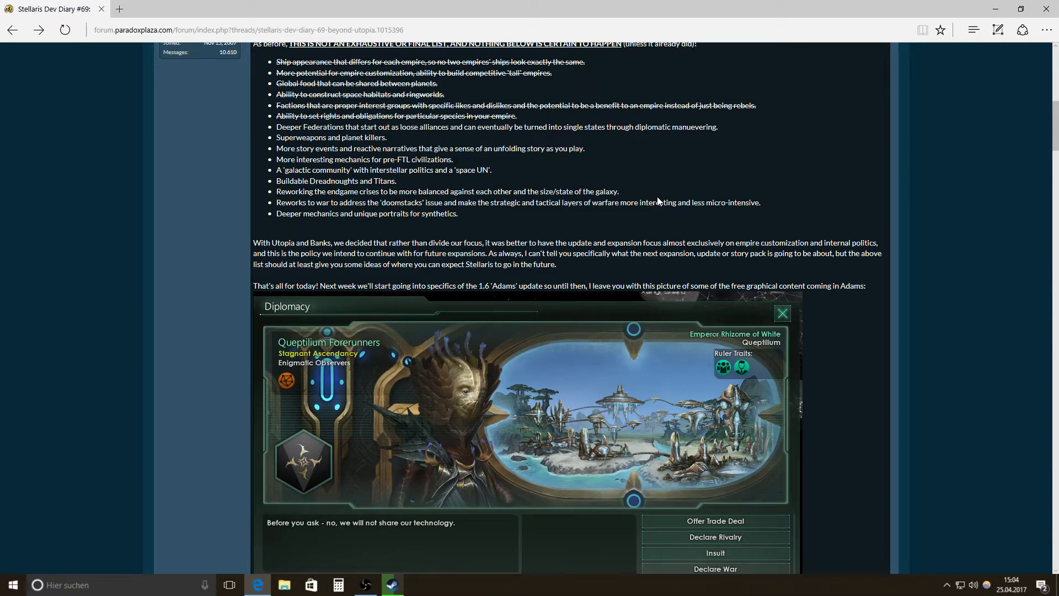
{"action": "mouse_move", "coordinate": [595, 187]}
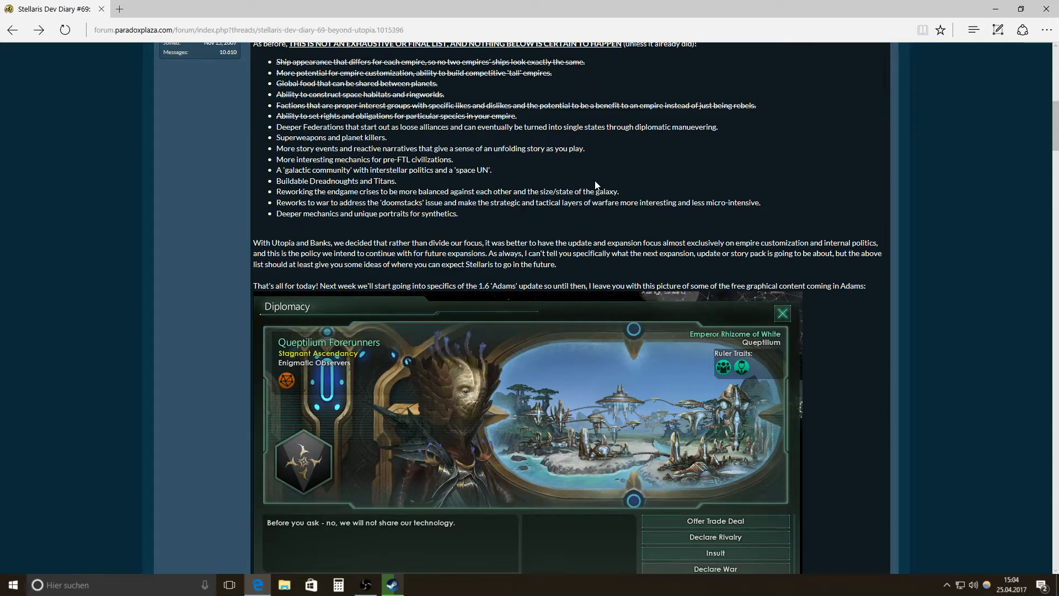
{"action": "mouse_move", "coordinate": [629, 189]}
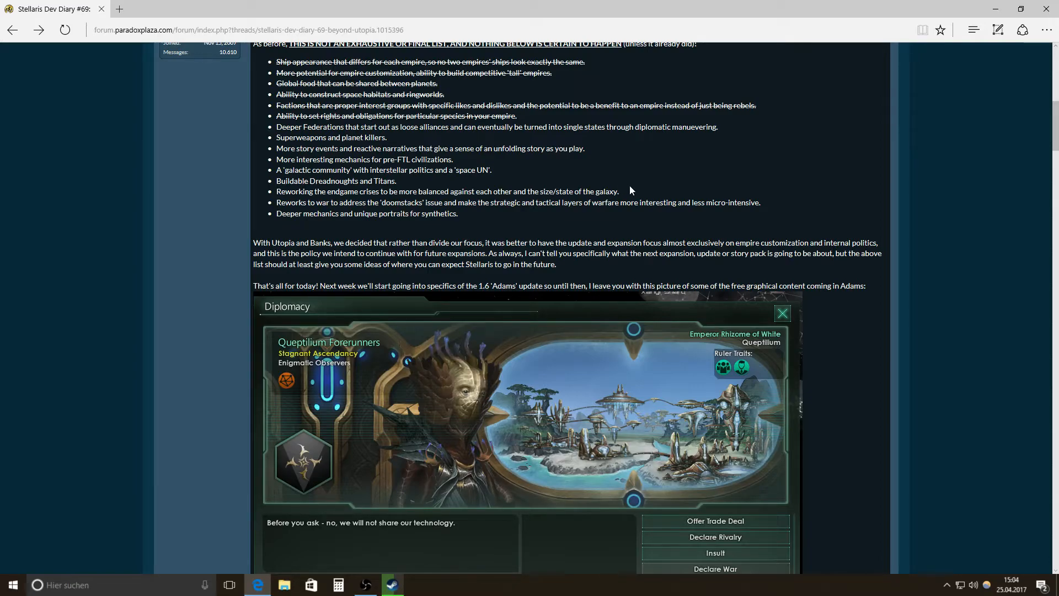
{"action": "mouse_move", "coordinate": [637, 233]}
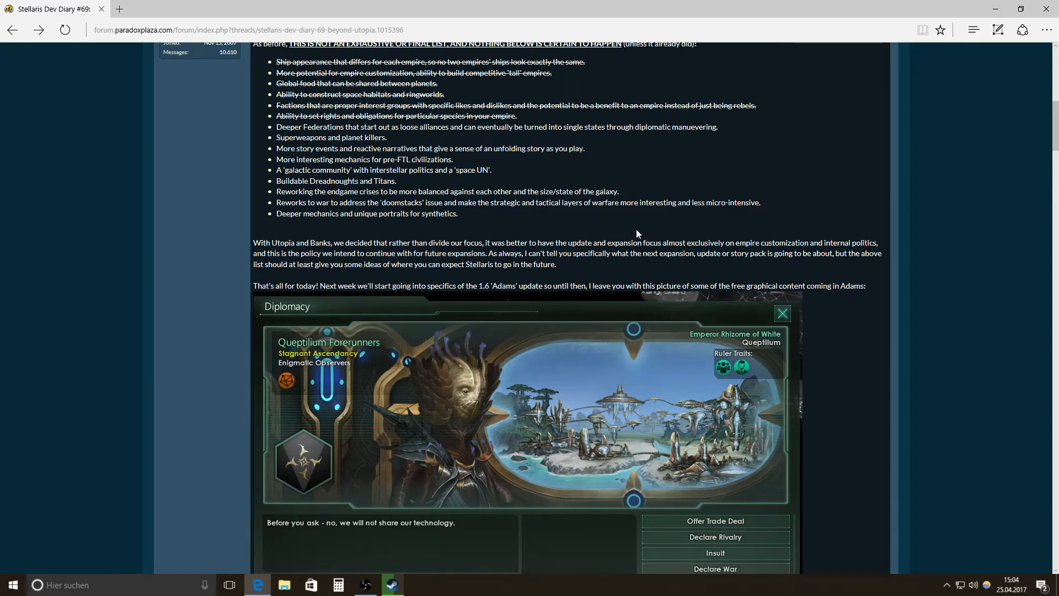
{"action": "mouse_move", "coordinate": [650, 225]}
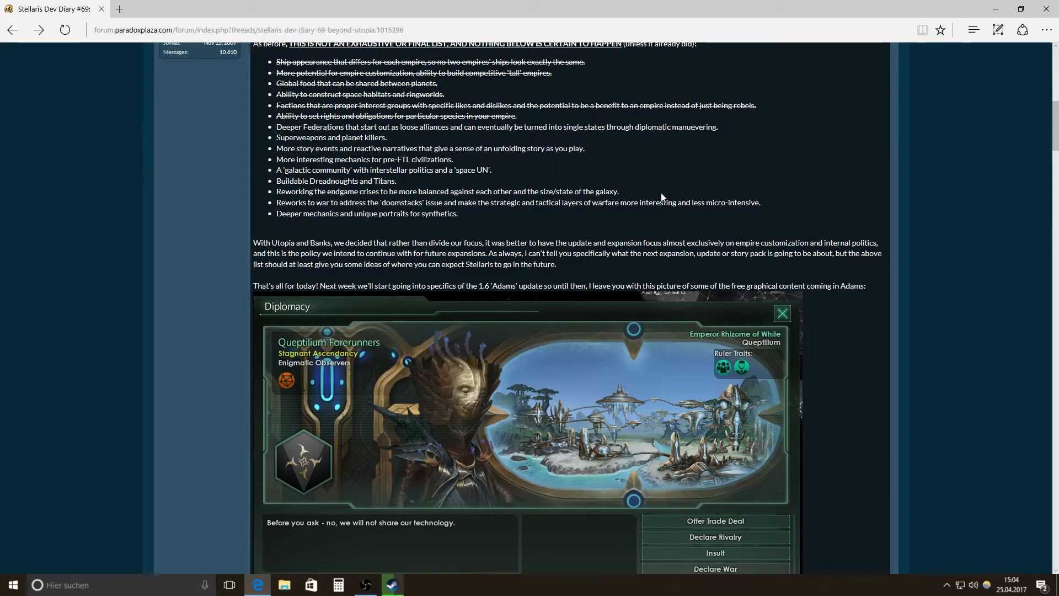
{"action": "mouse_move", "coordinate": [647, 196]}
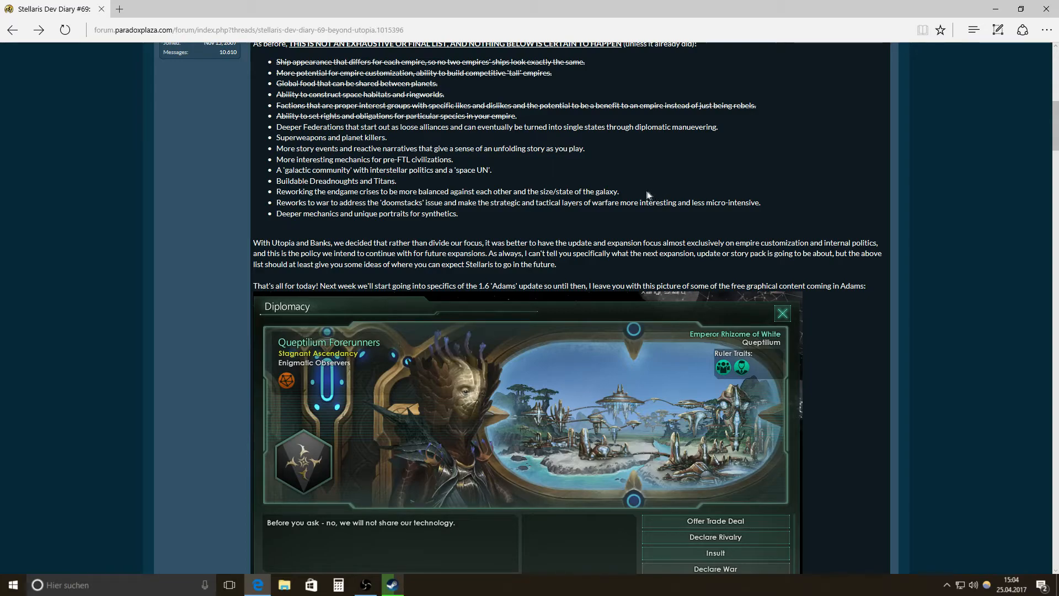
{"action": "mouse_move", "coordinate": [615, 191]}
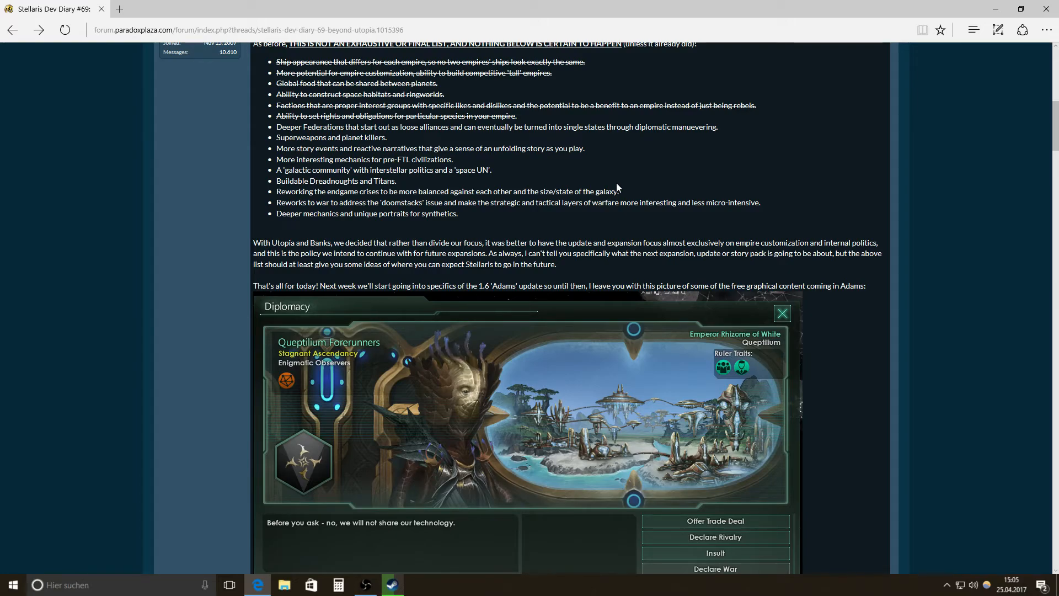
{"action": "mouse_move", "coordinate": [593, 183]}
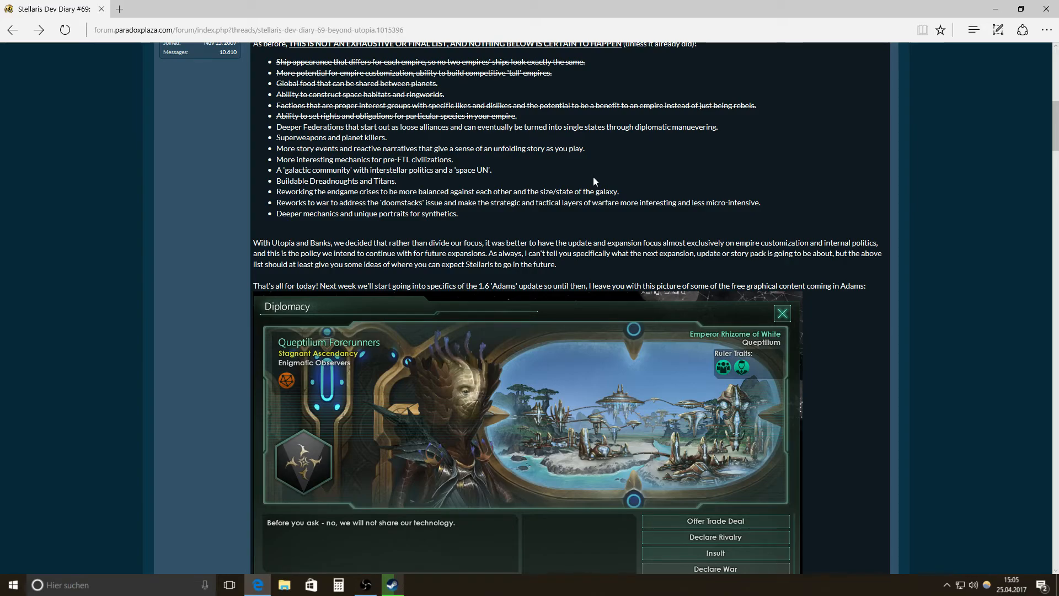
{"action": "mouse_move", "coordinate": [532, 192]}
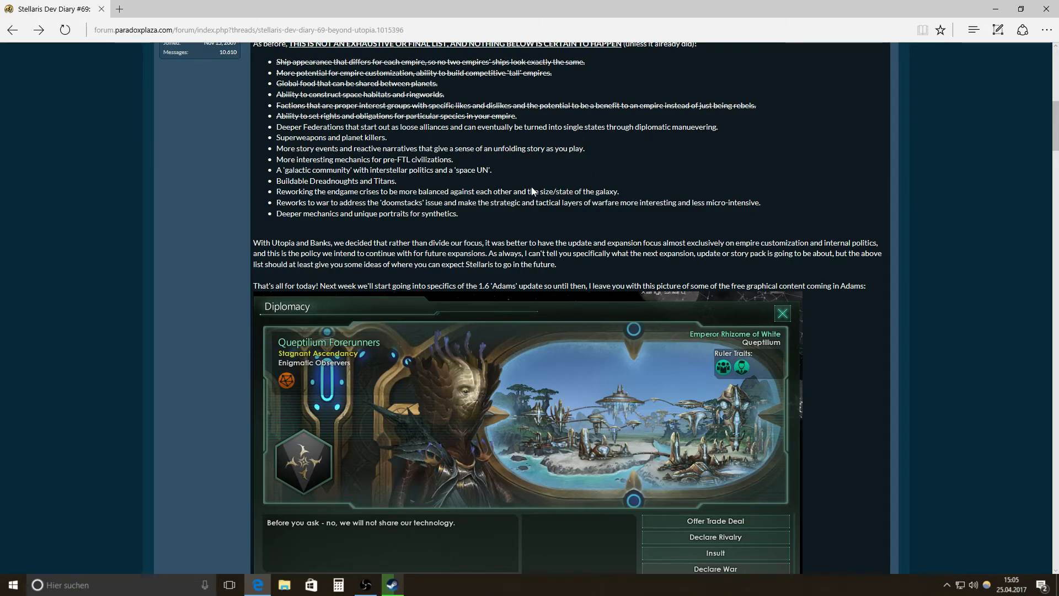
{"action": "mouse_move", "coordinate": [507, 183]}
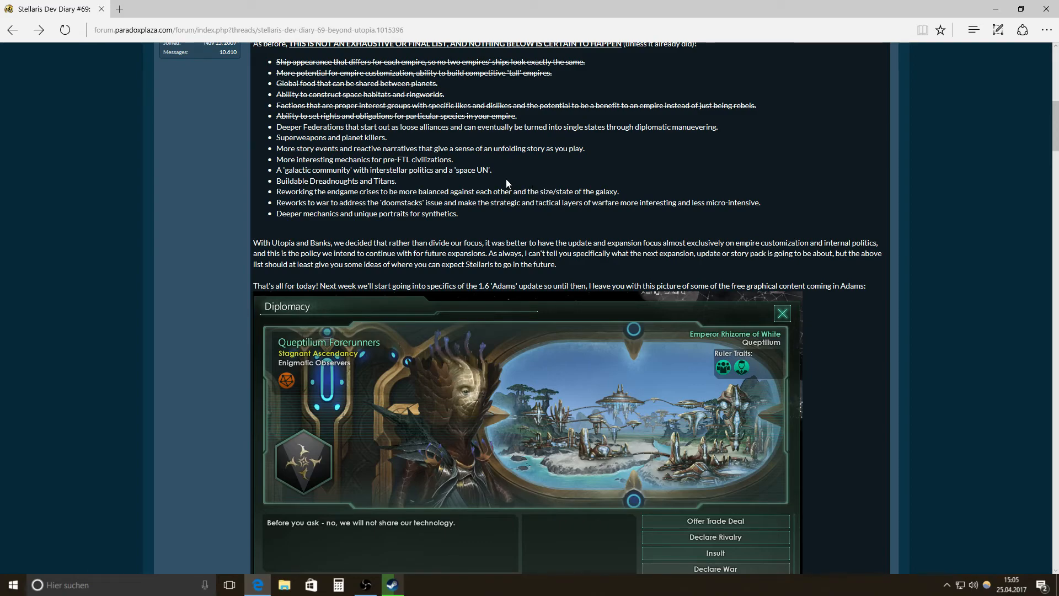
{"action": "mouse_move", "coordinate": [437, 180]}
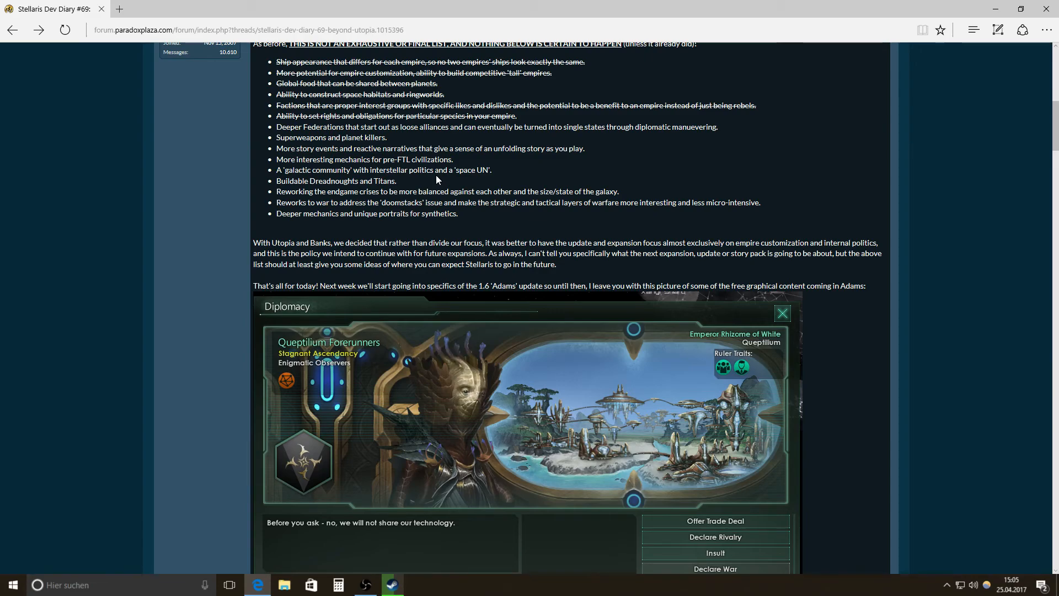
{"action": "mouse_move", "coordinate": [478, 185]}
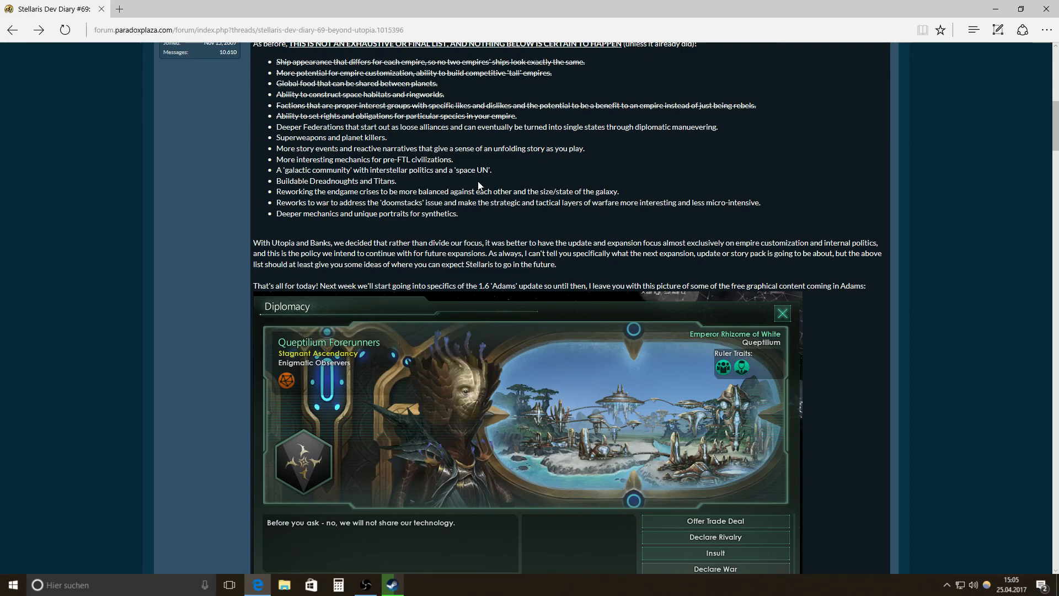
{"action": "mouse_move", "coordinate": [486, 186]}
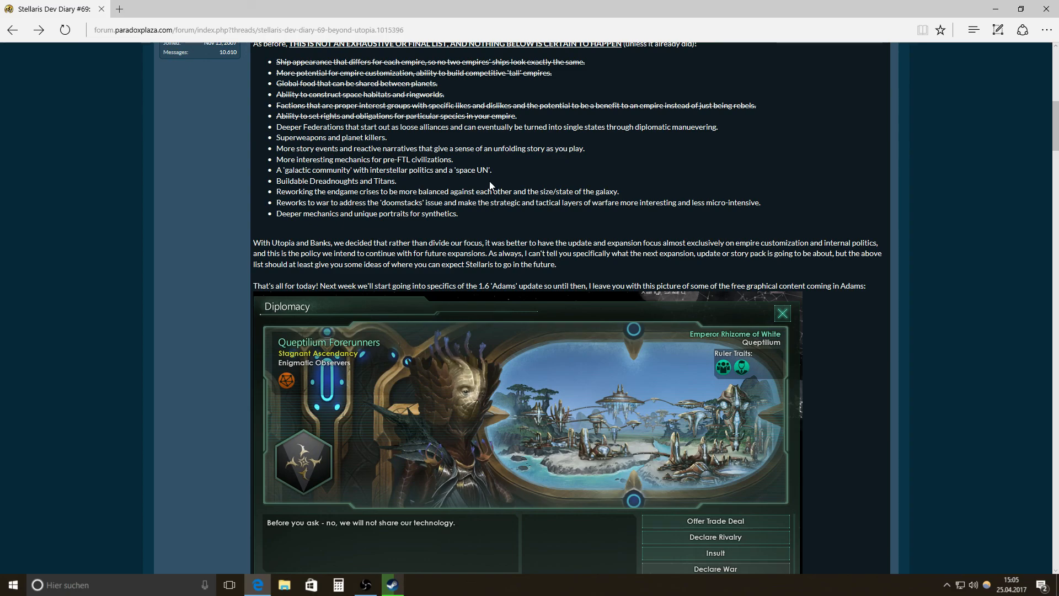
{"action": "mouse_move", "coordinate": [478, 414]}
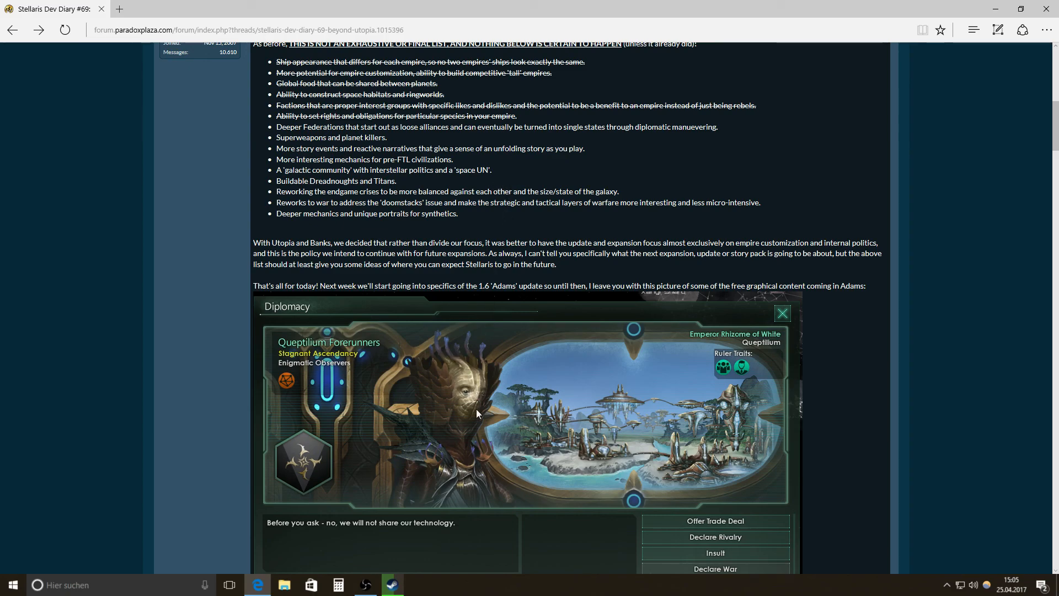